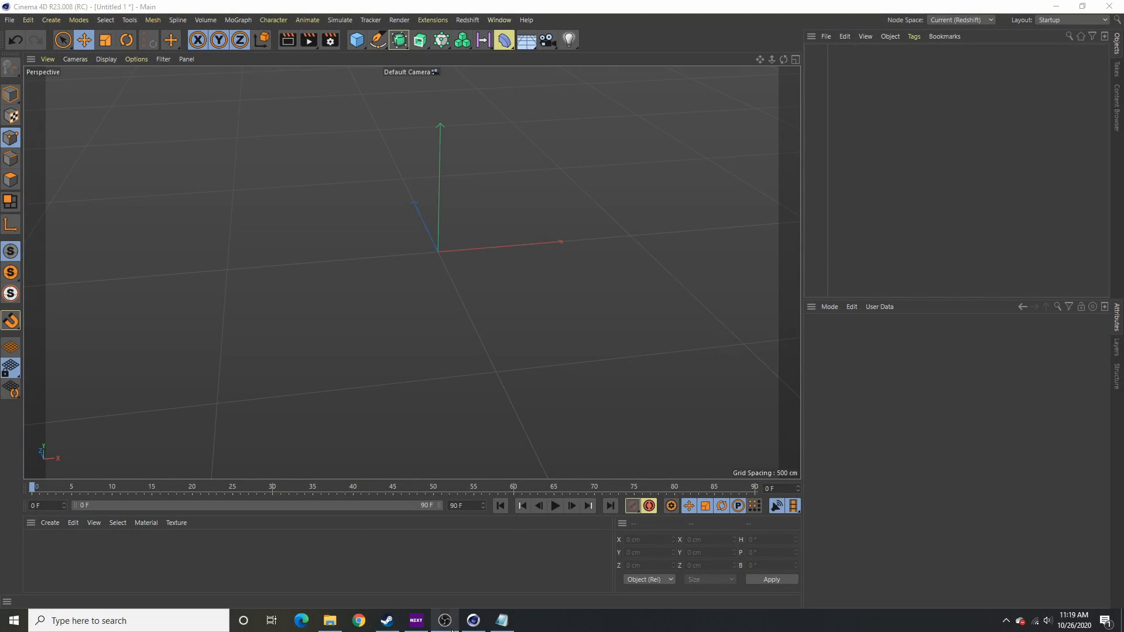
mouse_move(378, 40)
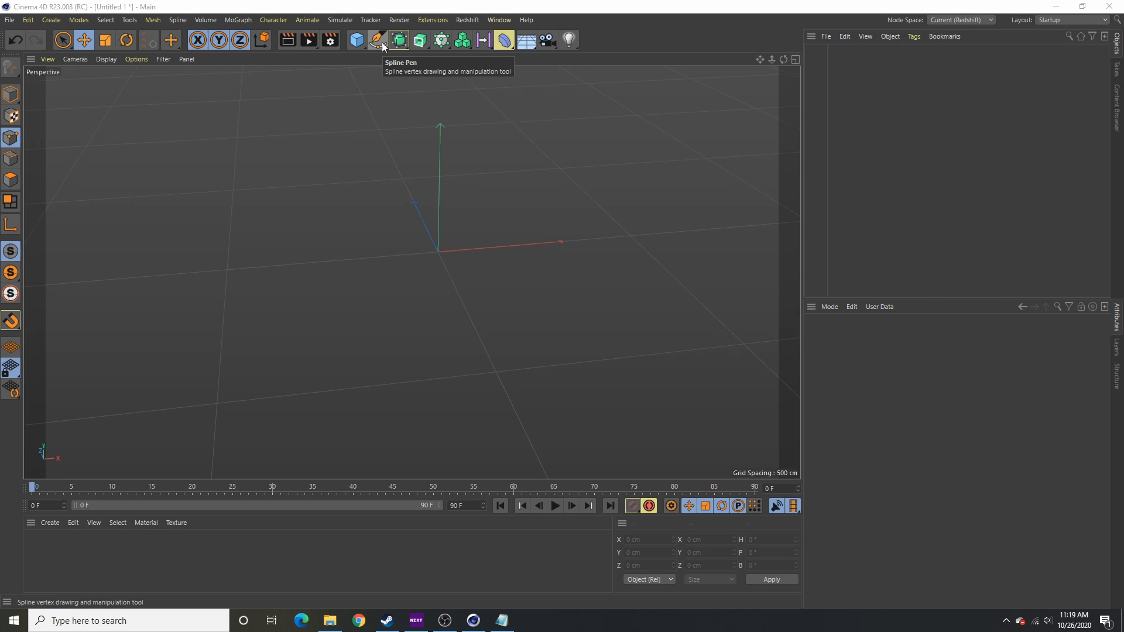
Add a Landscape primitive, set its seed to 72 and zoom in on the terrain
left_click(355, 40)
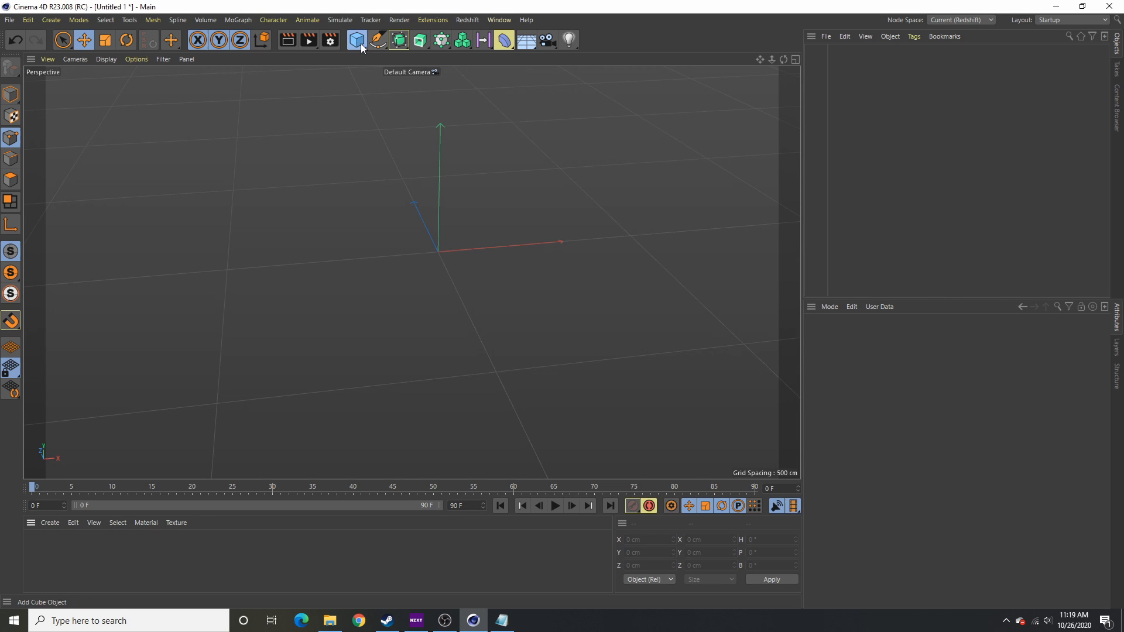
left_click(356, 39)
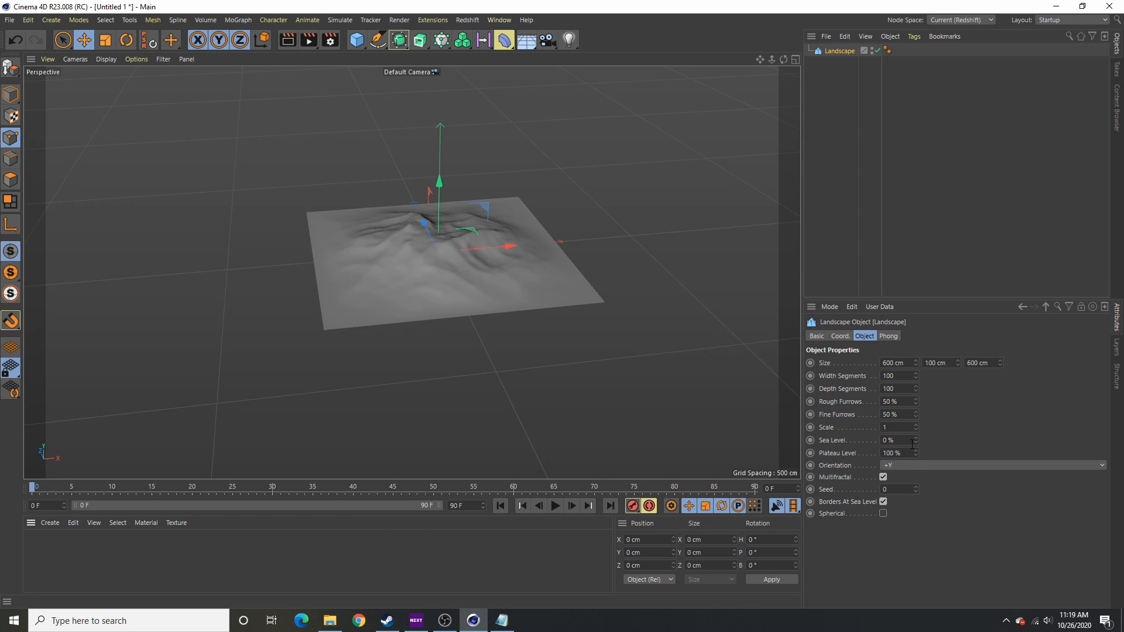
left_click(915, 487)
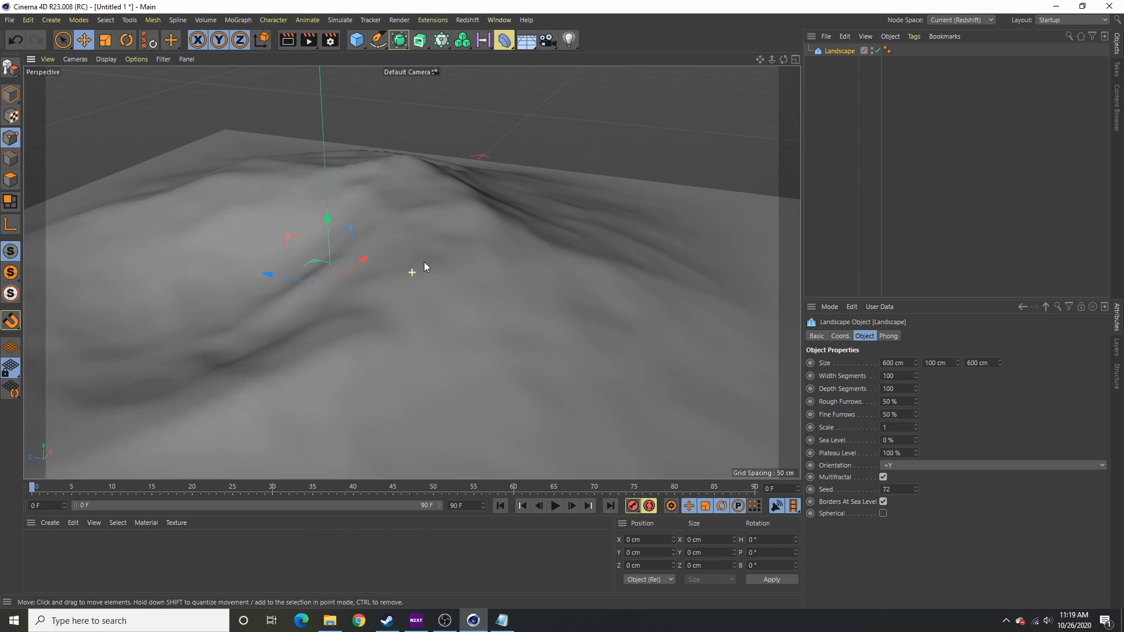
left_click_drag(424, 267, 516, 317)
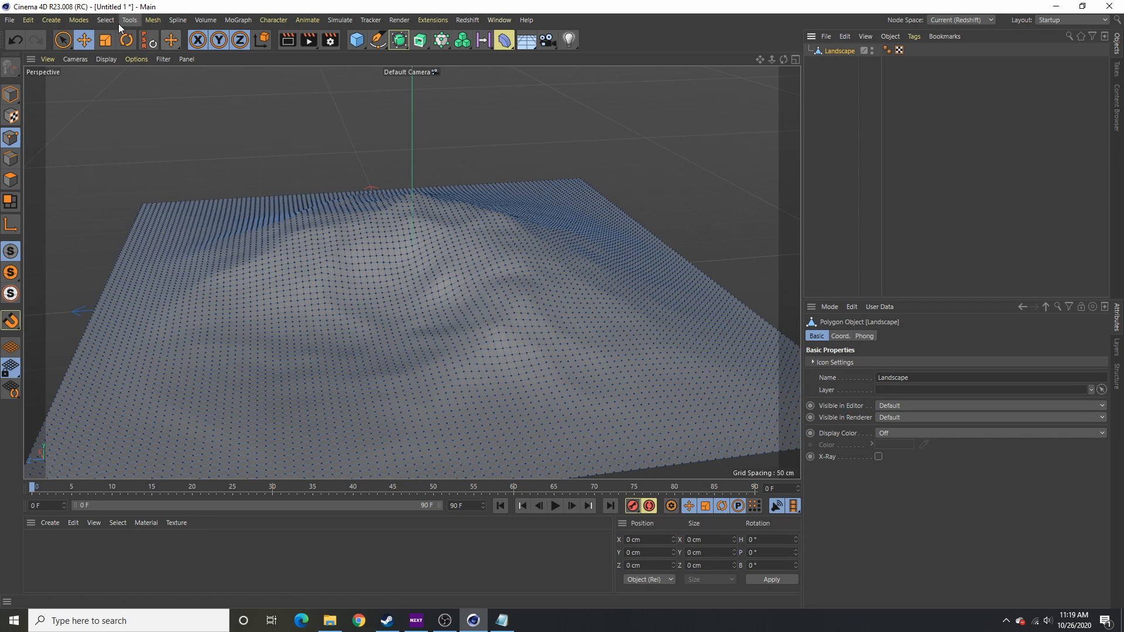
Set vertex weights on the landscape's points and enable Use Fields on the Vertex Map tag
left_click(105, 20)
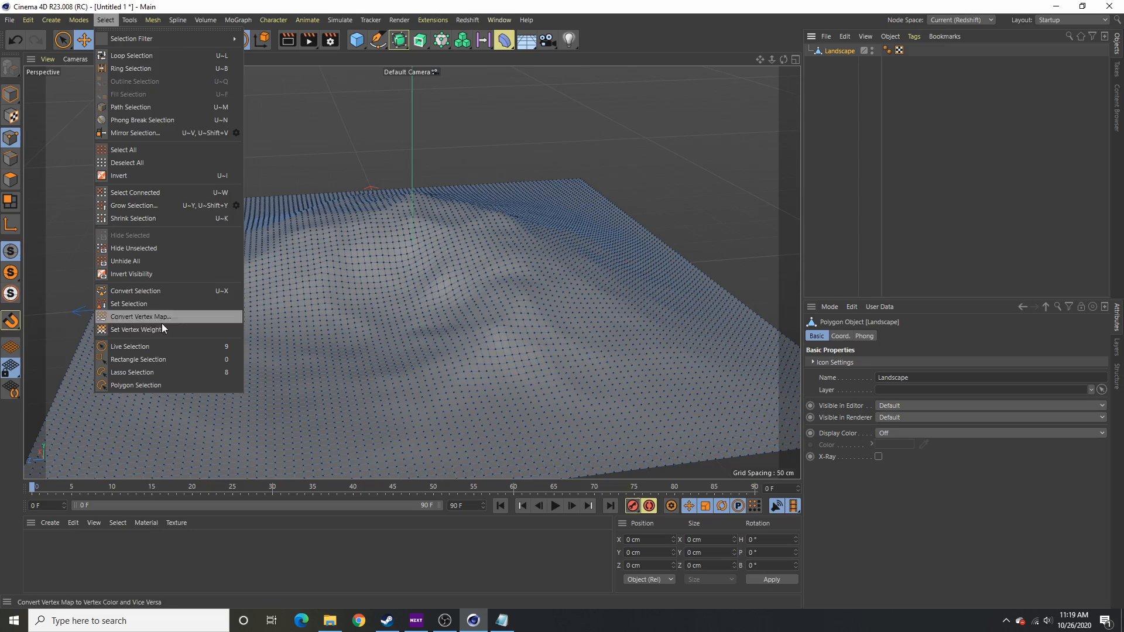
left_click(122, 148)
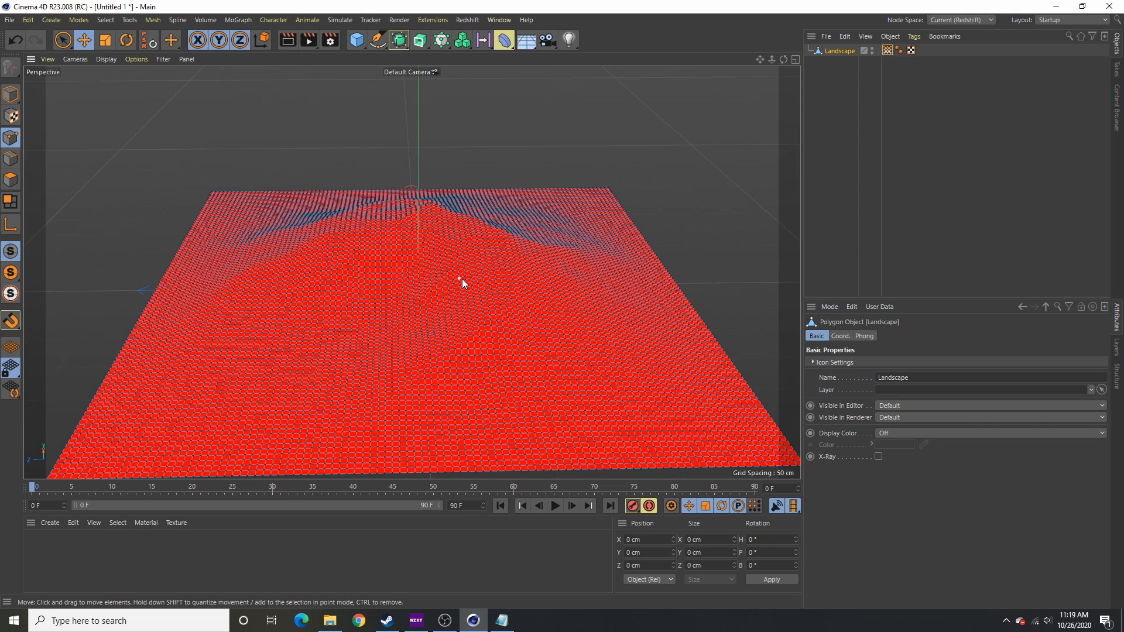
mouse_move(848, 372)
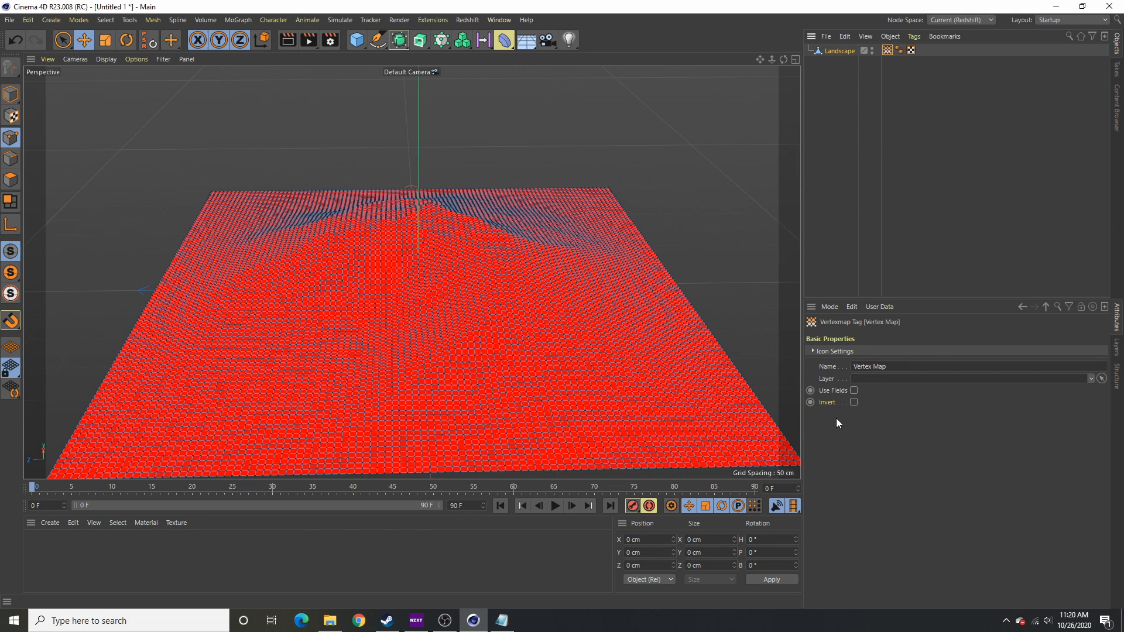
left_click(835, 336)
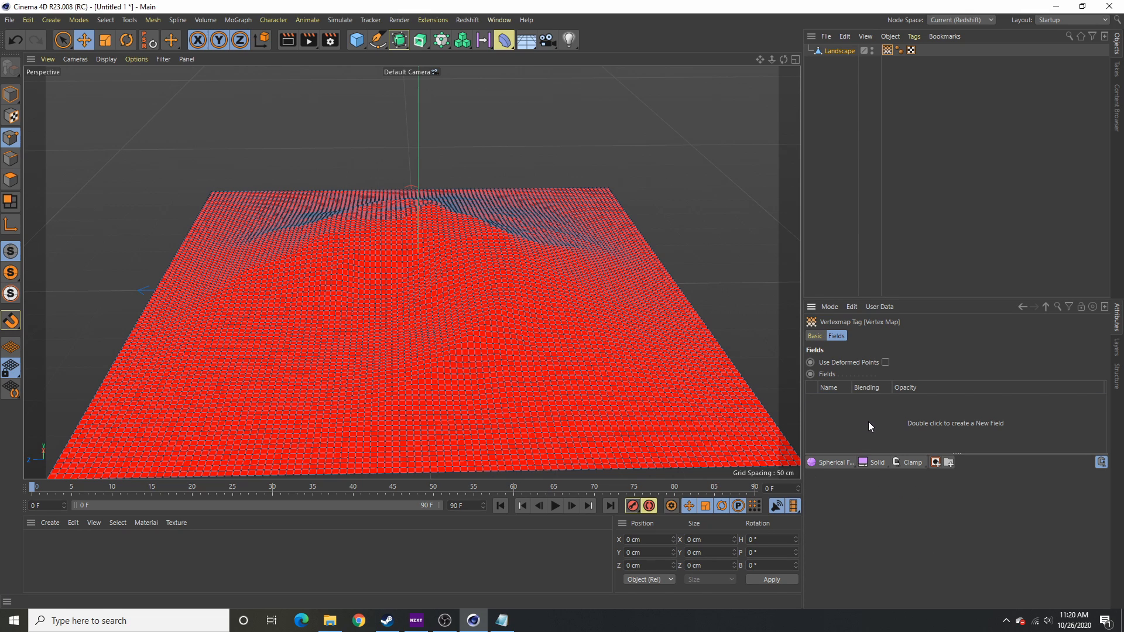
left_click(831, 461)
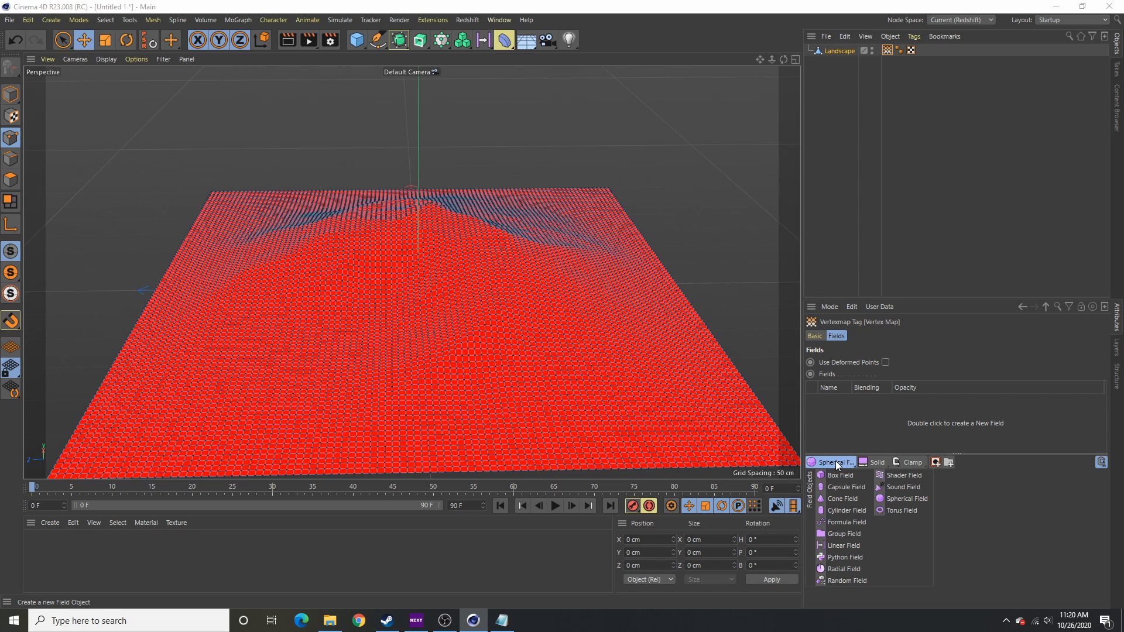
Add a Spherical Field to the Vertex Map's Fields list
left_click(906, 499)
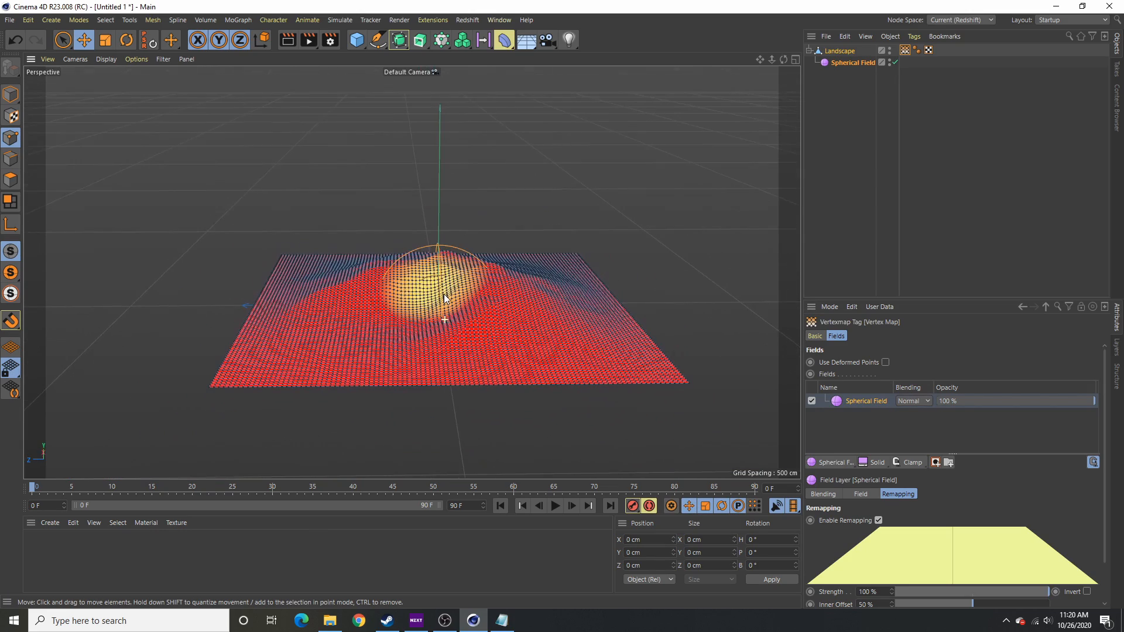
mouse_move(625, 343)
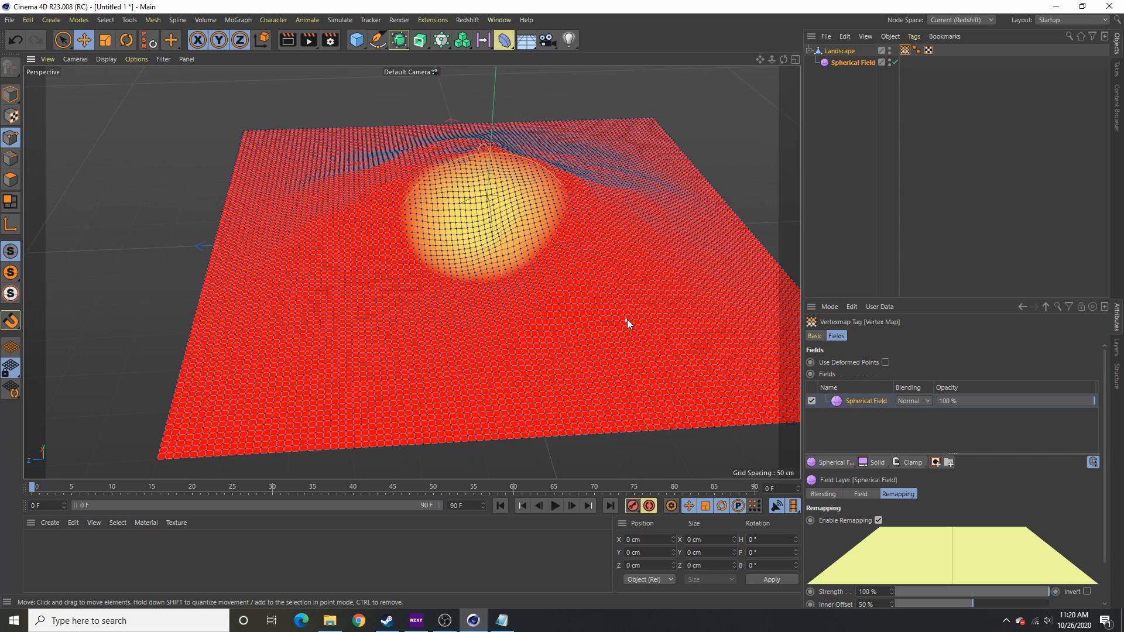
mouse_move(746, 388)
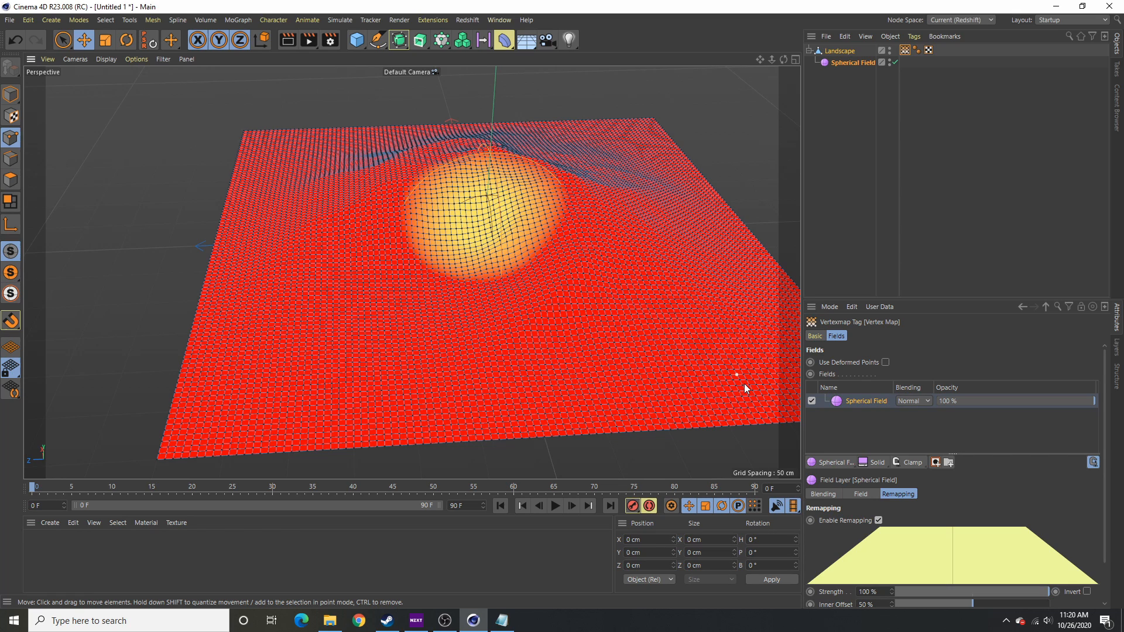
mouse_move(618, 293)
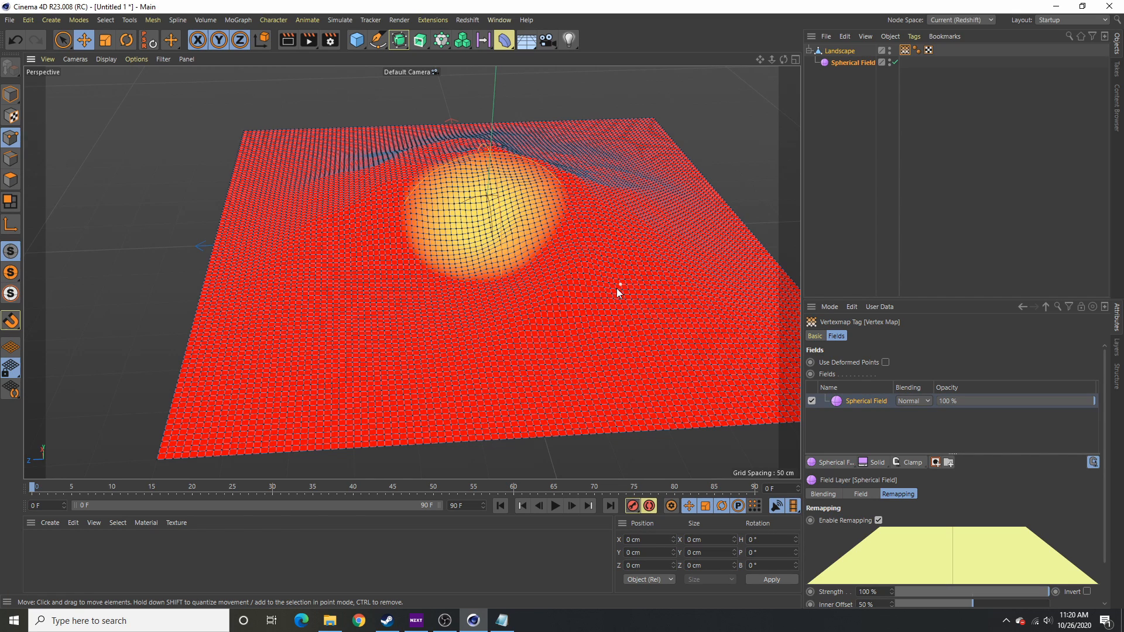
mouse_move(471, 213)
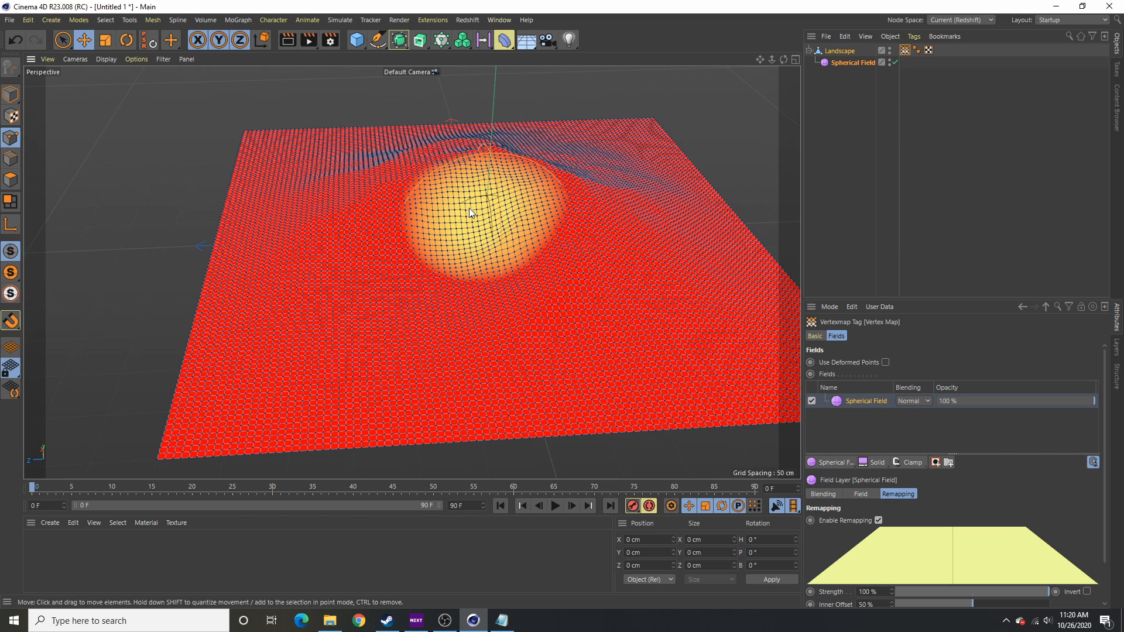
mouse_move(499, 204)
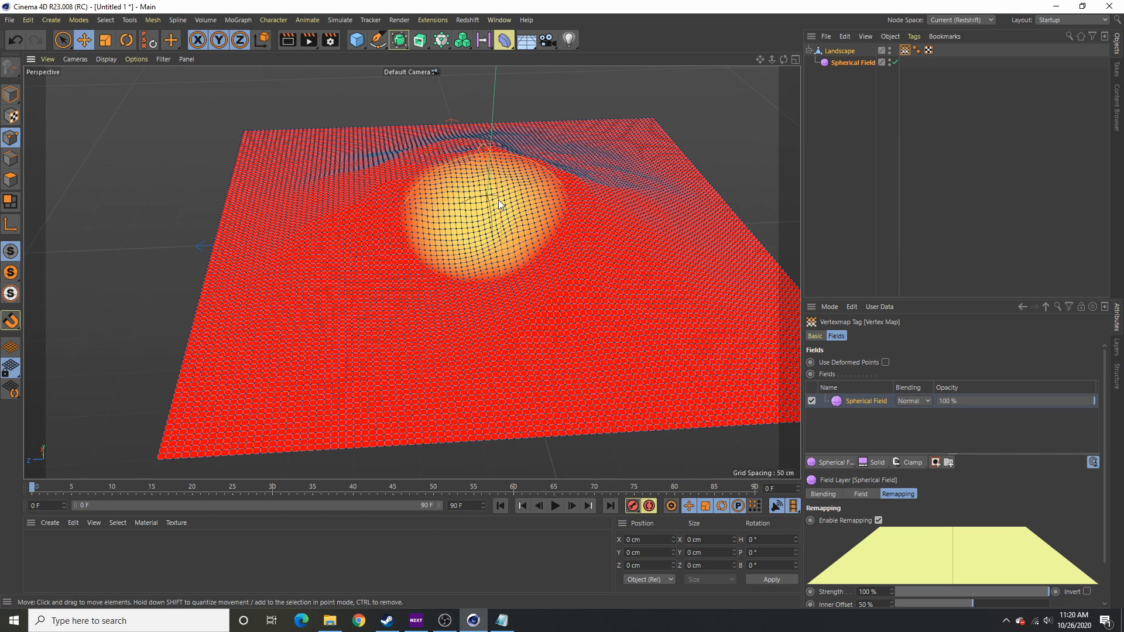
mouse_move(548, 269)
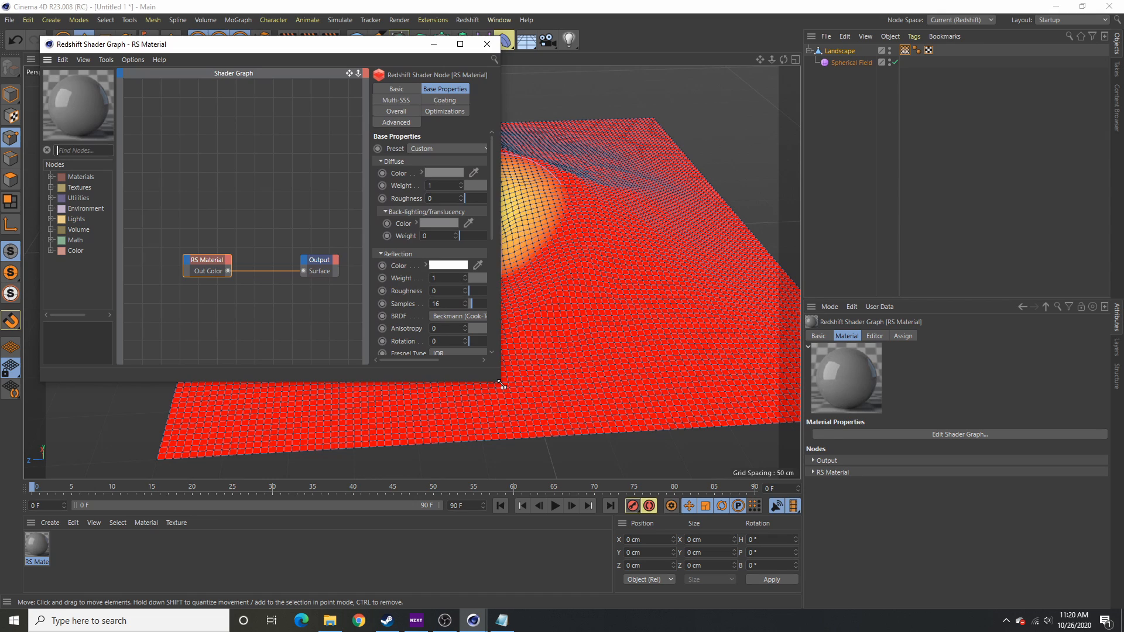
Maximize the shader graph and search 'vert' to add a C4D Vertex Map node
left_click(459, 44)
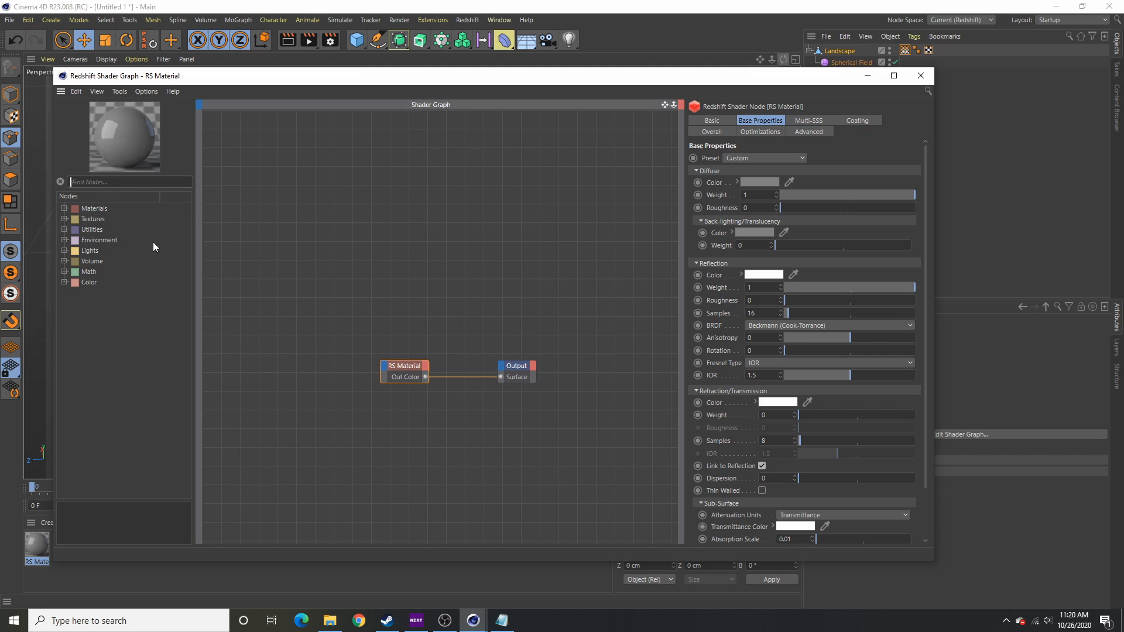
type("vert")
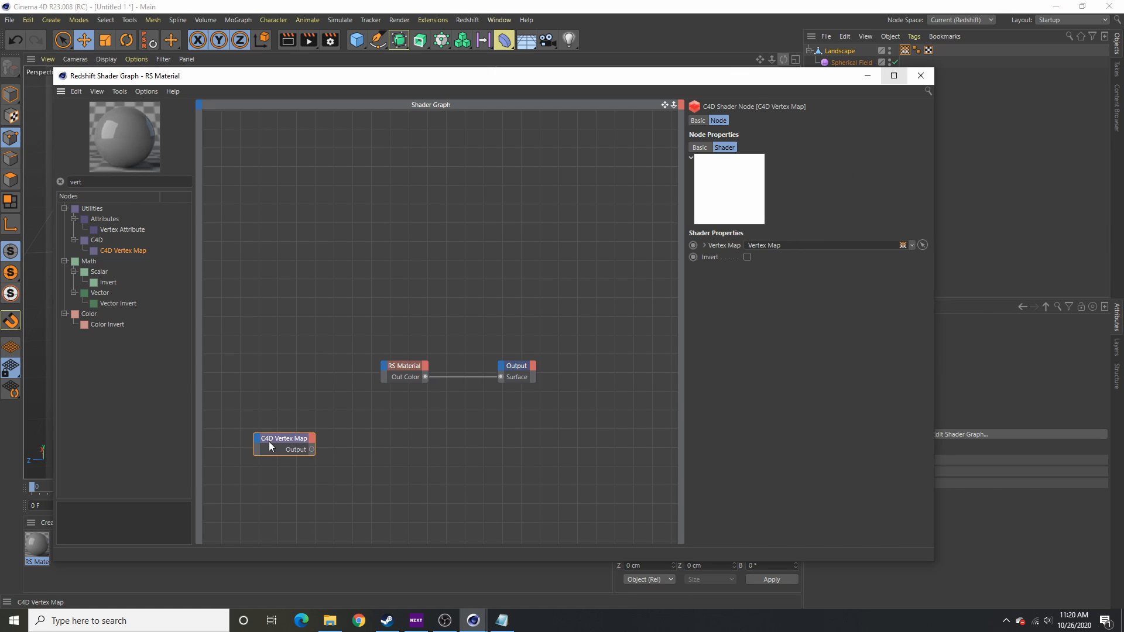
mouse_move(11, 180)
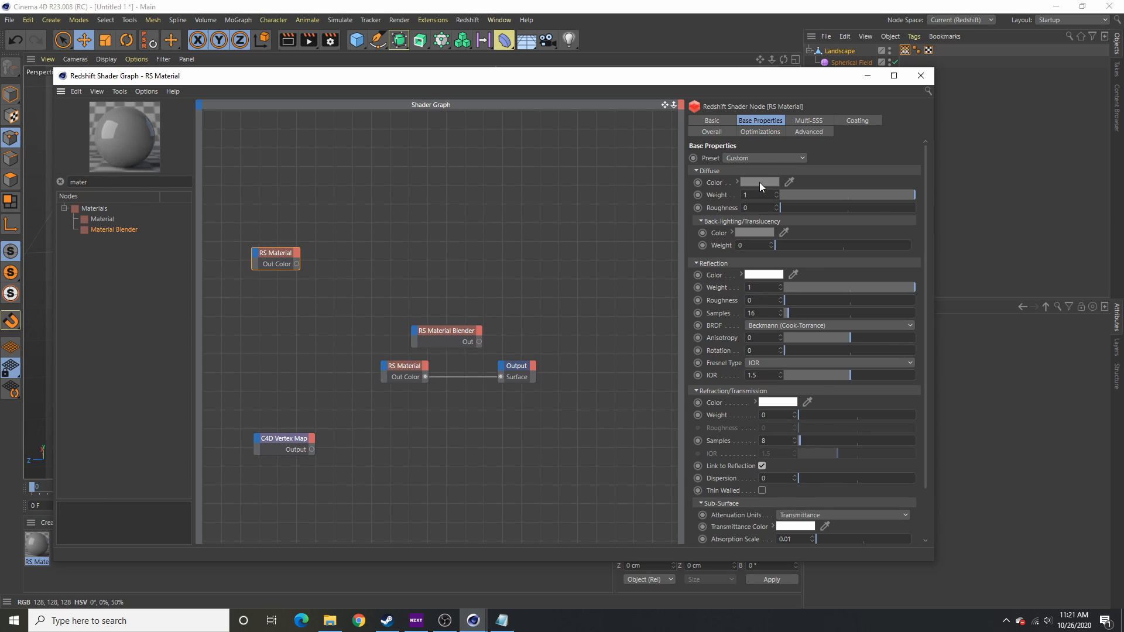
Give the second RS Material a green diffuse colour
left_click(760, 183)
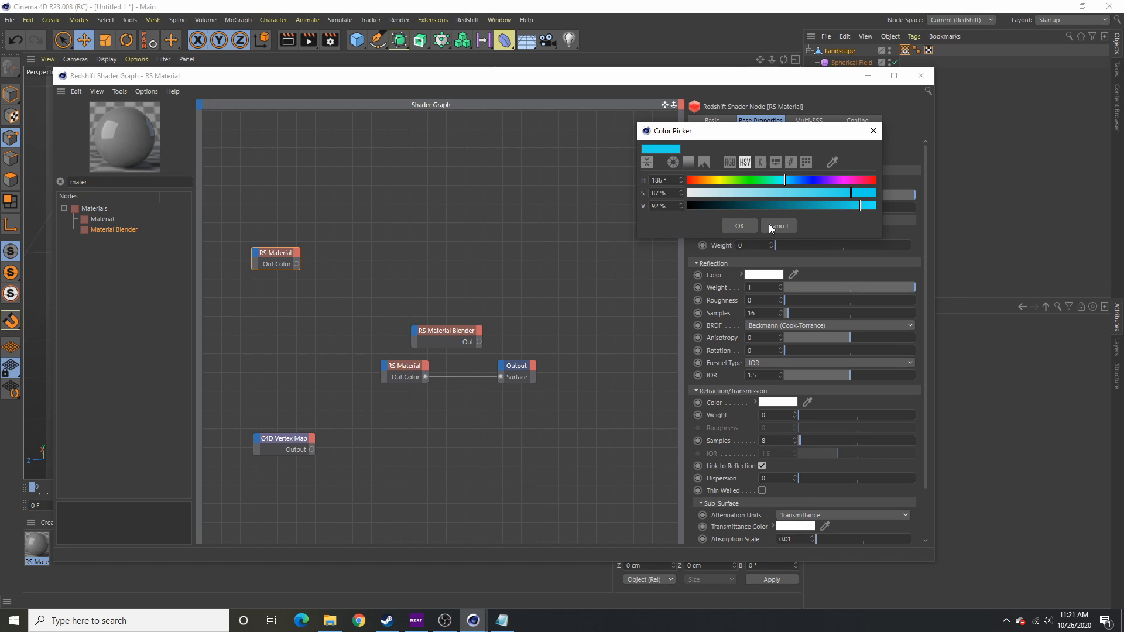
left_click(777, 226)
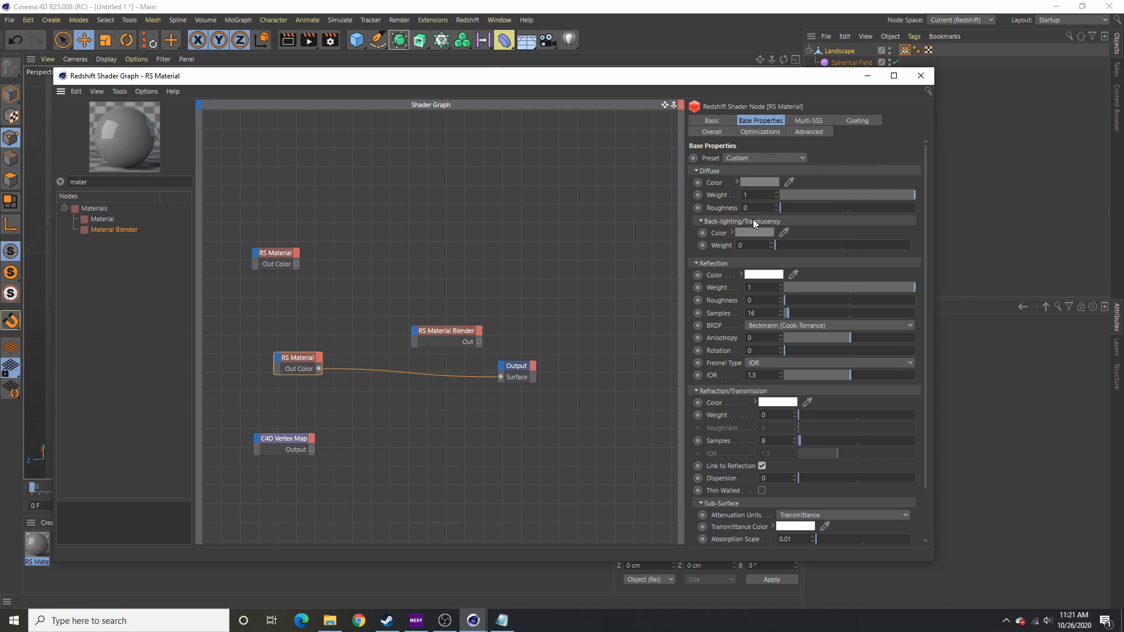
left_click(760, 183)
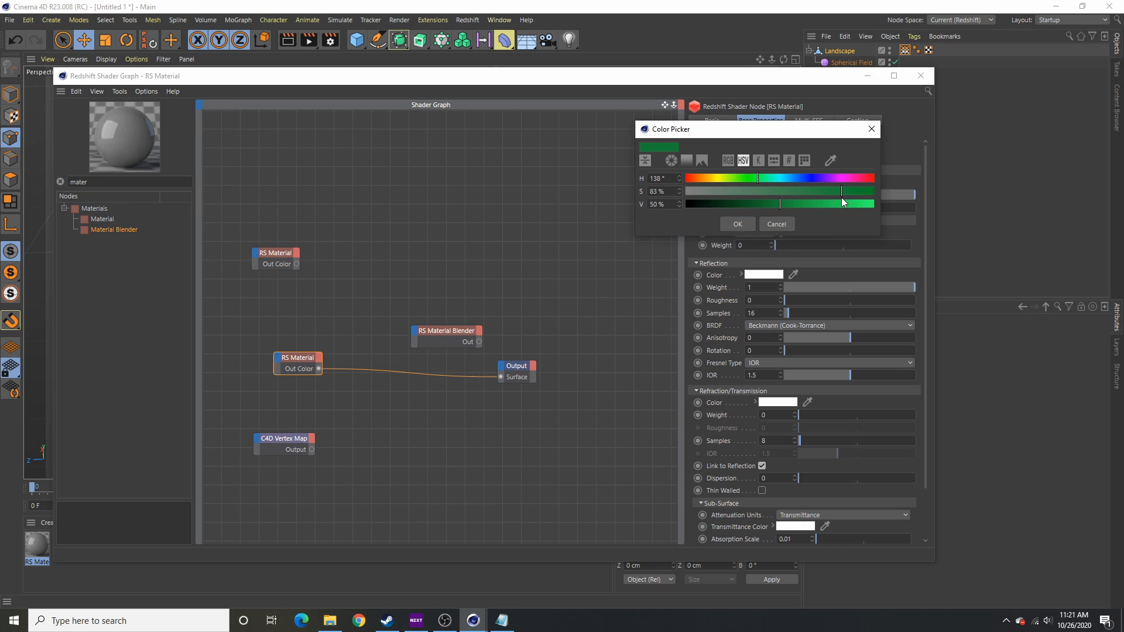
left_click(736, 224)
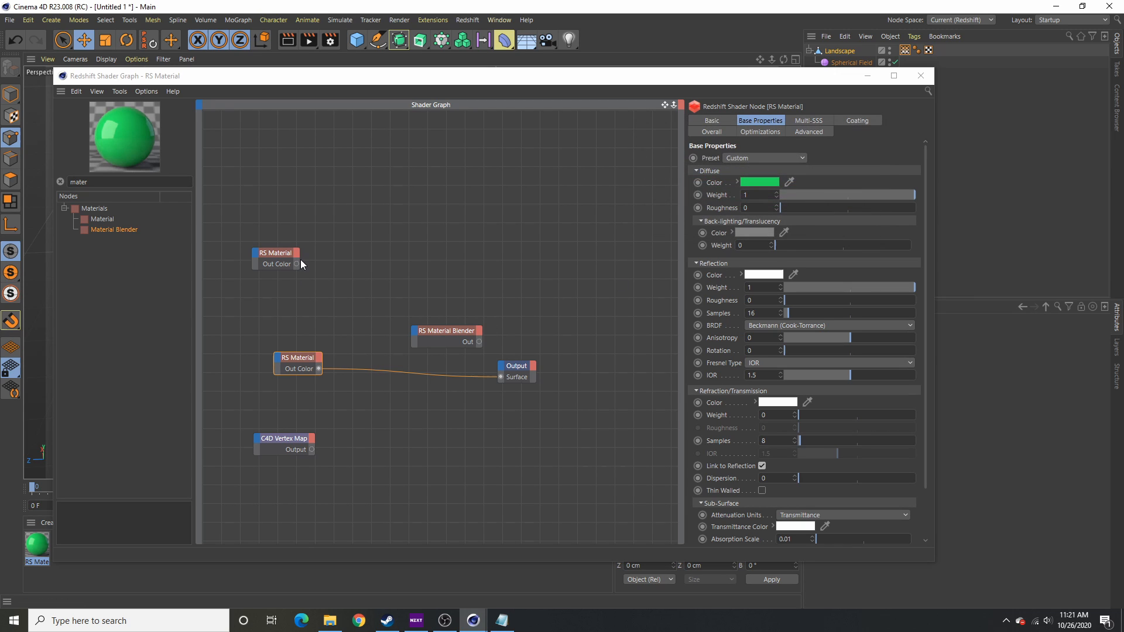
Wire the top material into the blender's base and the C4D Vertex Map into its Blend Color 1
left_click_drag(295, 263, 446, 330)
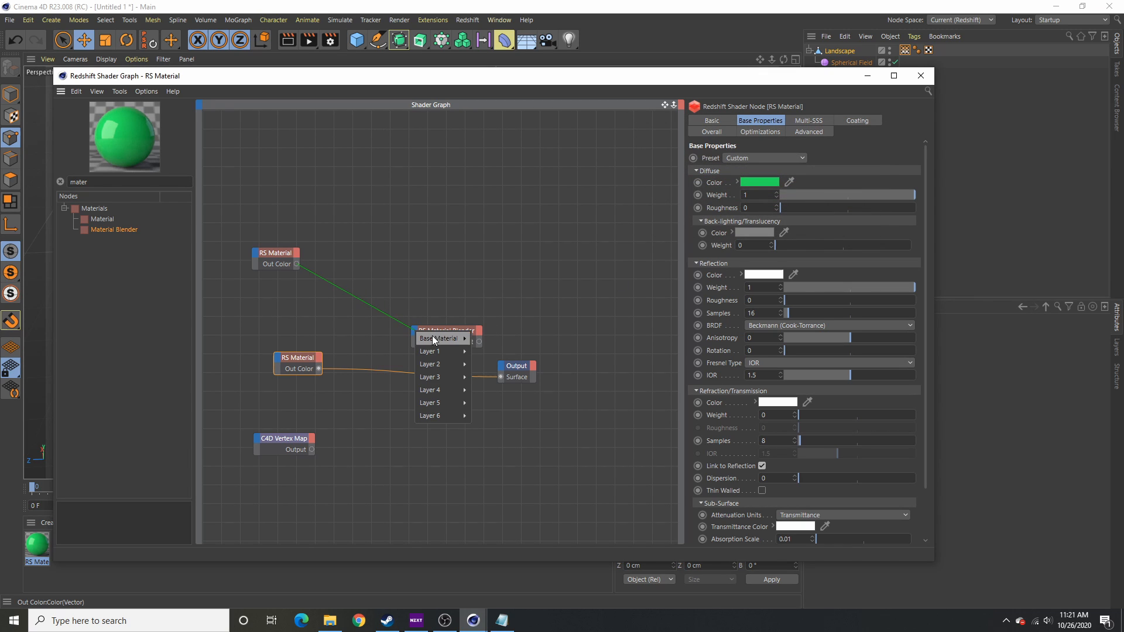
left_click(438, 337)
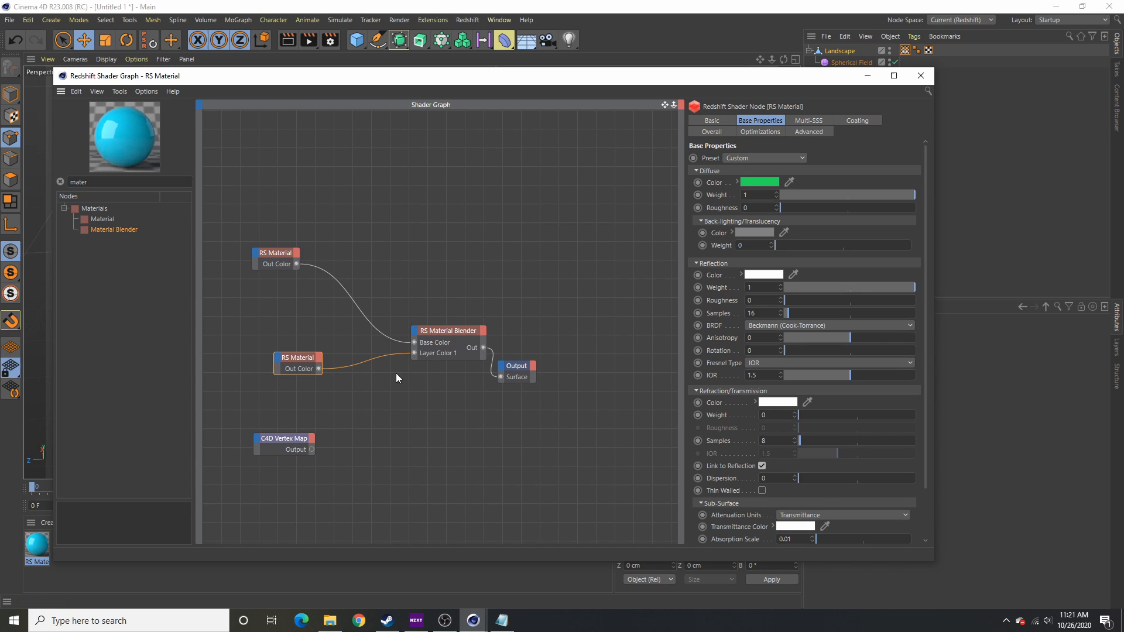
left_click(284, 438)
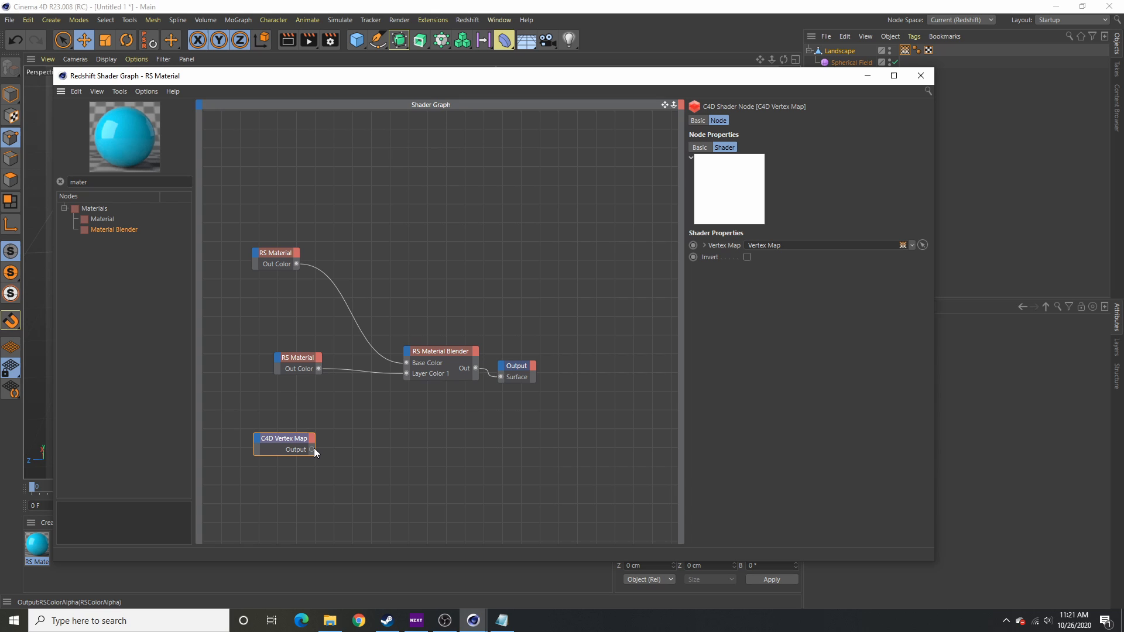
left_click_drag(312, 450, 407, 355)
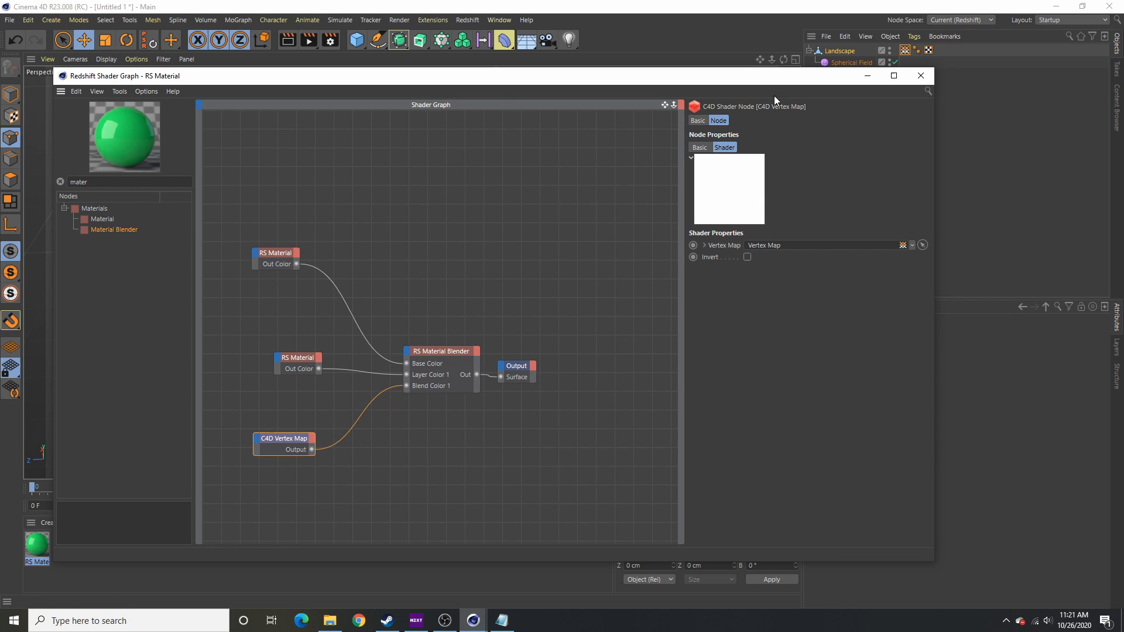
Start a Redshift RenderView preview showing the green patch on the blue terrain
left_click(467, 20)
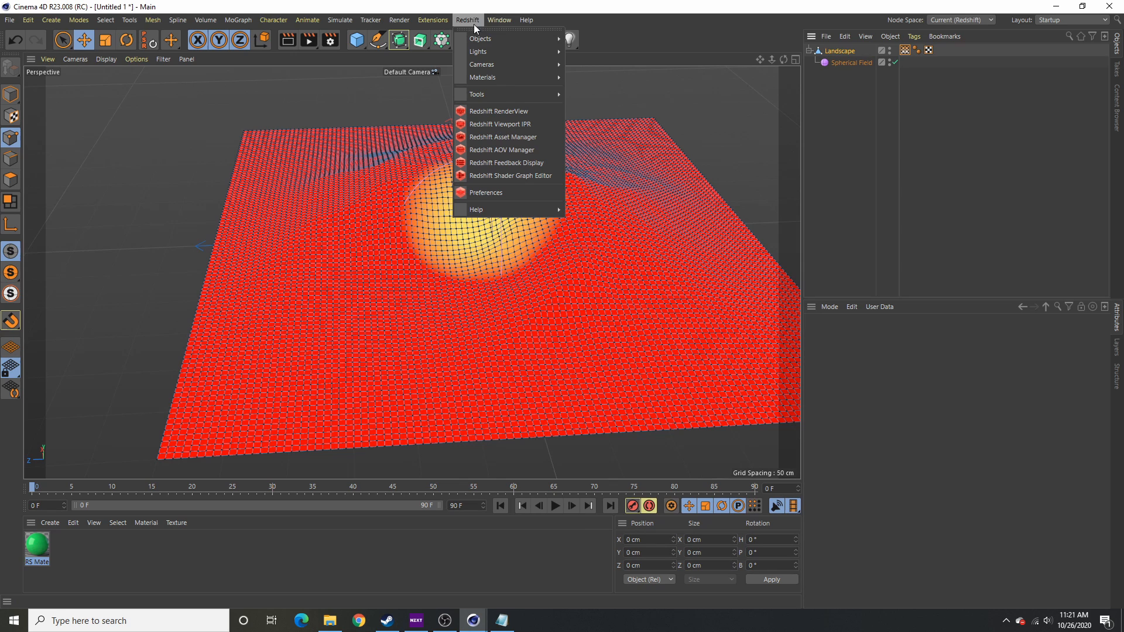
left_click(499, 111)
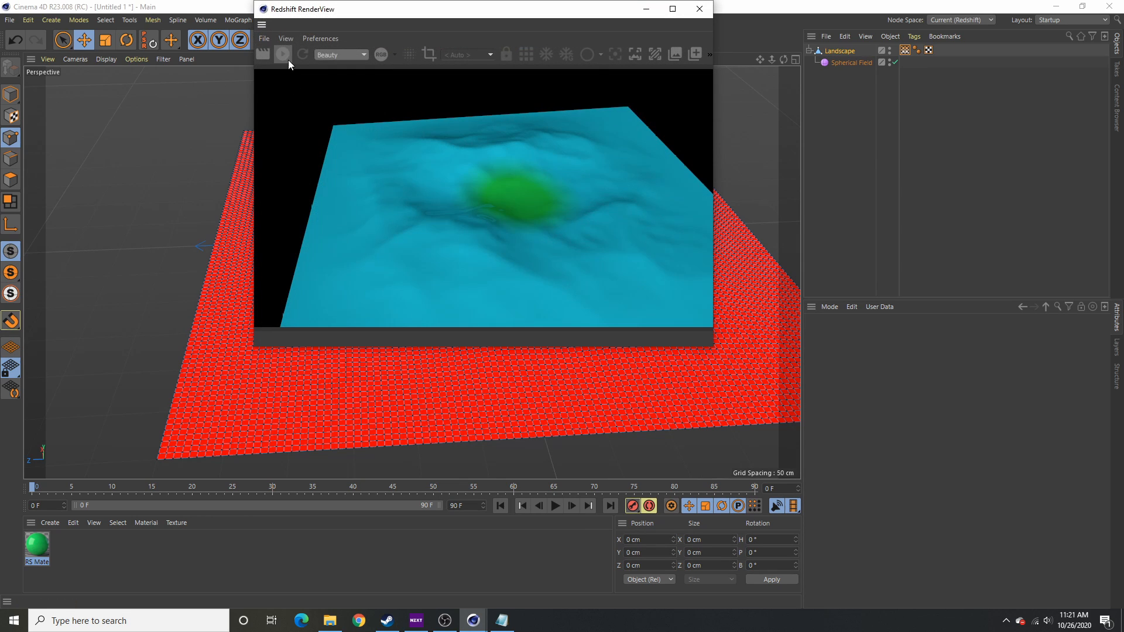
left_click(282, 55)
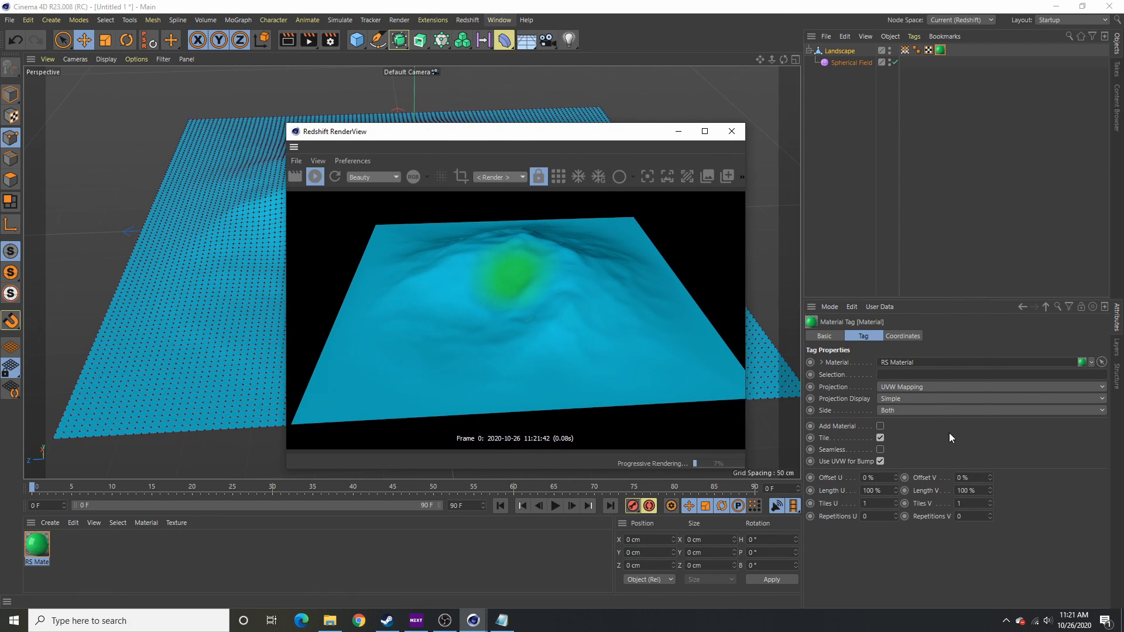
Enlarge the Spherical Field to 100 cm and show its remapping settings
left_click(851, 62)
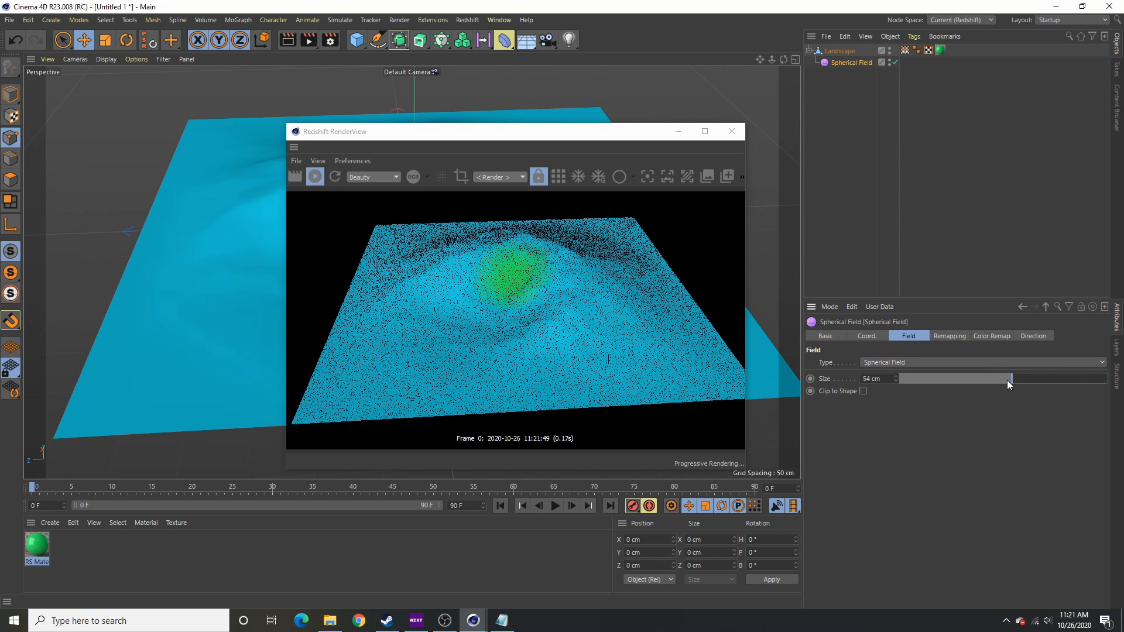
left_click_drag(1010, 378, 1114, 379)
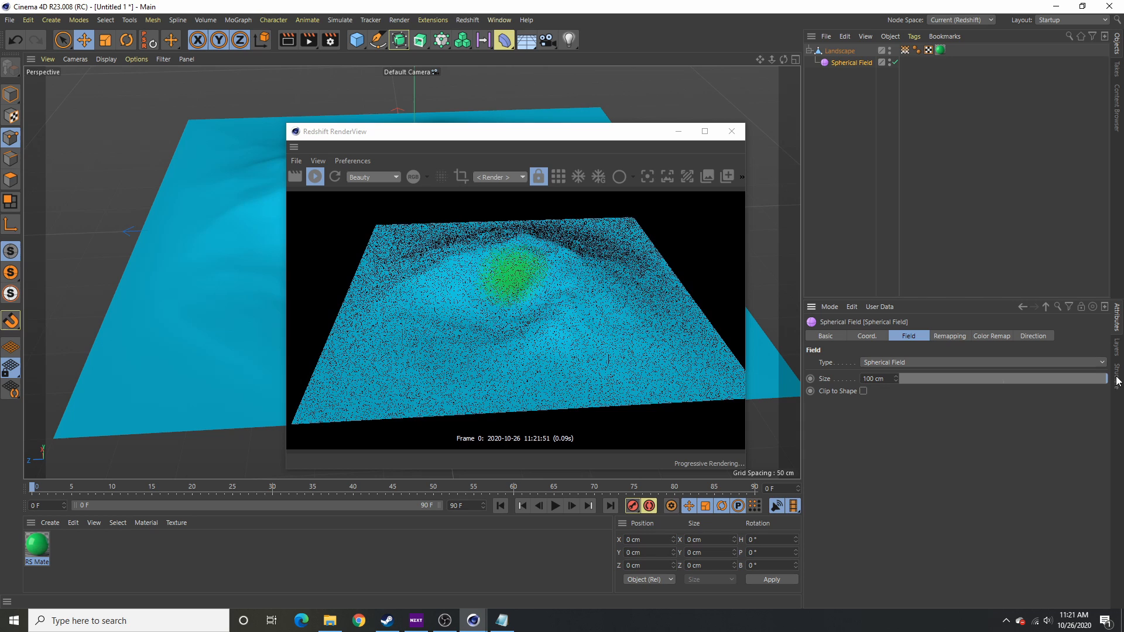
left_click(949, 336)
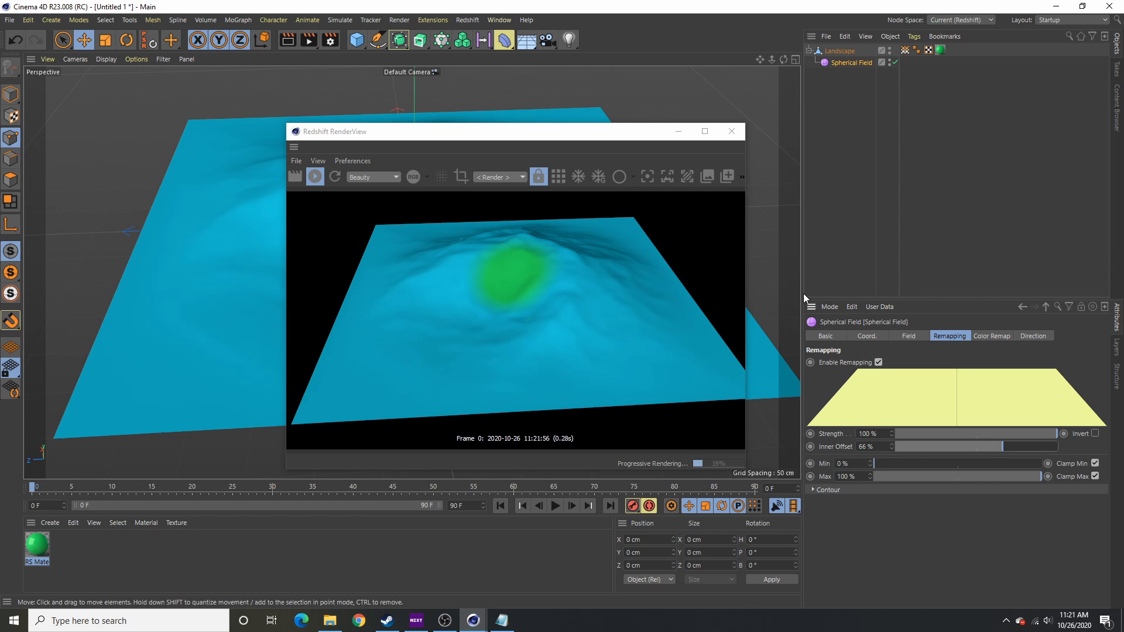
mouse_move(783, 250)
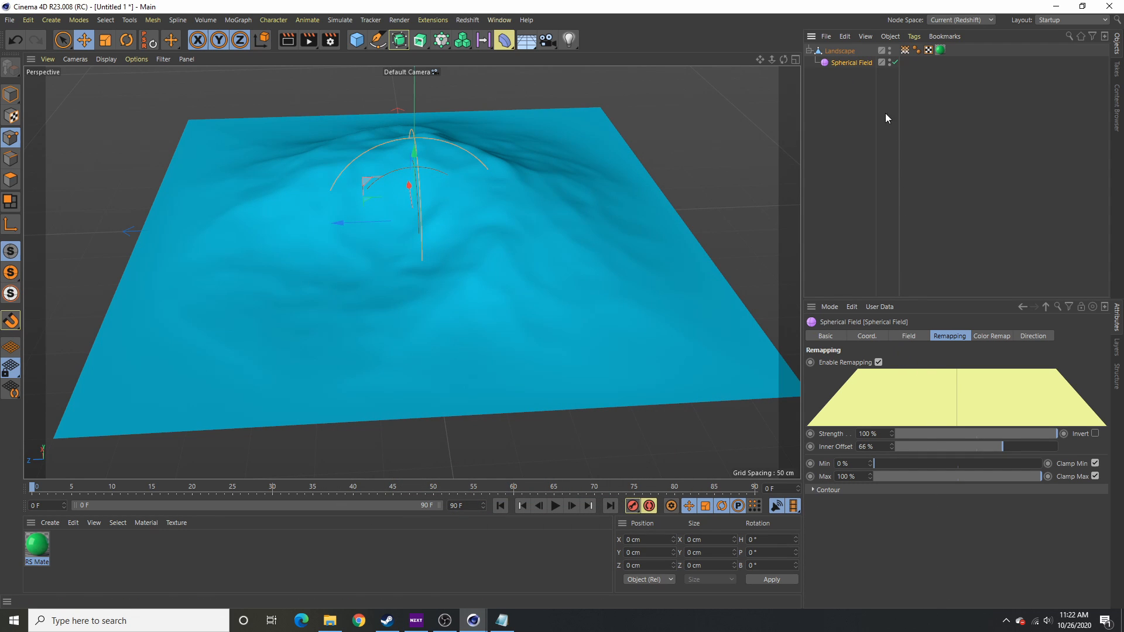
mouse_move(912, 351)
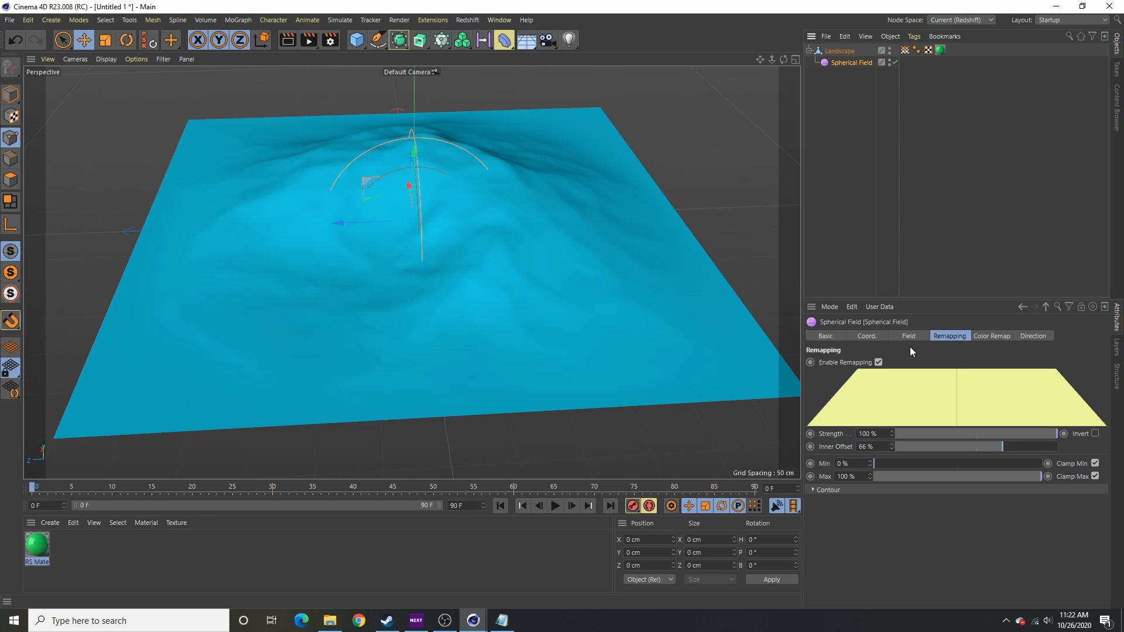
Keyframe the Spherical Field's size from 0 cm and record a second size key at frame 30
left_click(907, 336)
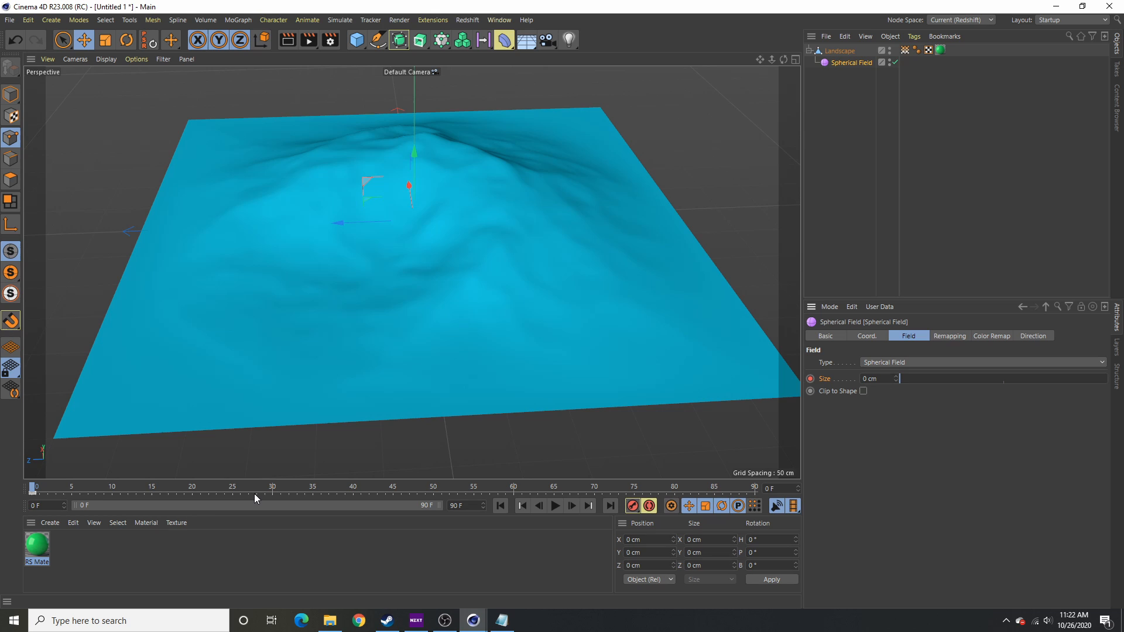
left_click(311, 487)
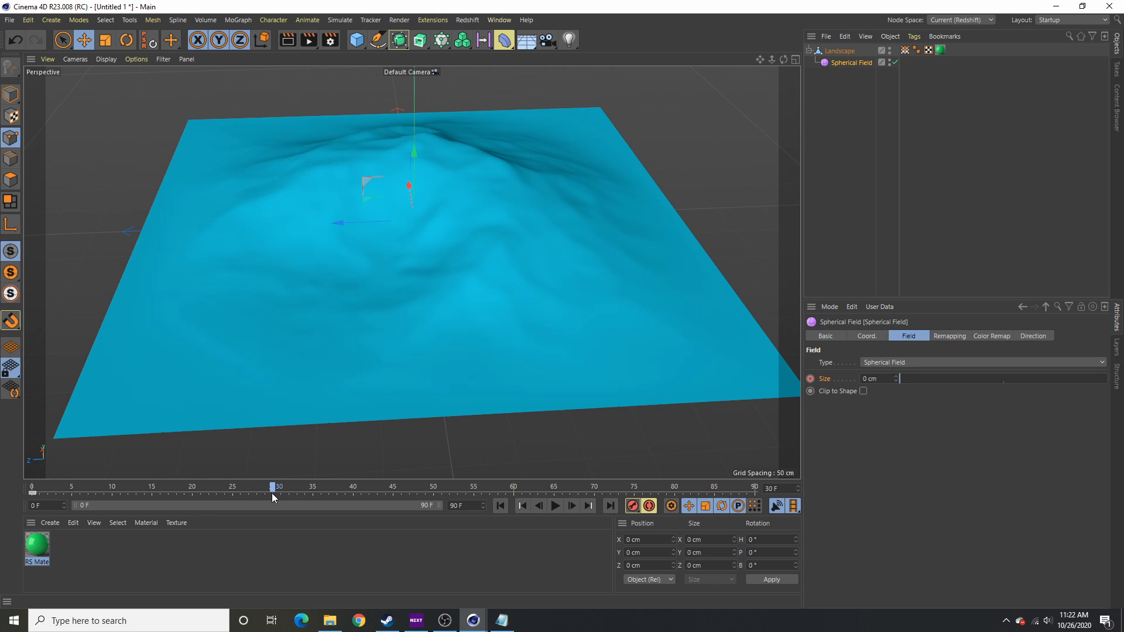
mouse_move(902, 385)
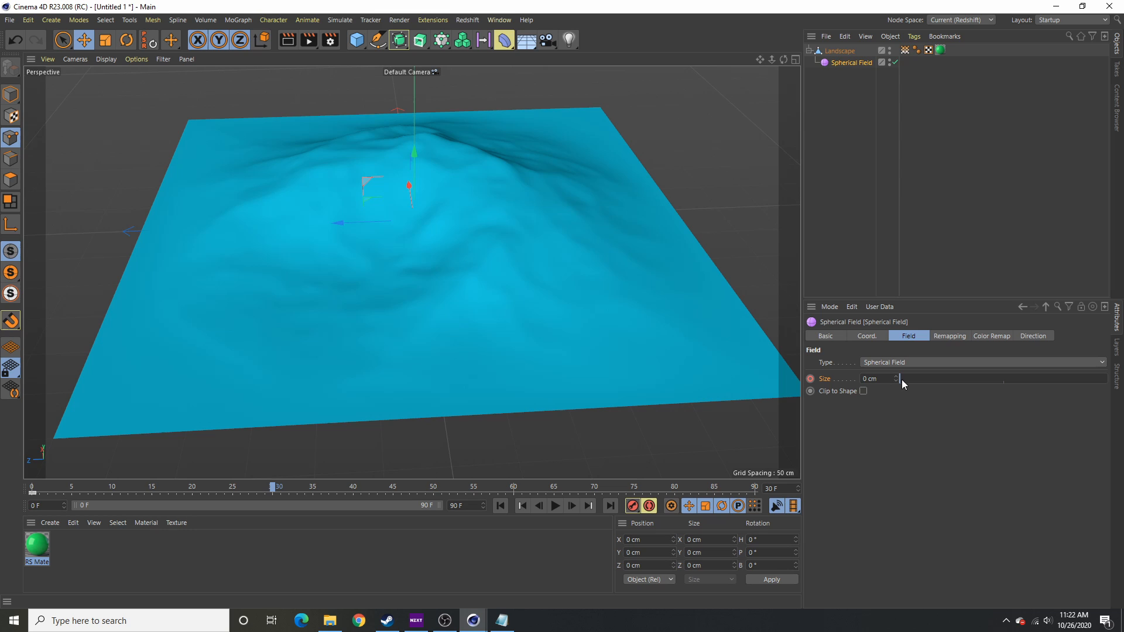
left_click(871, 378)
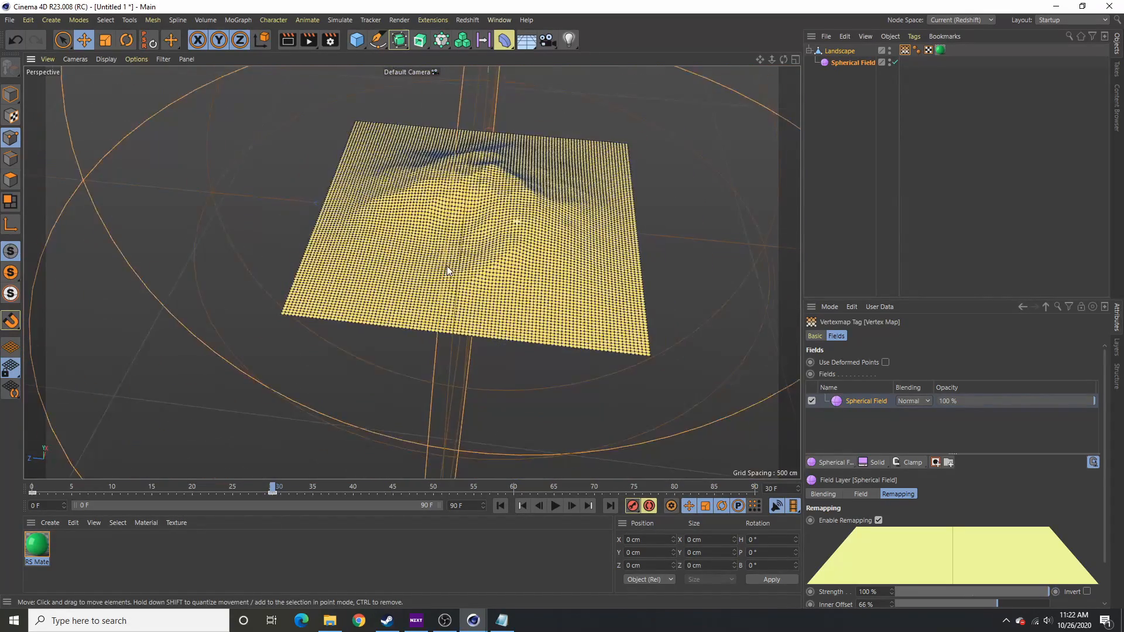
Replace the Shader Field with a new Spherical Field layer blended by Subtract, then show its remapping
left_click_drag(446, 270, 517, 333)
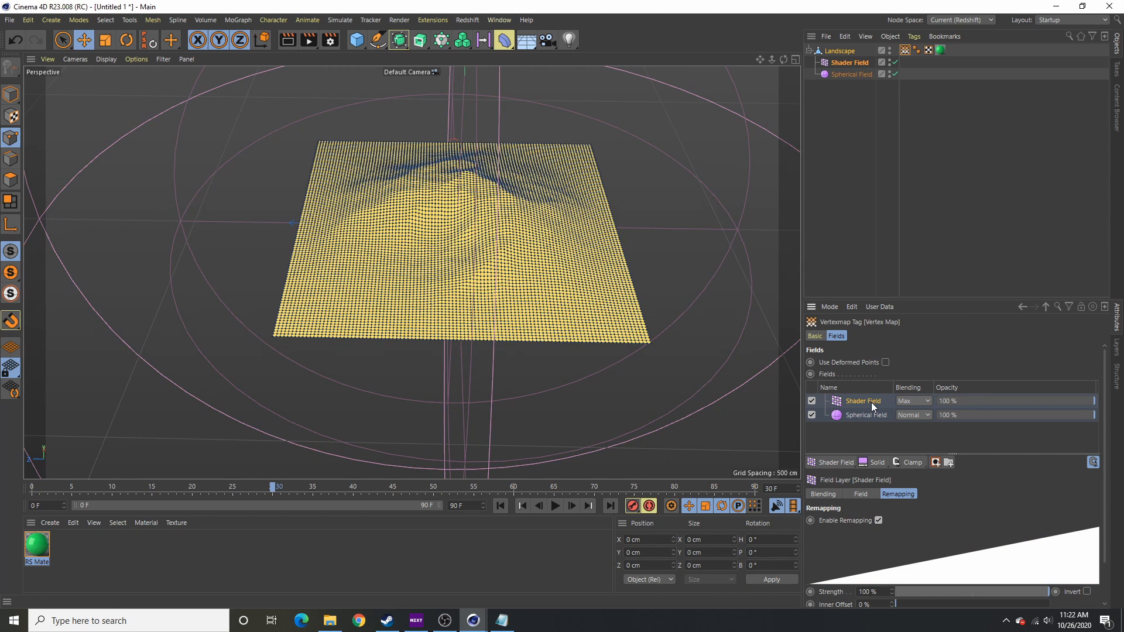
left_click(831, 461)
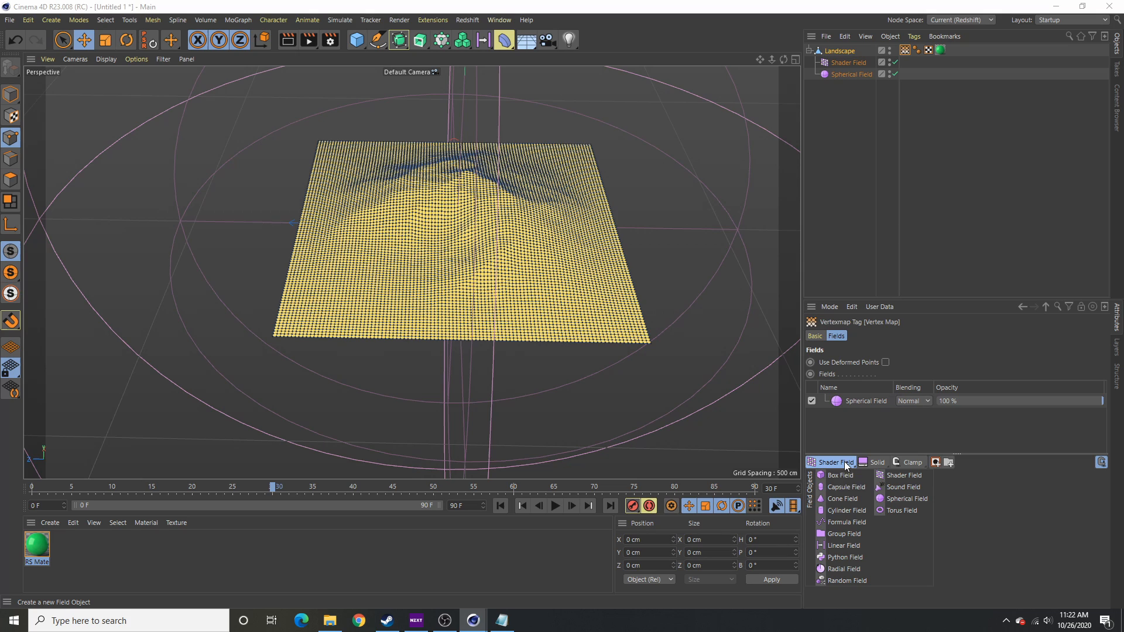
left_click(907, 499)
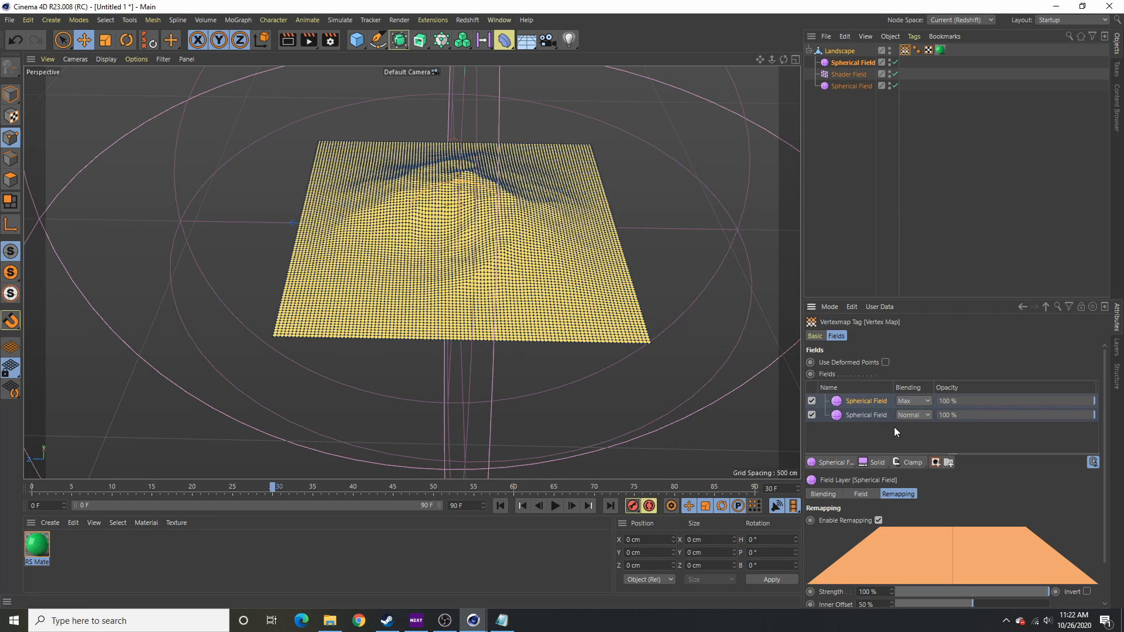
left_click(912, 415)
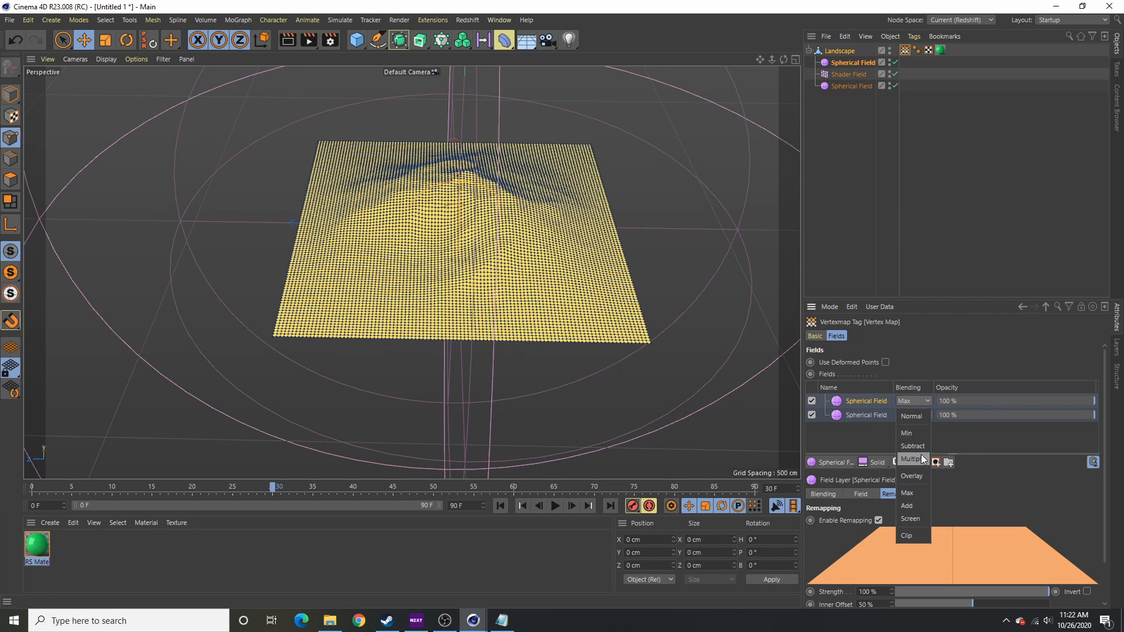
left_click(912, 445)
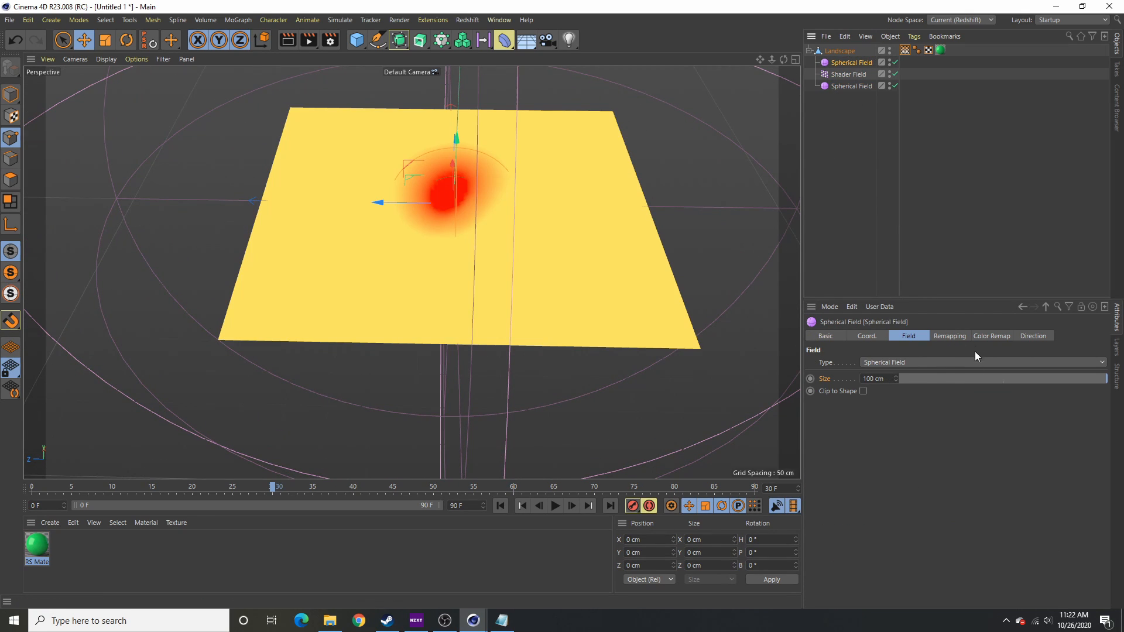
left_click(949, 336)
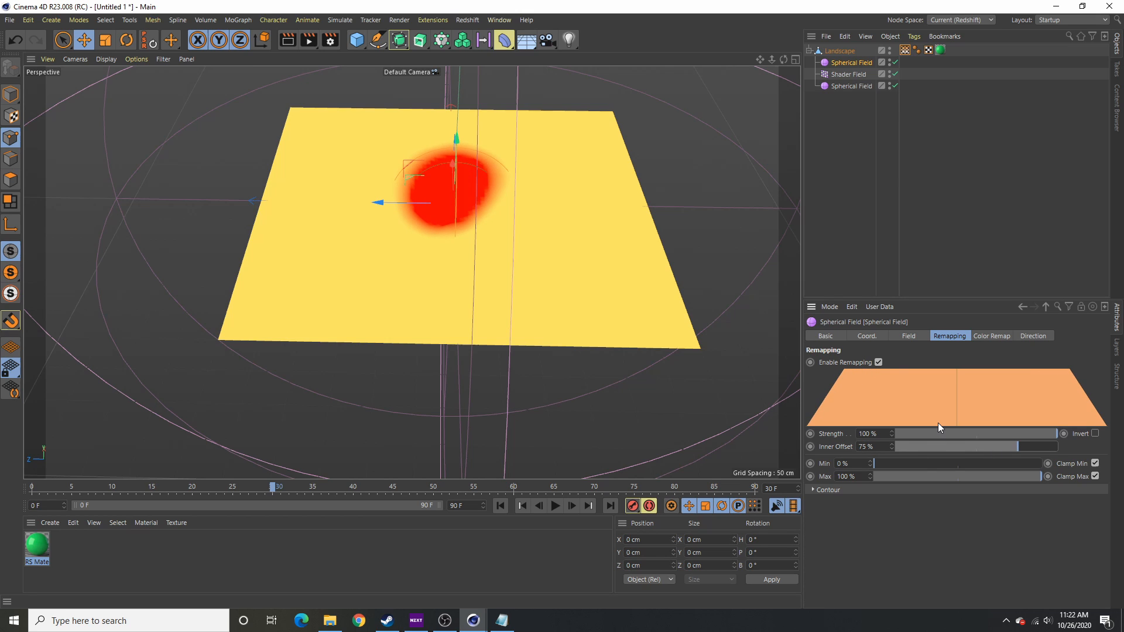
mouse_move(864, 375)
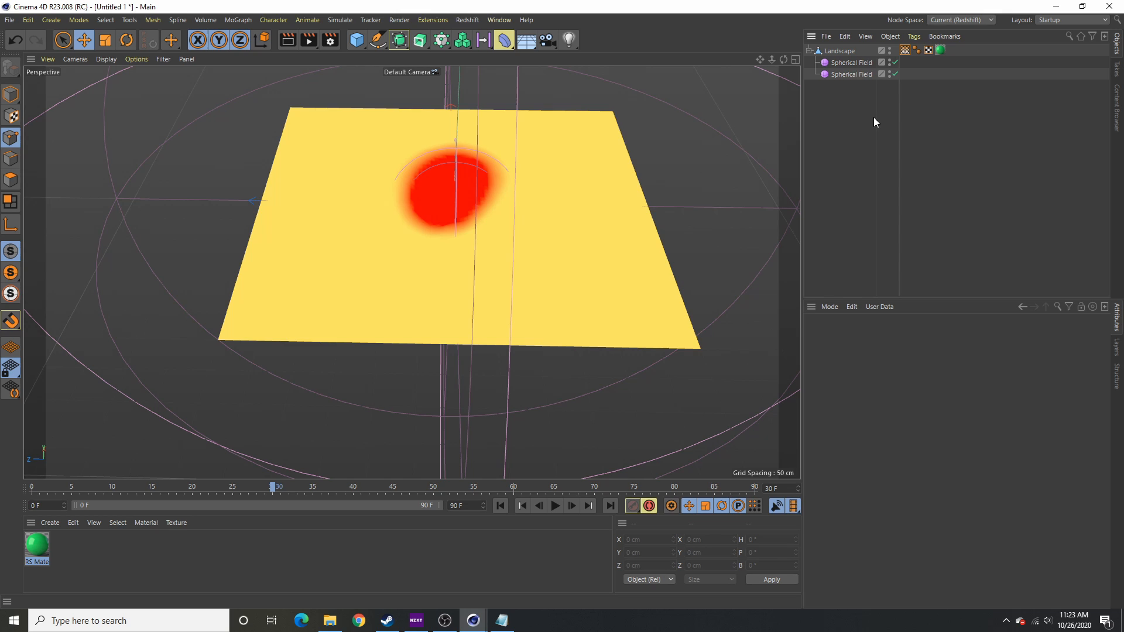
Re-enable the subtracting Spherical Field and keyframe its size growing to 800 cm
left_click(852, 62)
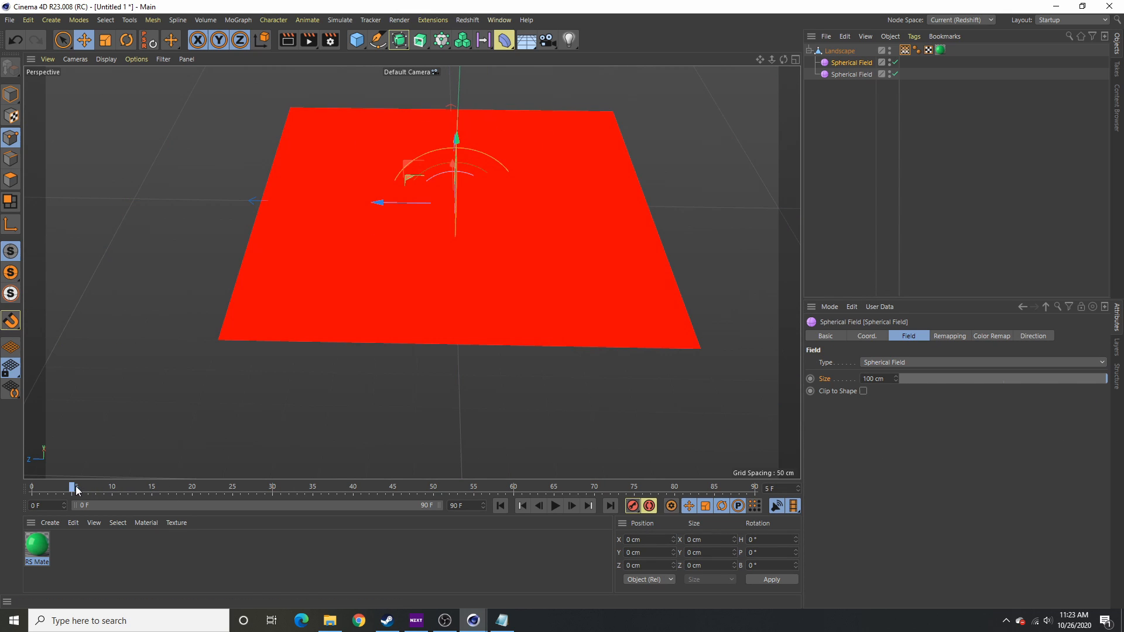
left_click_drag(74, 487, 104, 487)
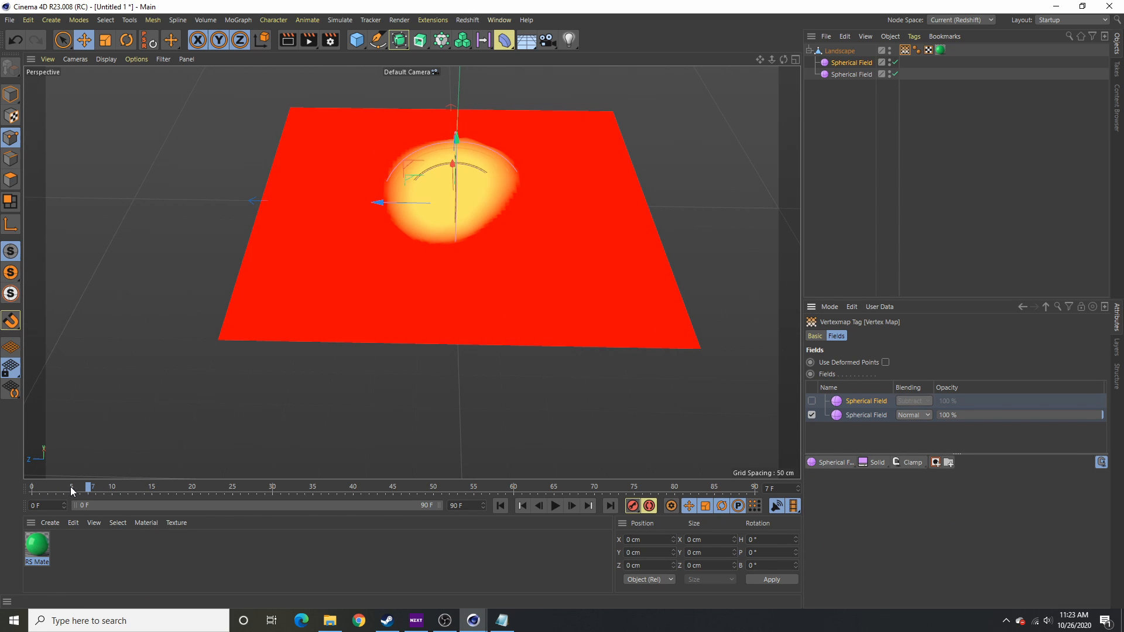
left_click_drag(90, 487, 75, 487)
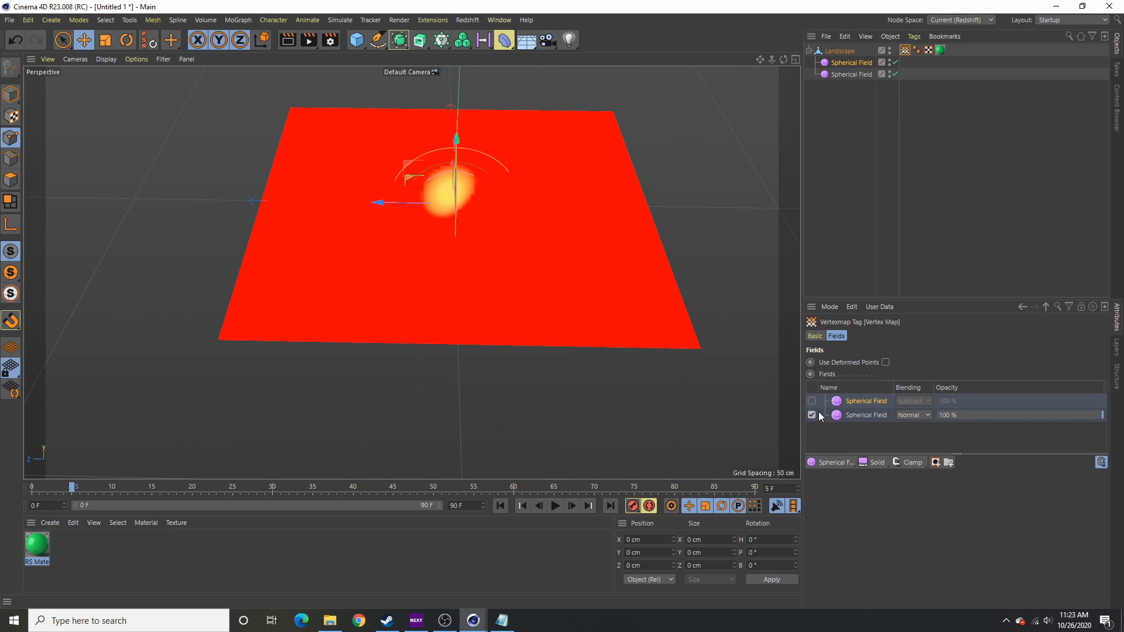
left_click(810, 400)
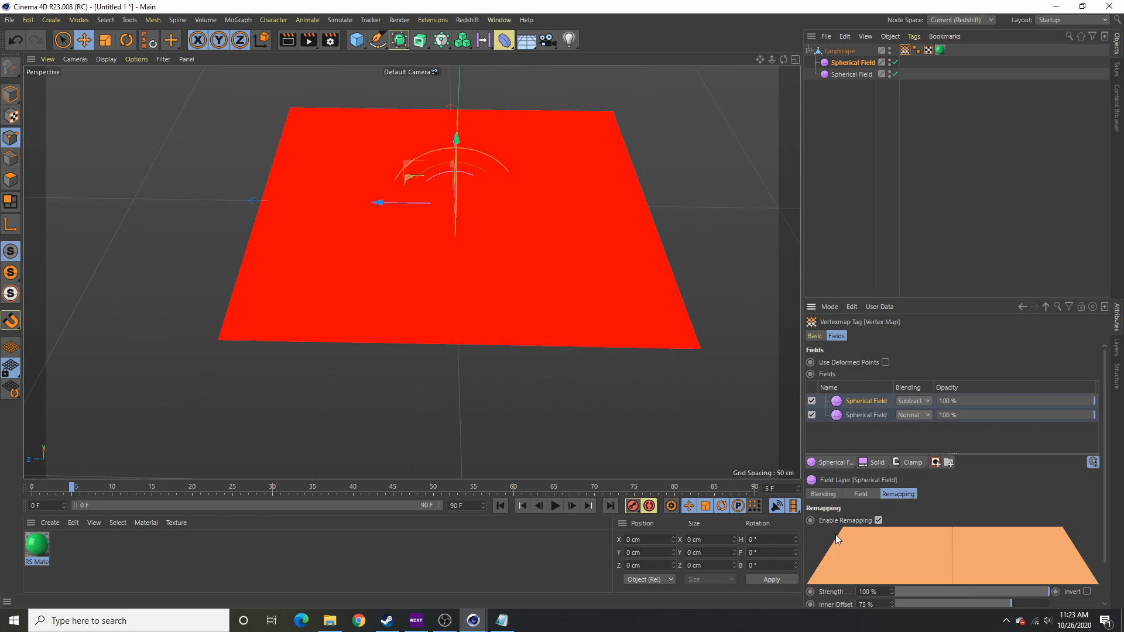
left_click(861, 494)
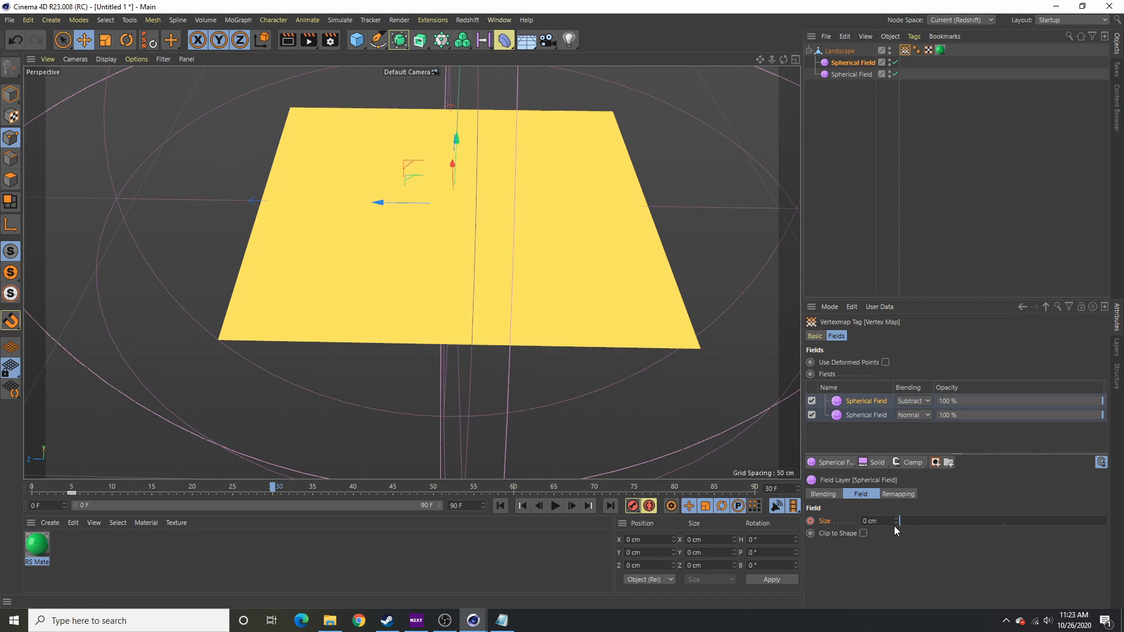
type("800")
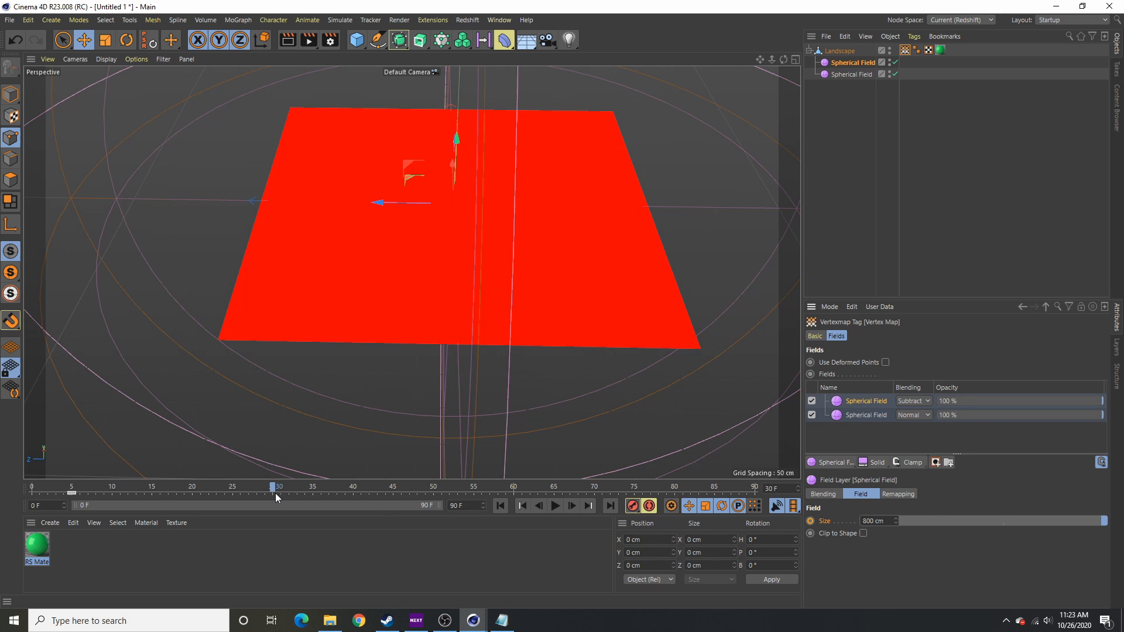
Shorten the animation range to 35 frames and play back the expanding sphere
left_click_drag(278, 487, 296, 487)
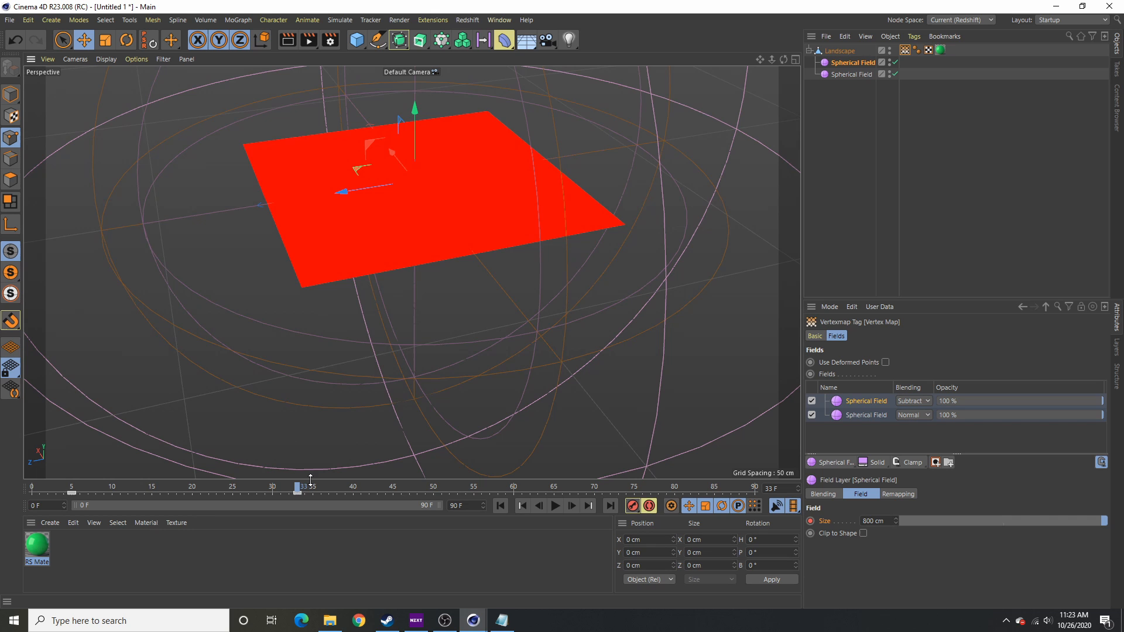
left_click_drag(295, 487, 78, 487)
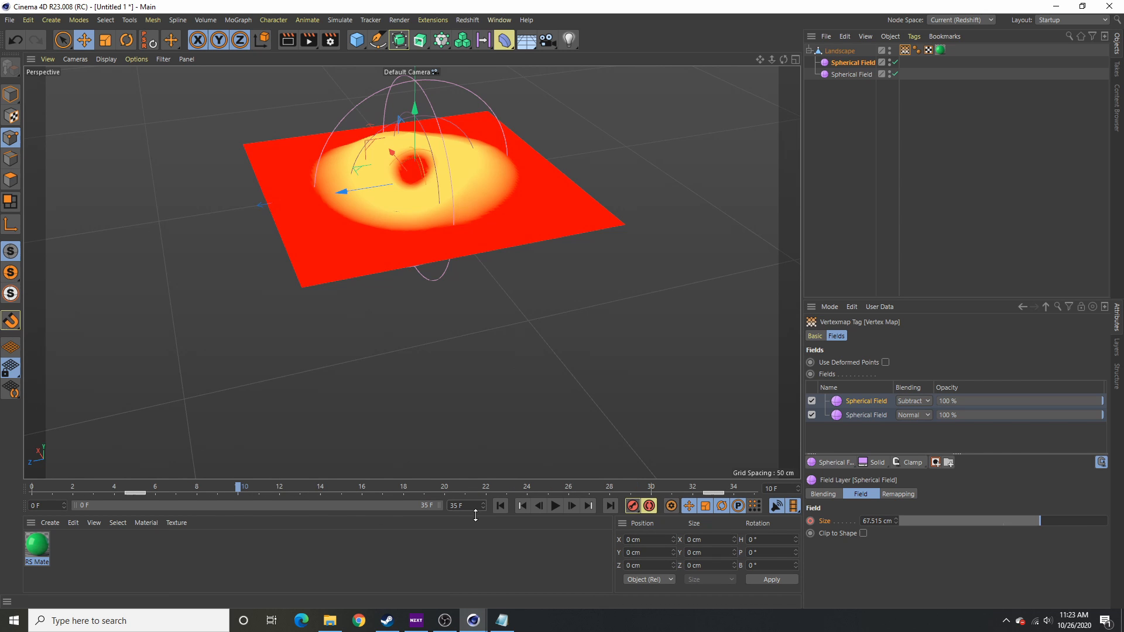
left_click(554, 505)
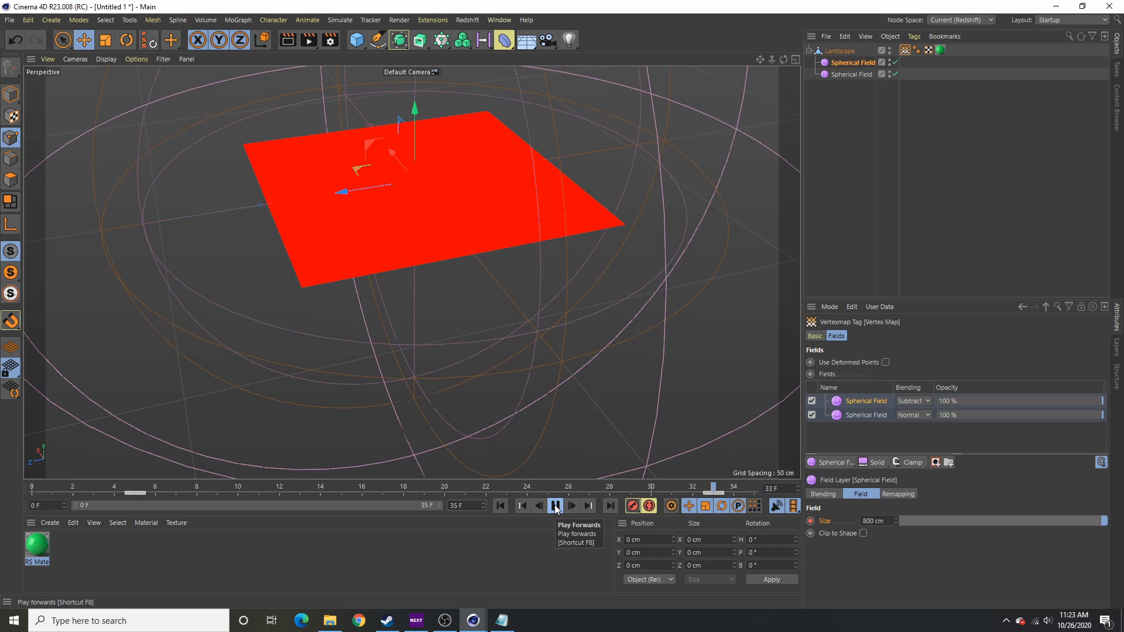
left_click(553, 505)
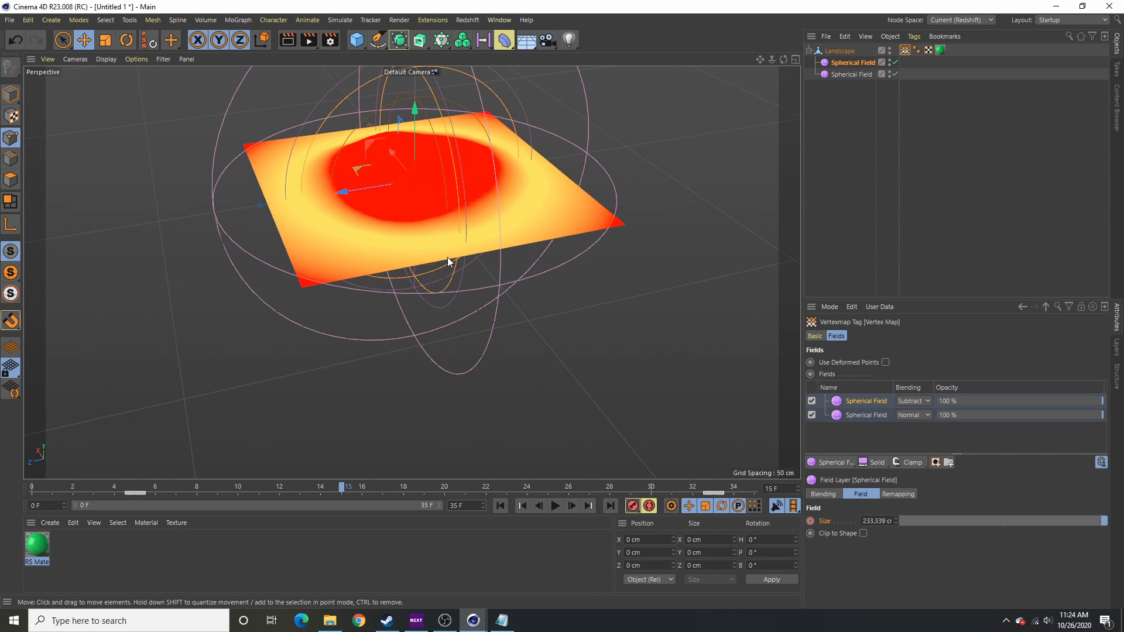
Load a Noise shader into the Shader Field and blend it with Multiply
left_click_drag(445, 261, 517, 203)
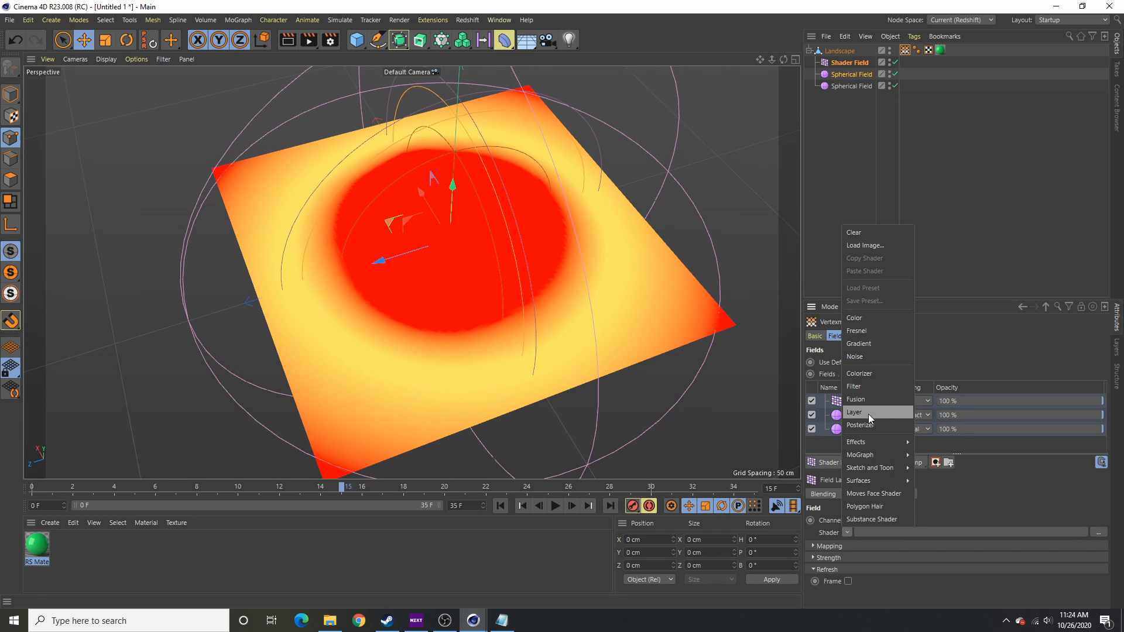
mouse_move(874, 356)
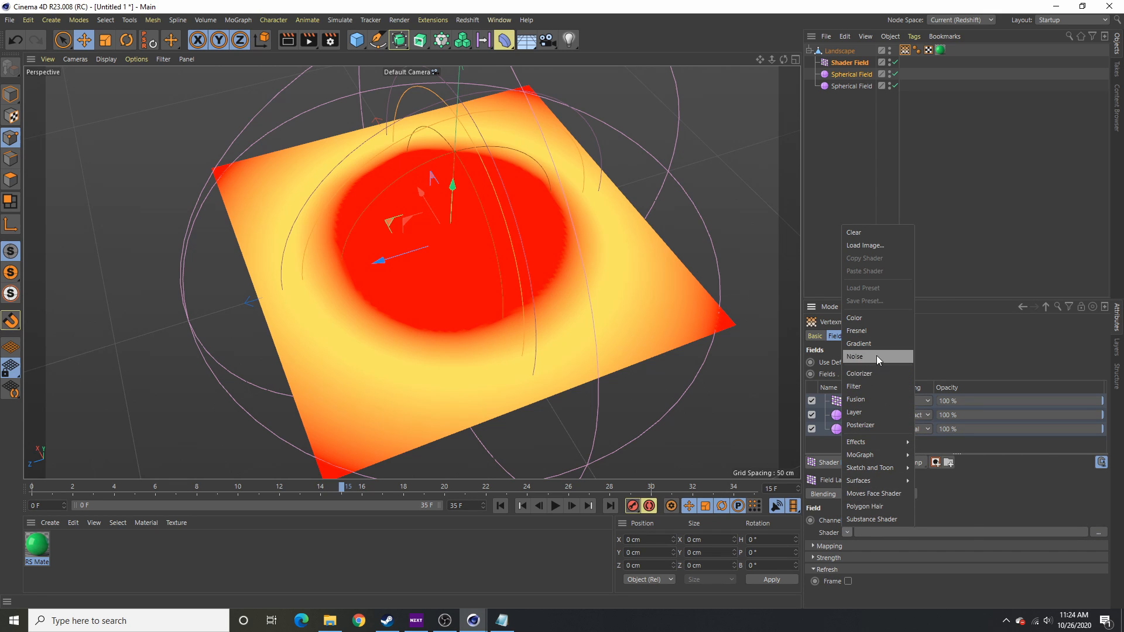
left_click(855, 356)
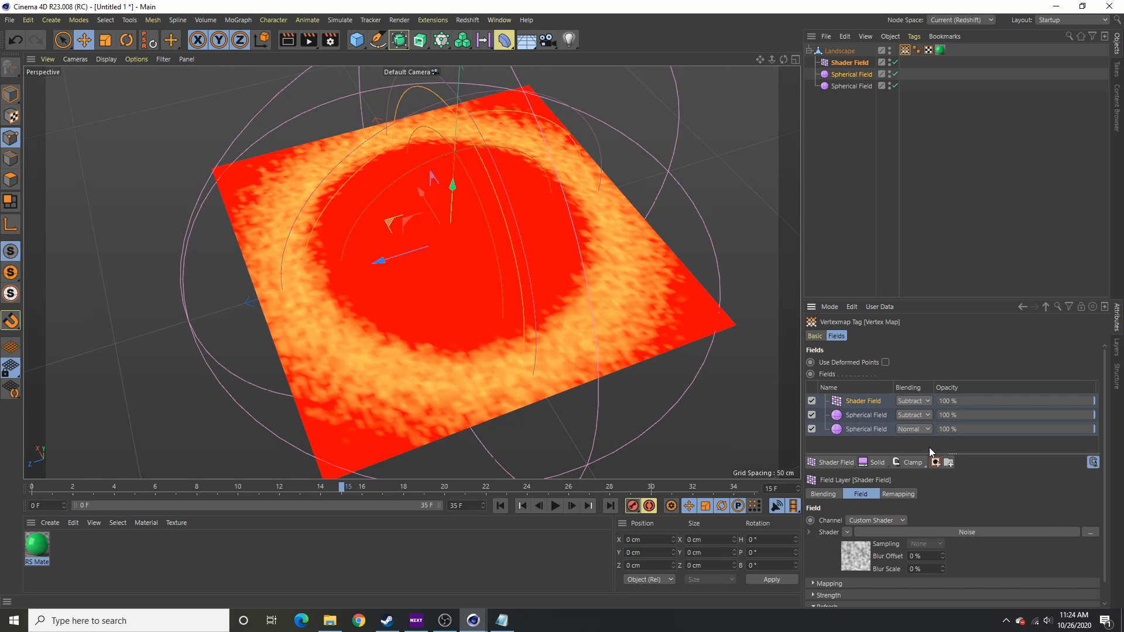
mouse_move(939, 541)
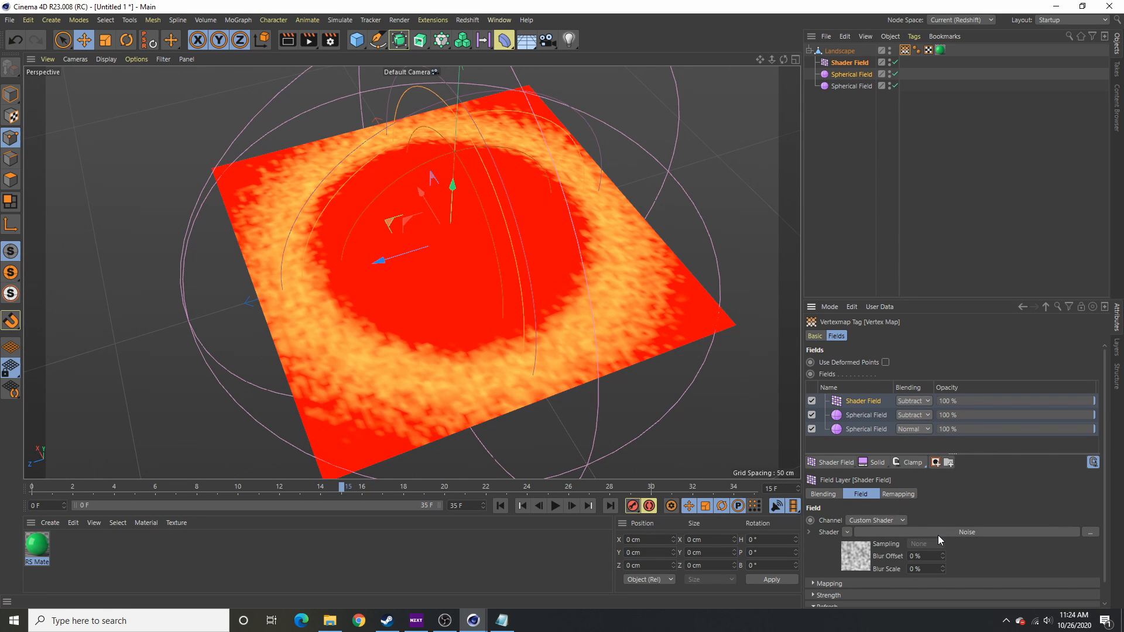
left_click(912, 401)
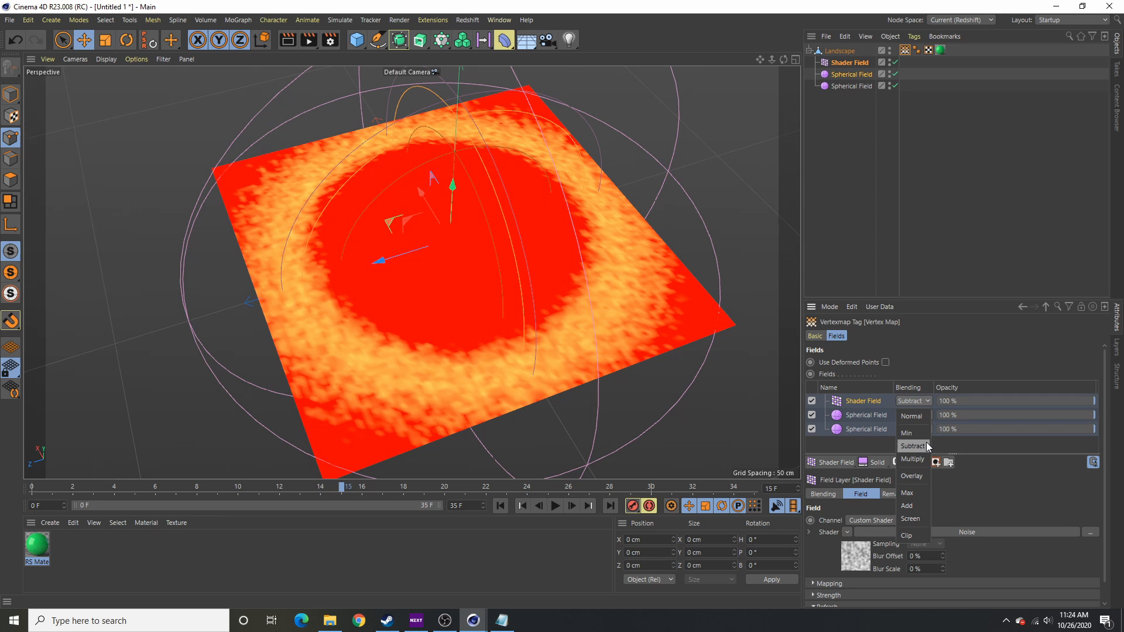
mouse_move(912, 459)
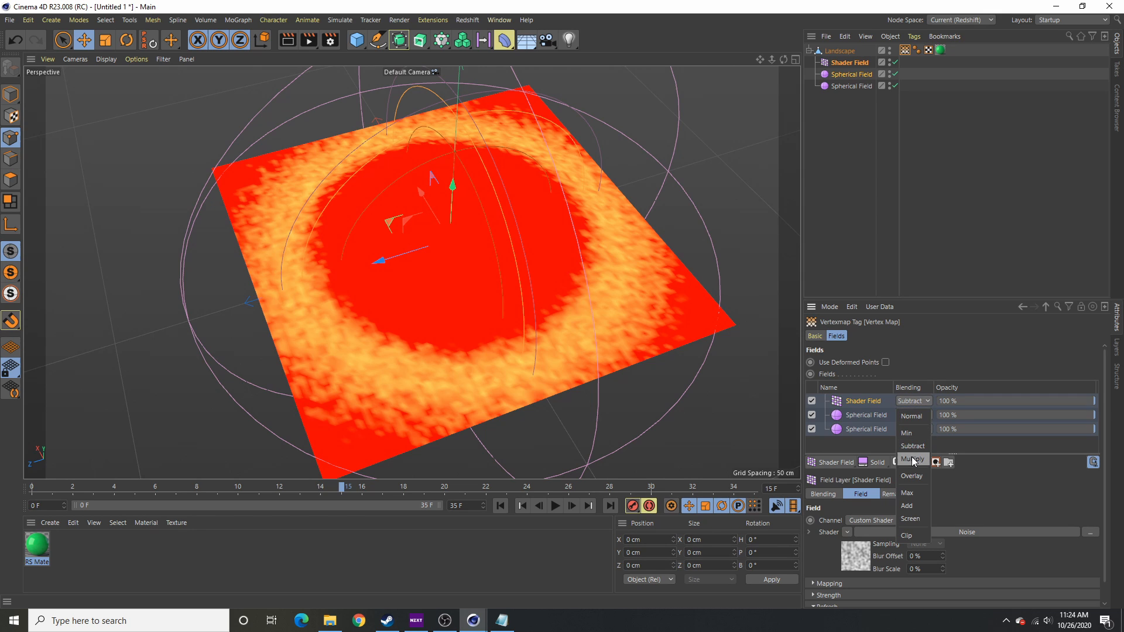
left_click(911, 459)
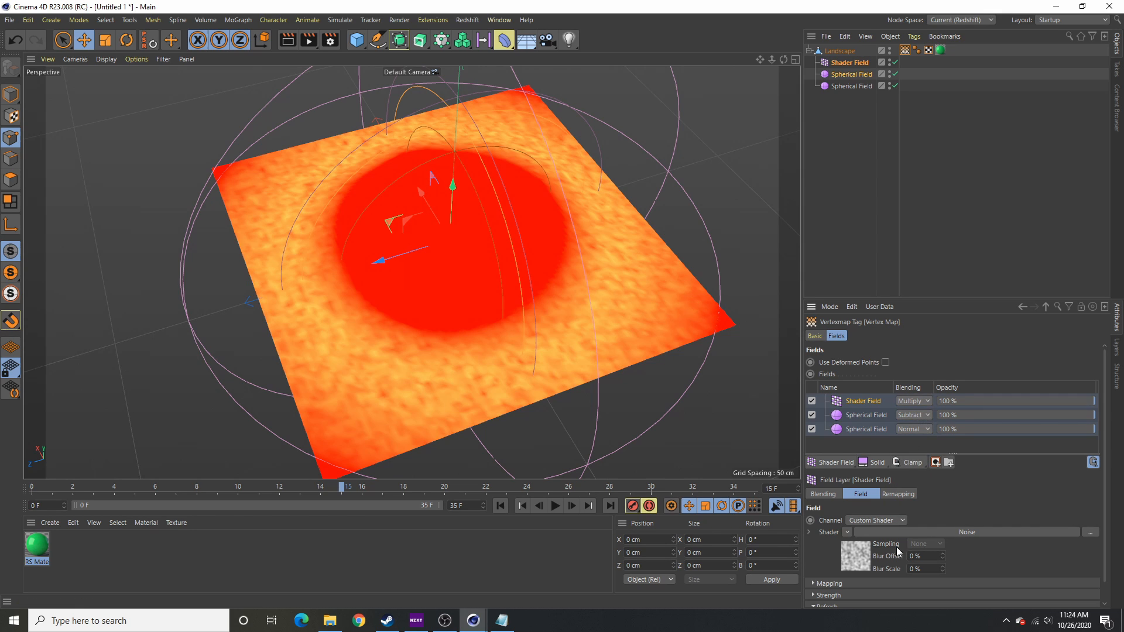
mouse_move(959, 537)
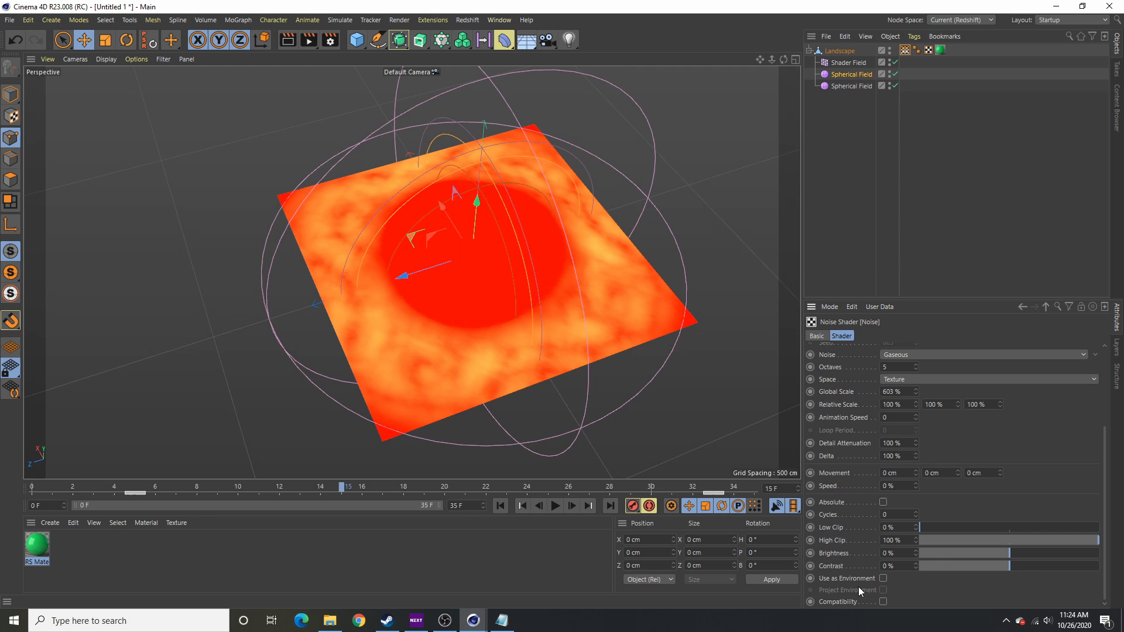
Give the noise shader 0% low clip, 56% high clip and 49% contrast, then preview playback
left_click_drag(918, 527, 990, 527)
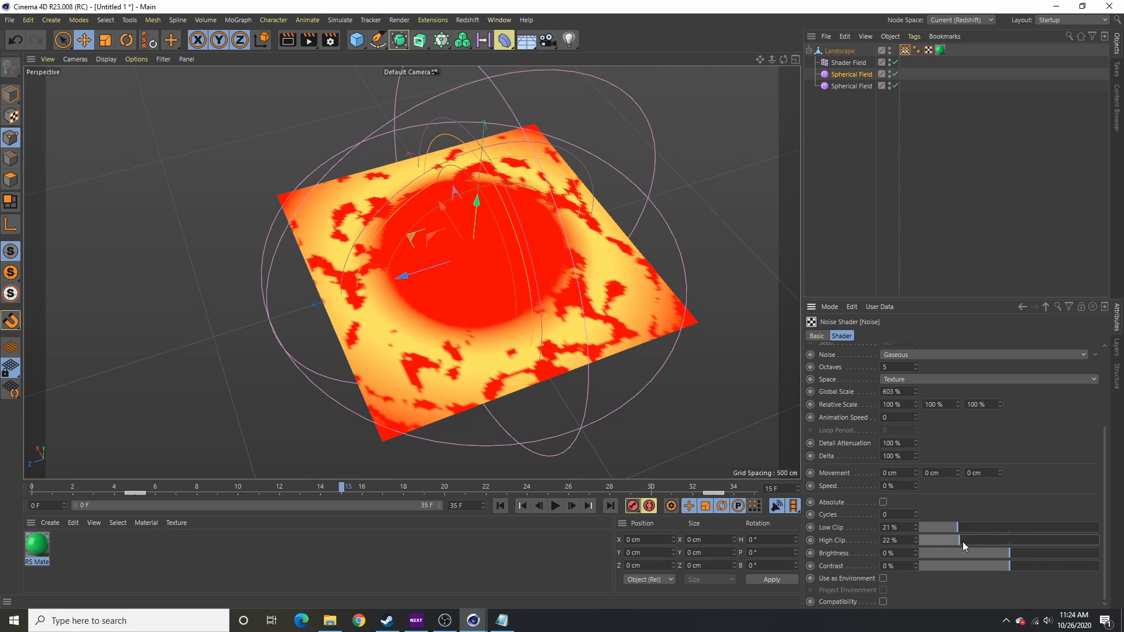
left_click_drag(963, 540, 973, 535)
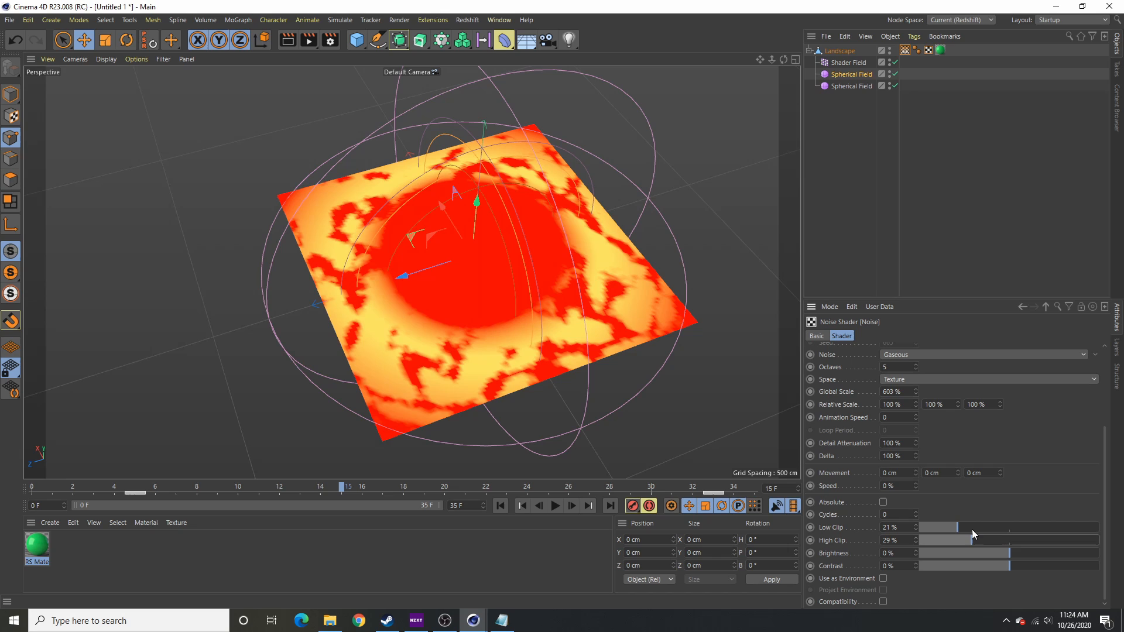
left_click_drag(946, 539, 996, 540)
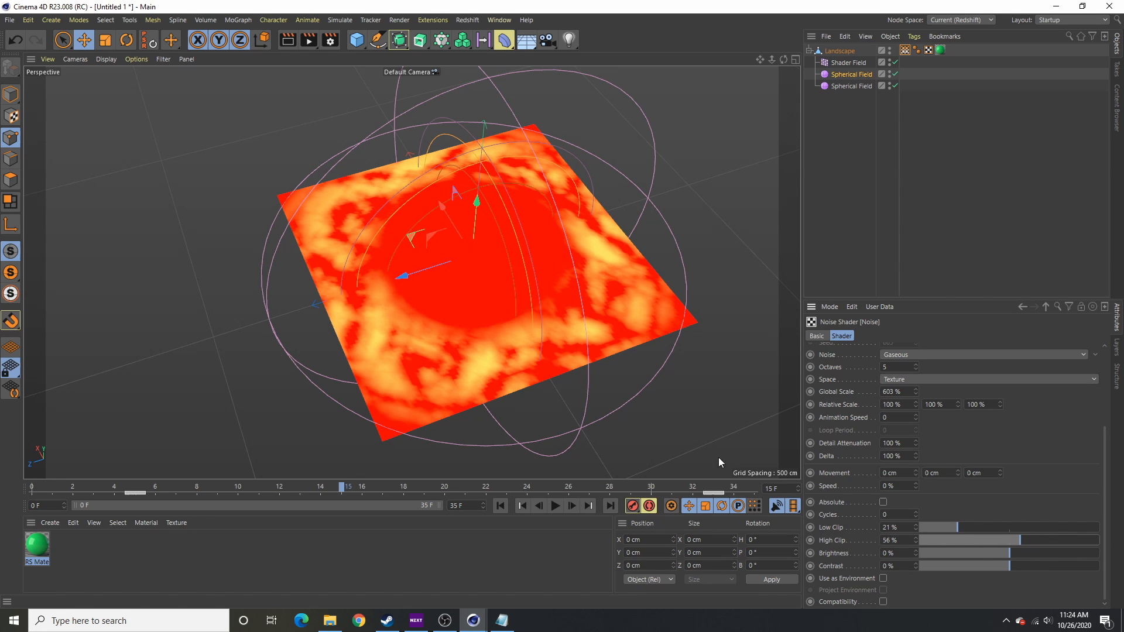
left_click_drag(932, 528, 968, 528)
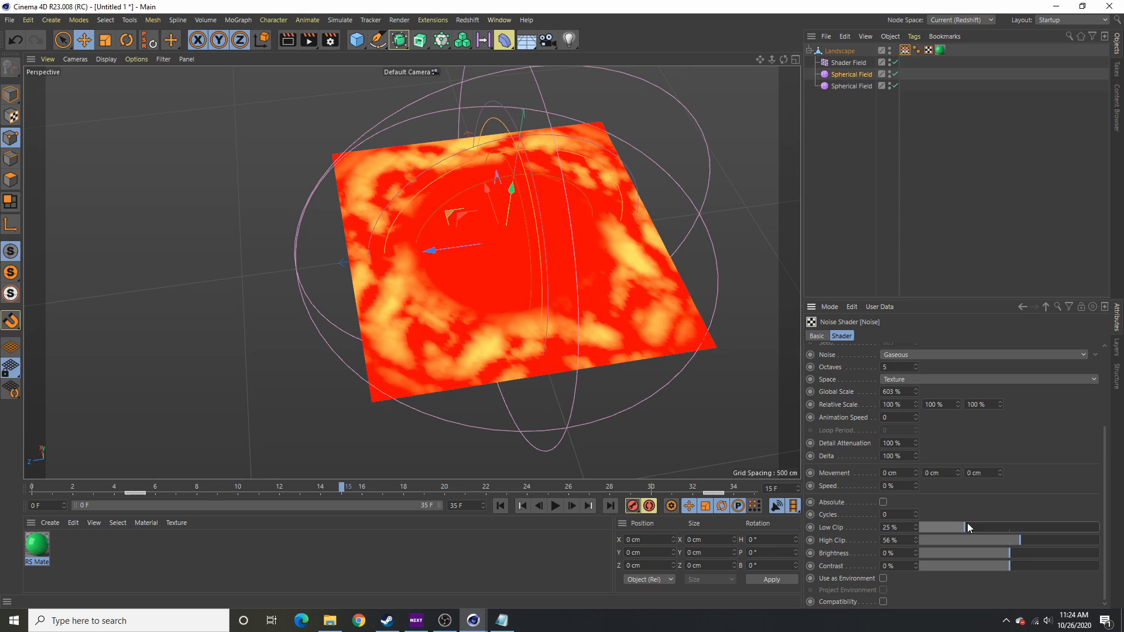
left_click_drag(968, 527, 918, 527)
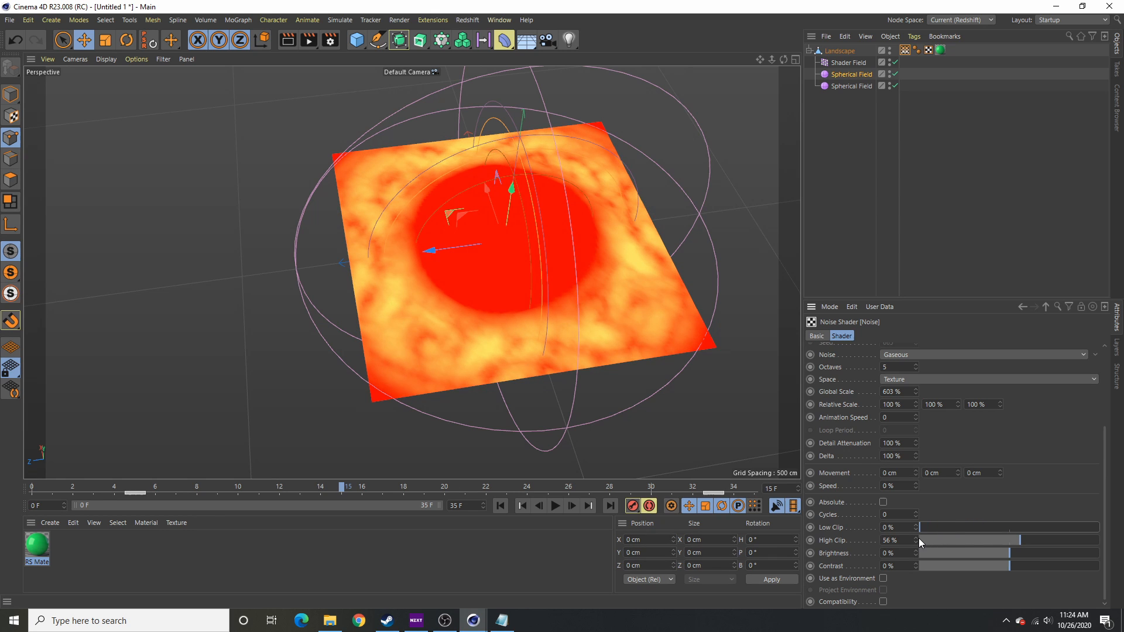
left_click_drag(918, 566, 1047, 565)
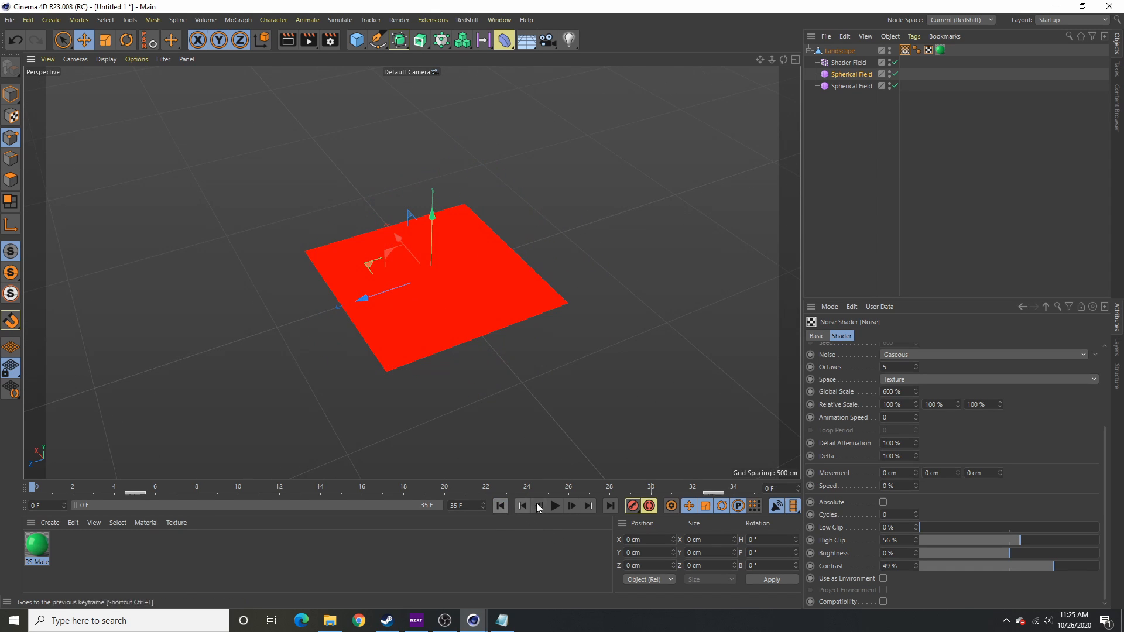
left_click(555, 506)
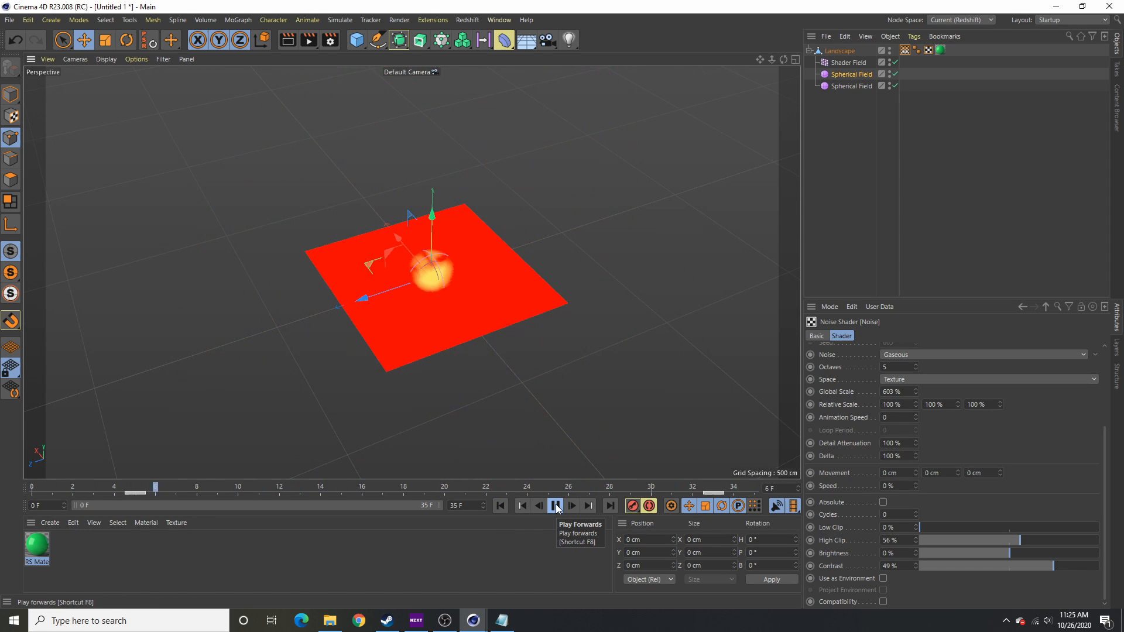
Play the growing-field animation to watch the mottled ring spread, then stop playback
left_click(555, 505)
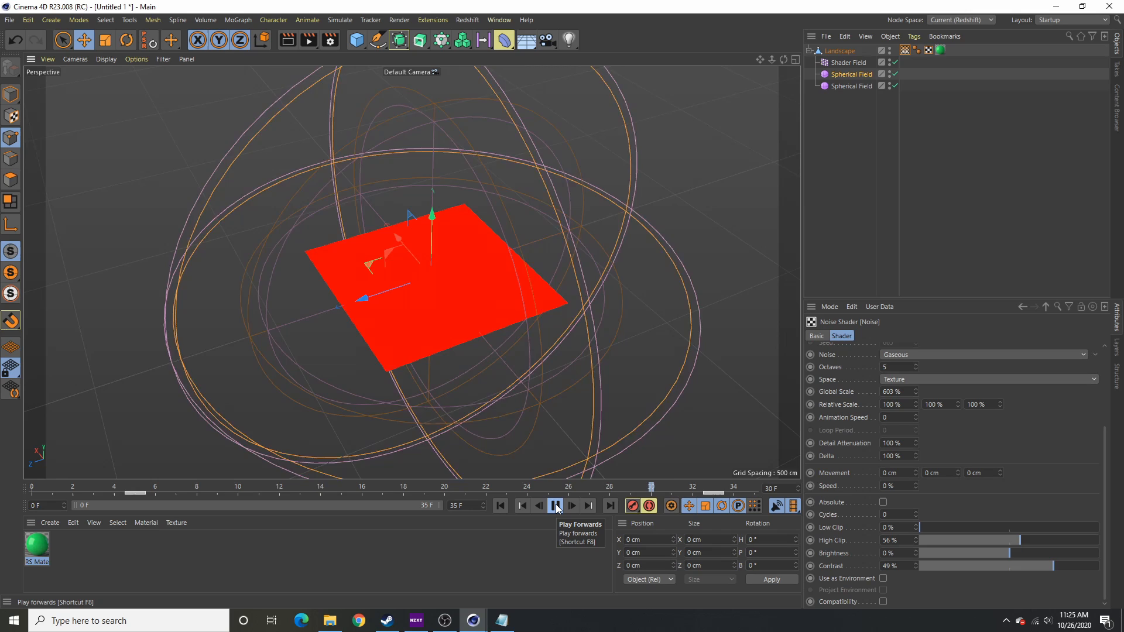
left_click(554, 507)
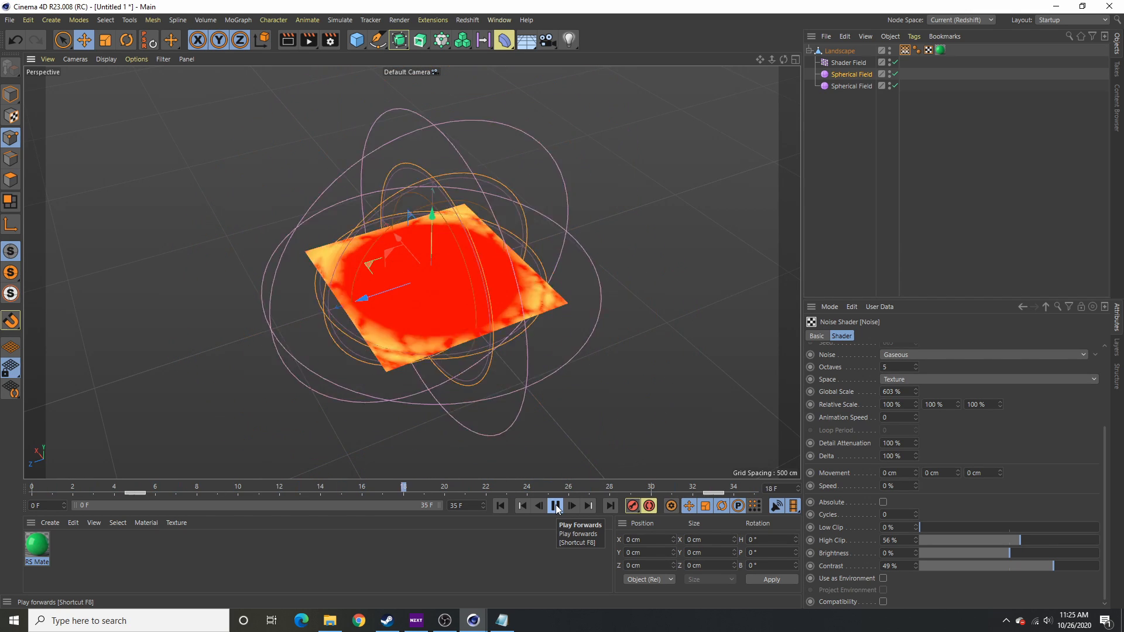
left_click(555, 506)
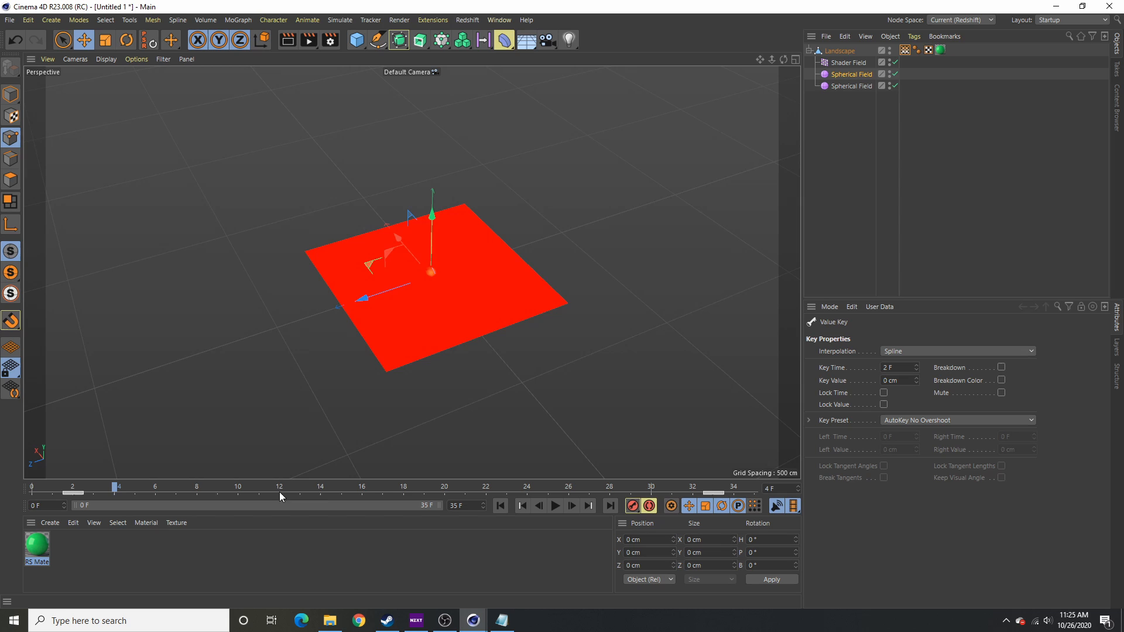
Select the frame-30 size key, step through frames from the start, and bring up the Redshift render view
left_click(651, 493)
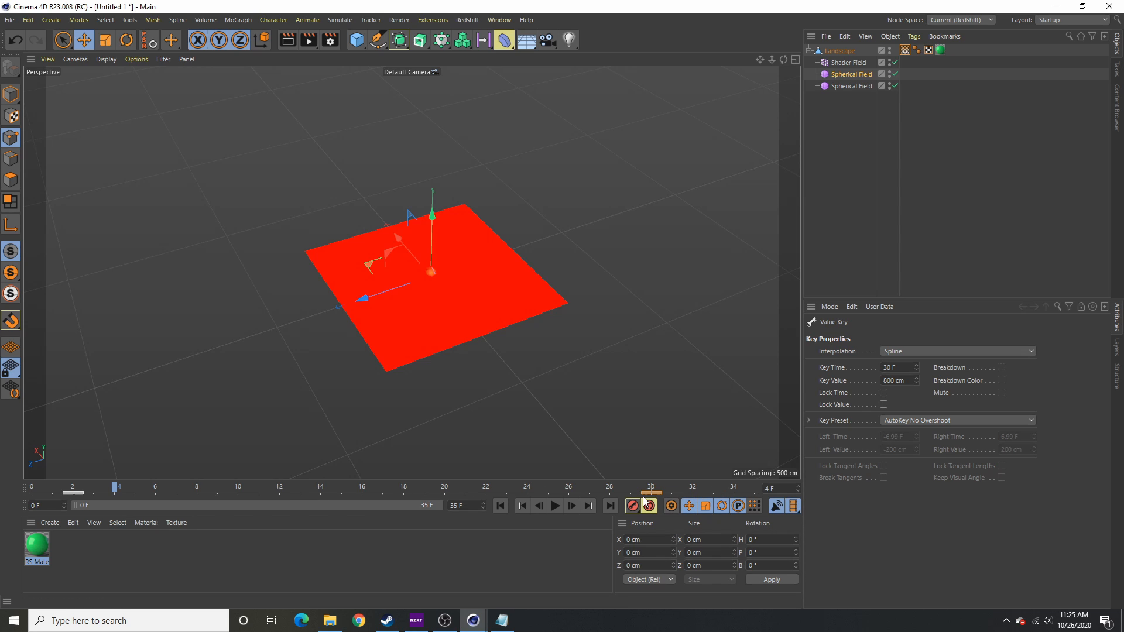
left_click(500, 506)
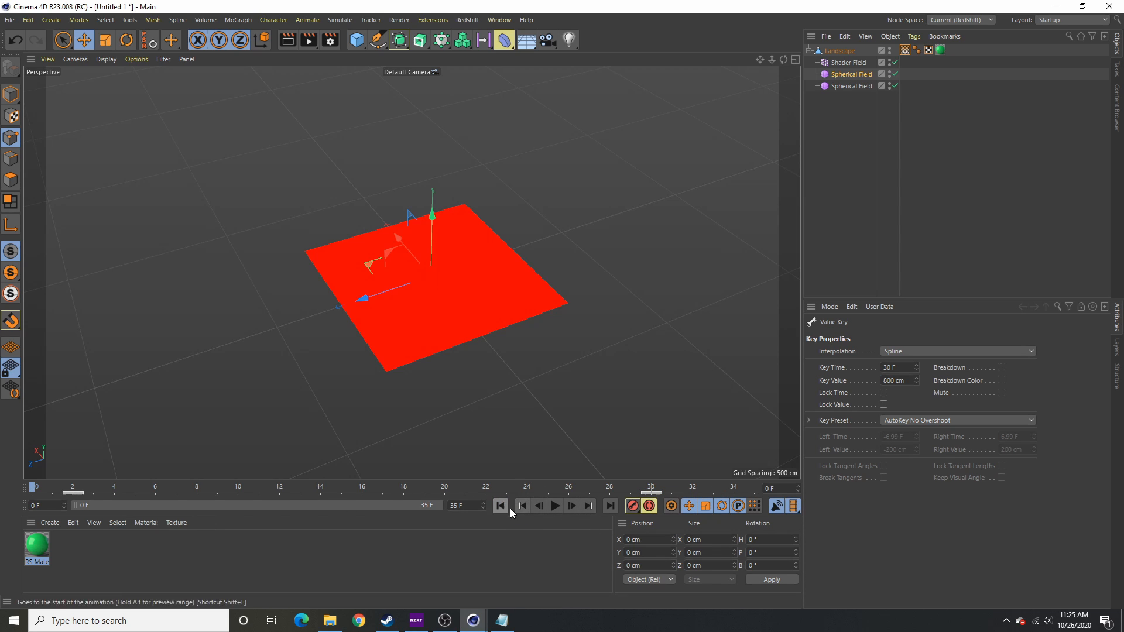
left_click(571, 506)
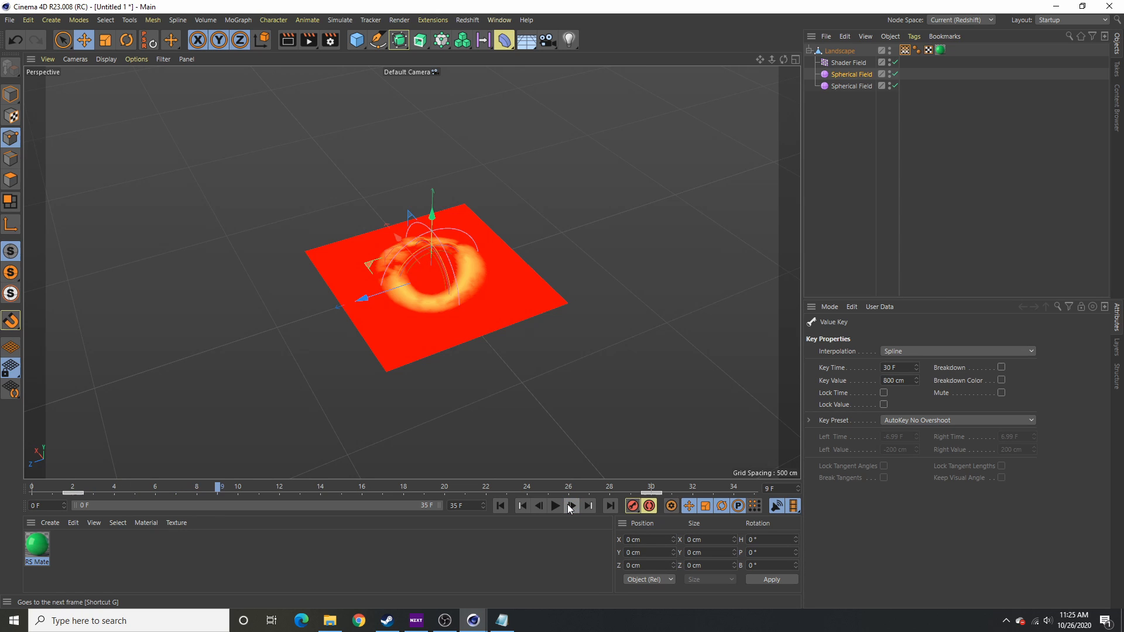
left_click(571, 505)
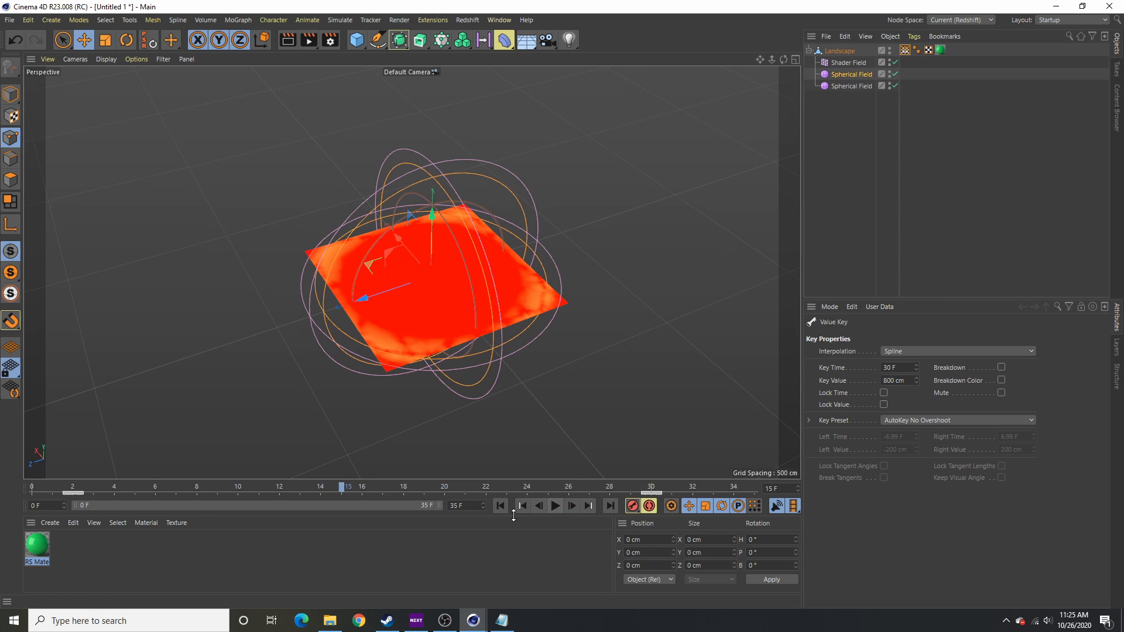
left_click(555, 506)
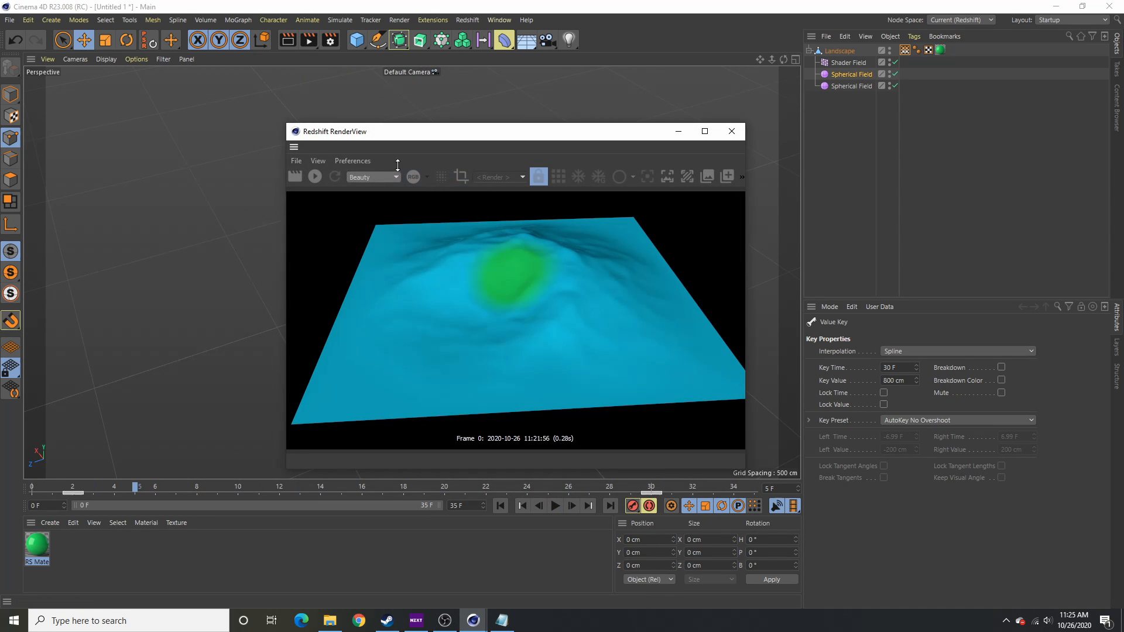
Step back a frame and play the animation forward while the Redshift render view updates
left_click(315, 177)
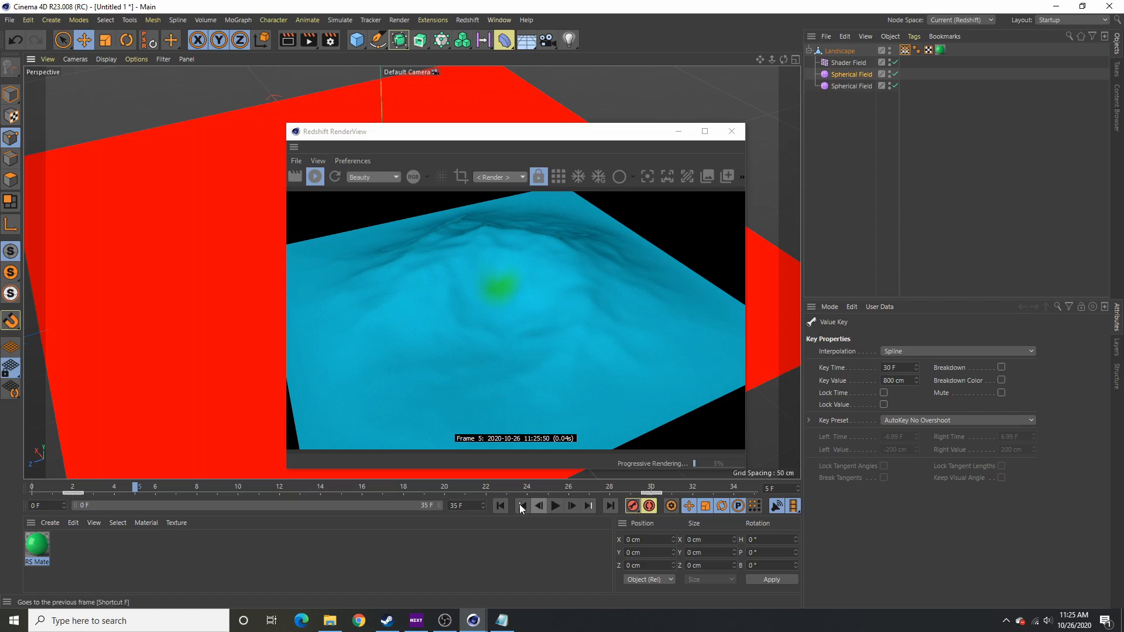
left_click(554, 506)
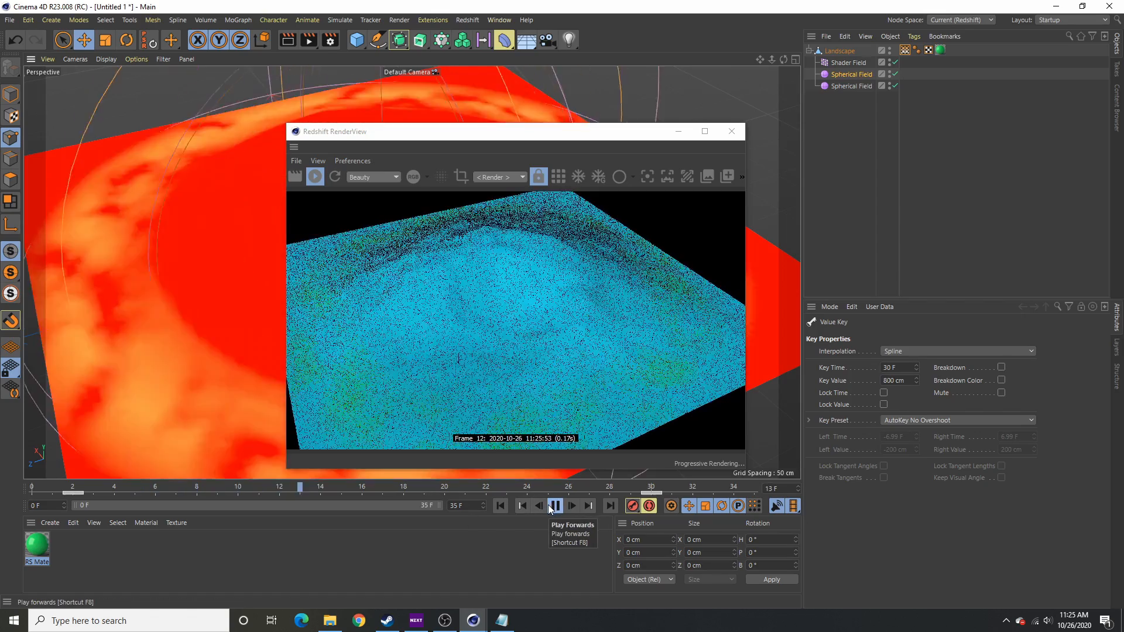
left_click(553, 506)
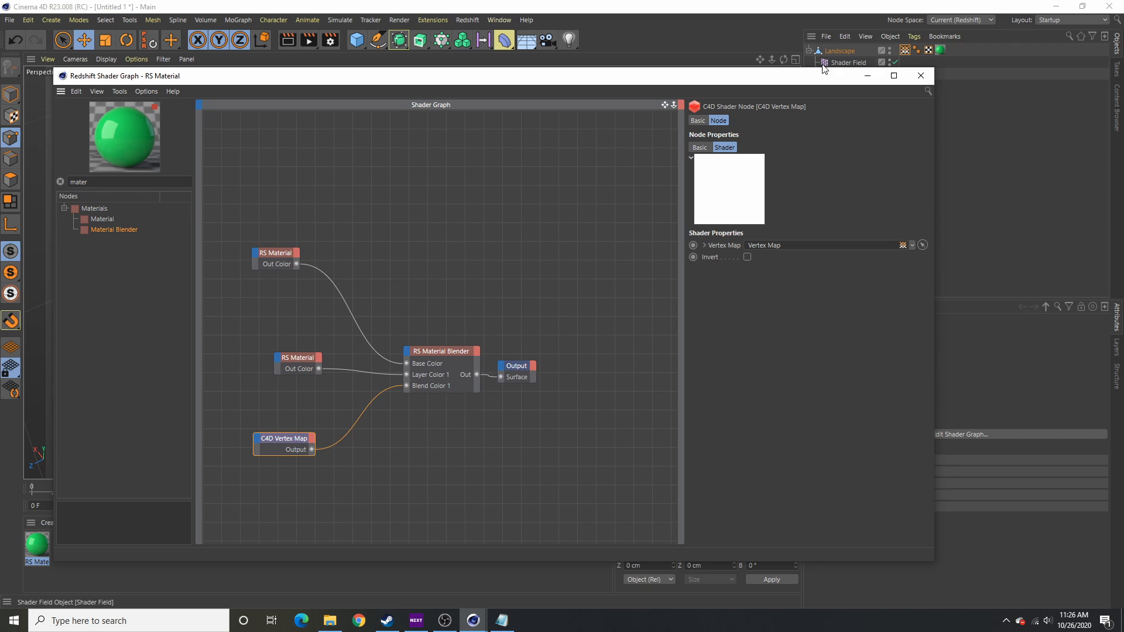
Change the blender's Layer Color 1 material diffuse colour from green to red
left_click(298, 358)
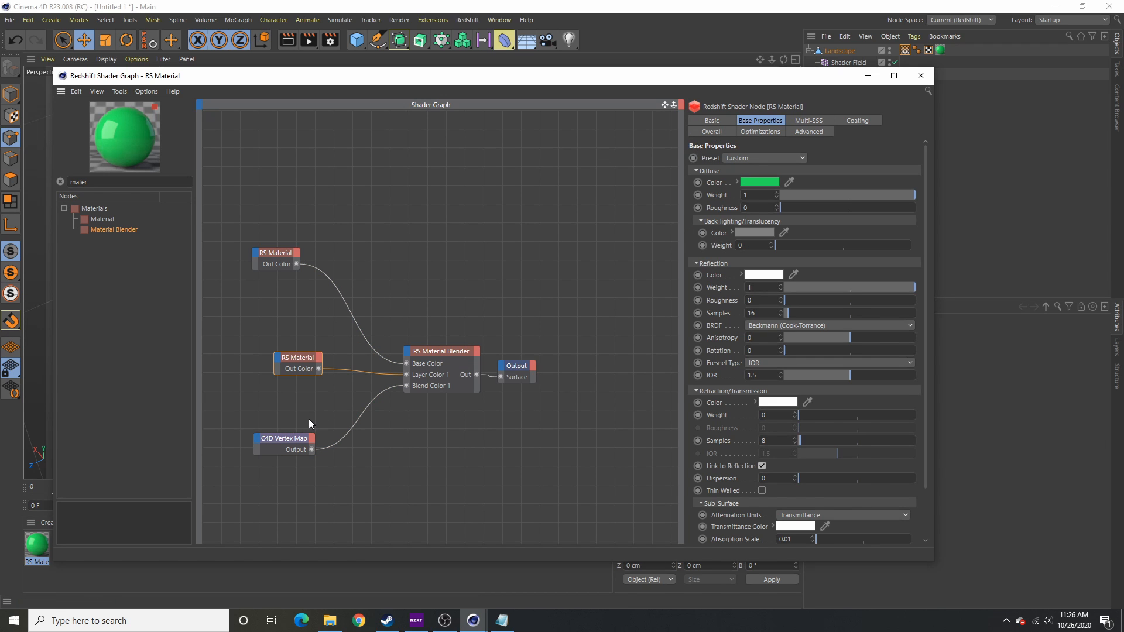
left_click(759, 181)
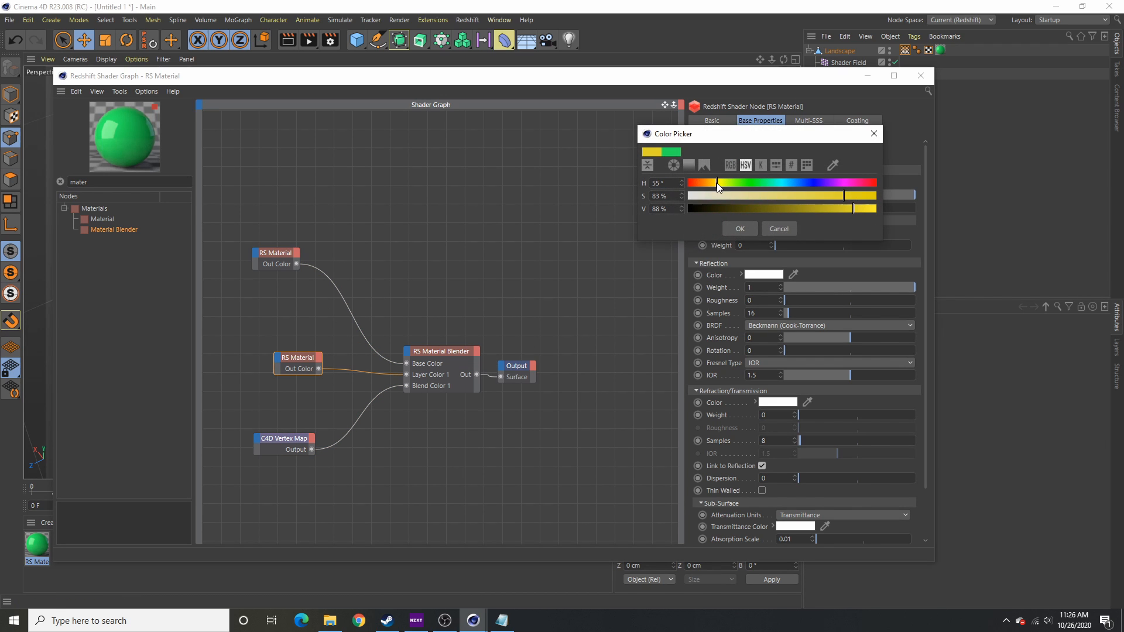
left_click_drag(713, 184, 688, 184)
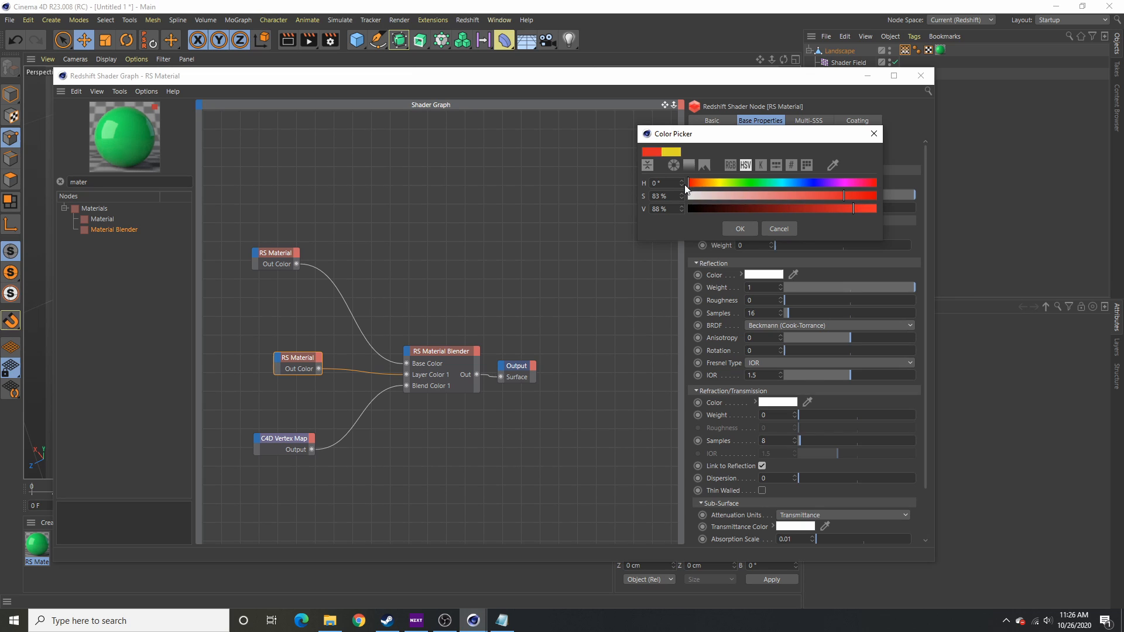
left_click(738, 229)
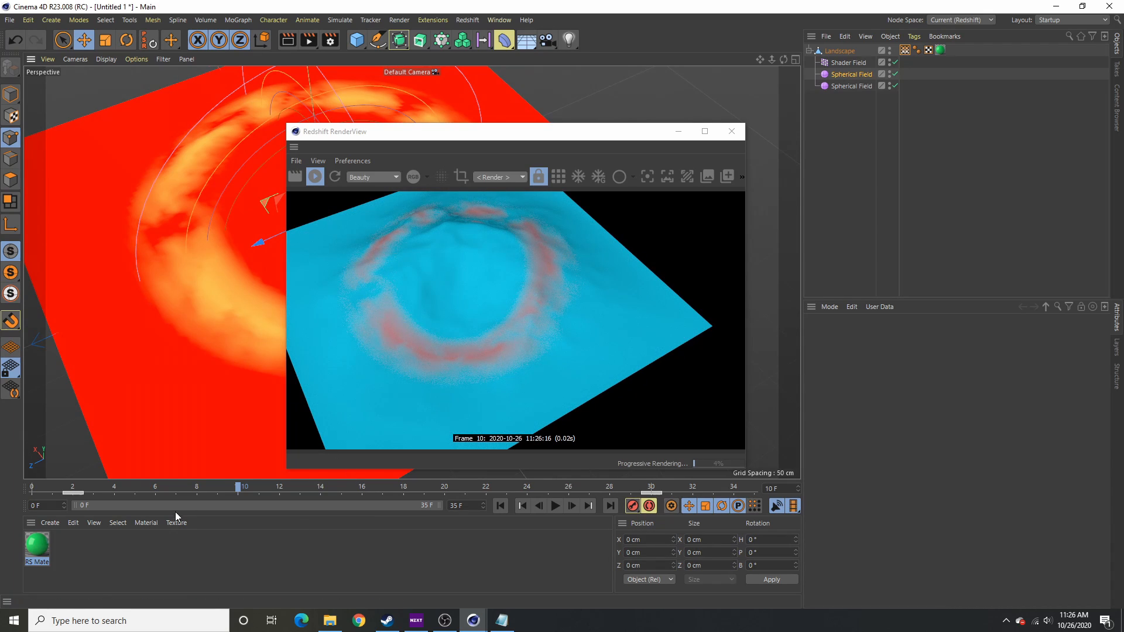
Scrub the timeline around frame 10 to watch the red ring spread in the render view
left_click(92, 500)
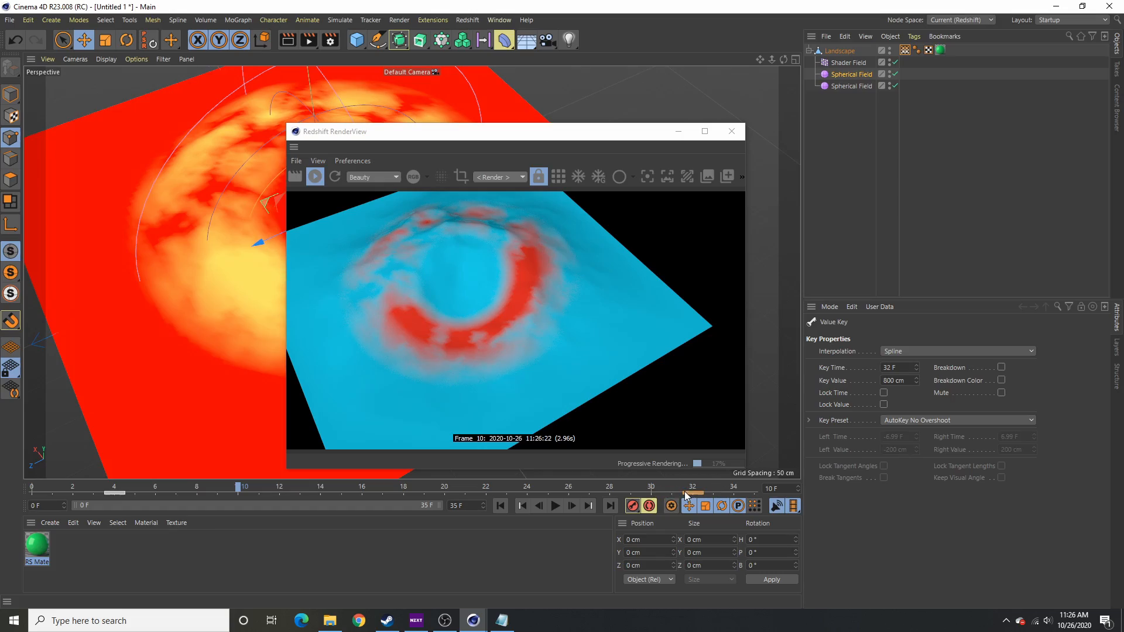
left_click(250, 493)
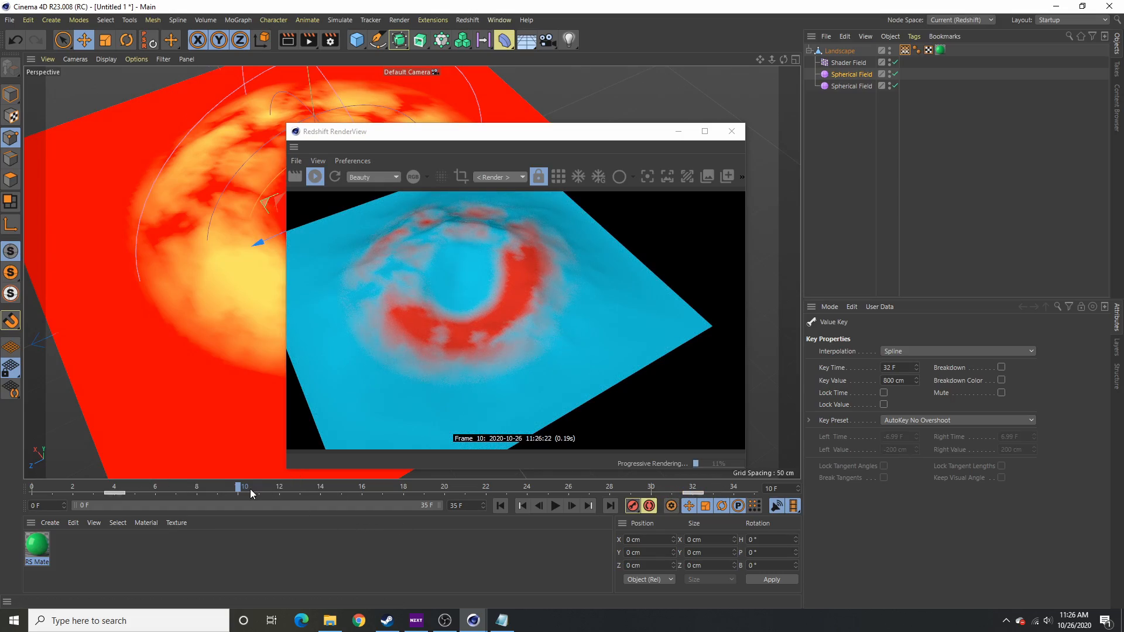
left_click_drag(243, 489, 298, 488)
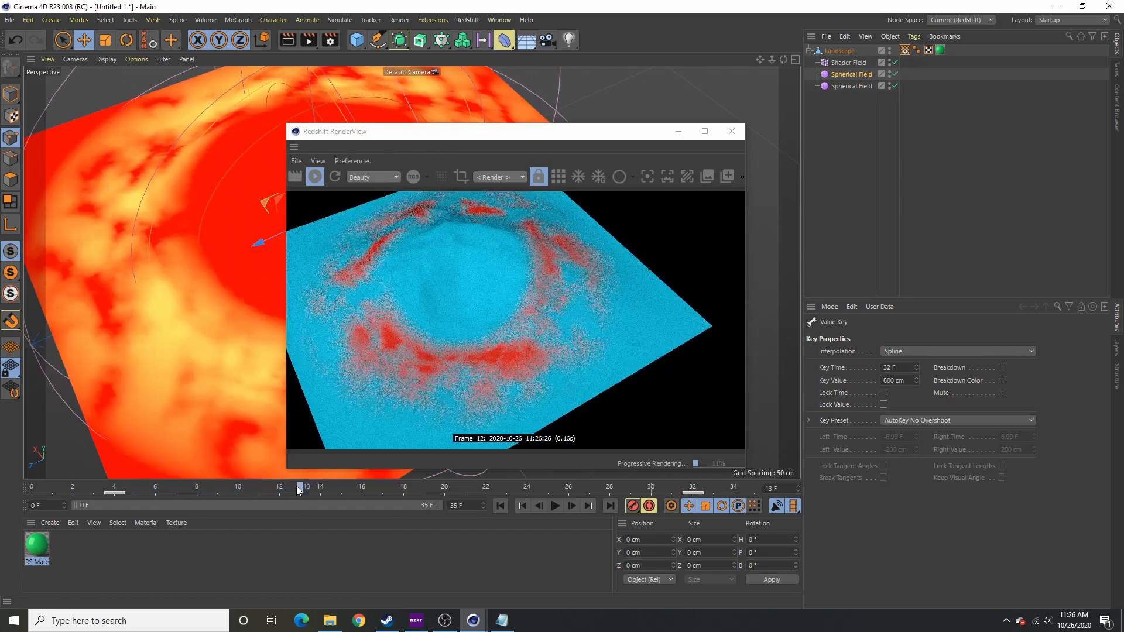
left_click_drag(298, 489, 238, 489)
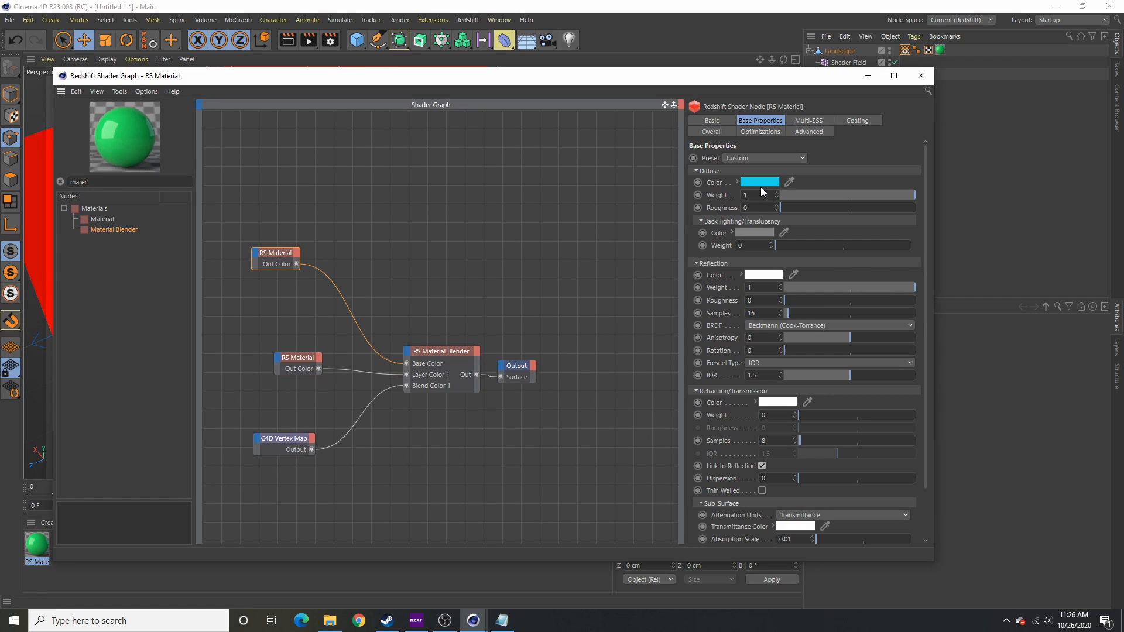
Set the base material's diffuse colour to black (0% value) and scrub to check the render
left_click(759, 182)
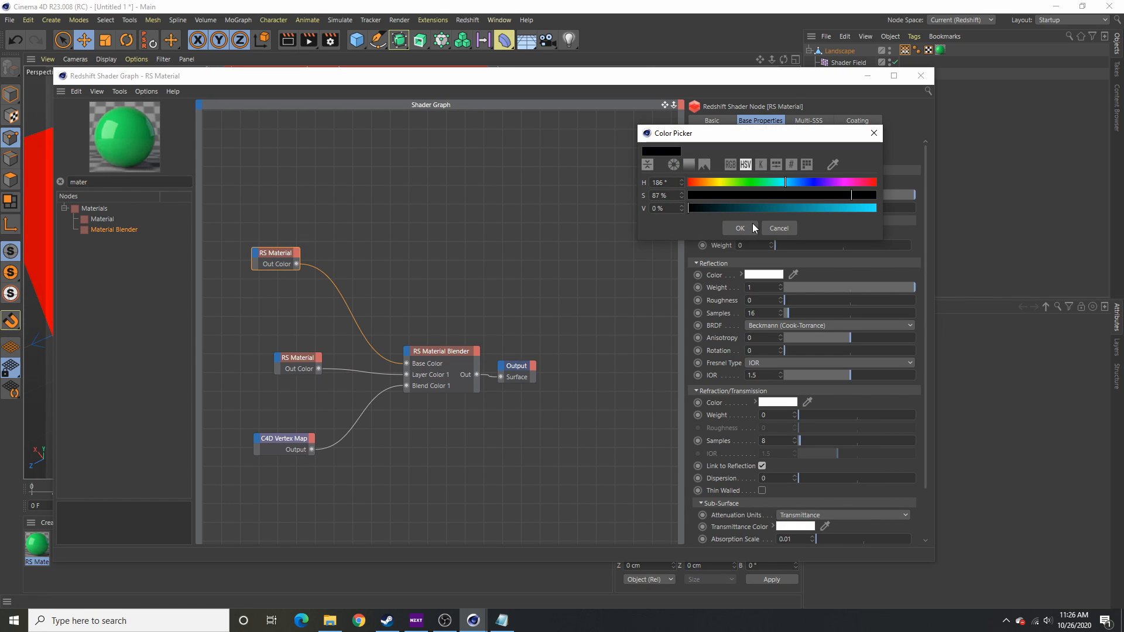
left_click(740, 228)
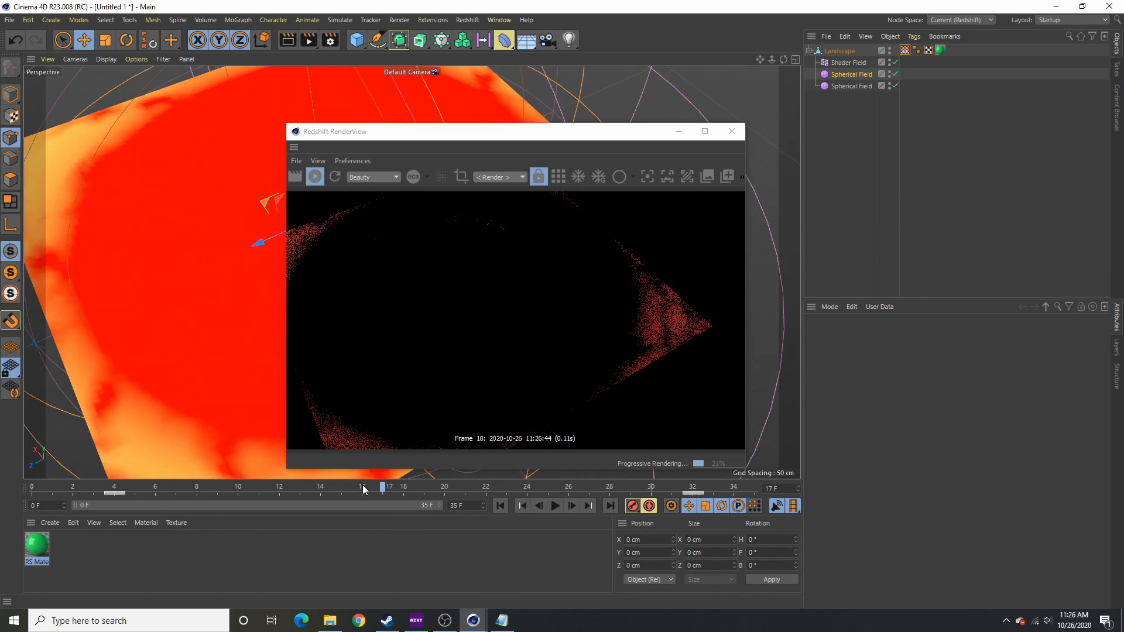
left_click_drag(382, 488, 362, 489)
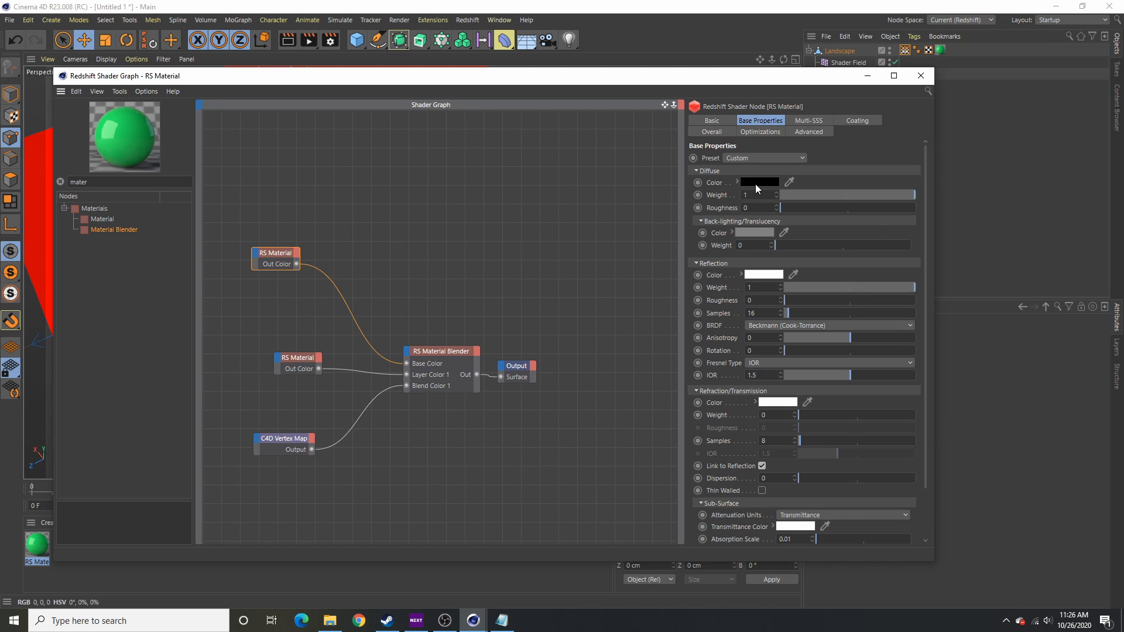
Inspect the base material's diffuse colour picker modes and swatch palette, then close it
left_click(759, 182)
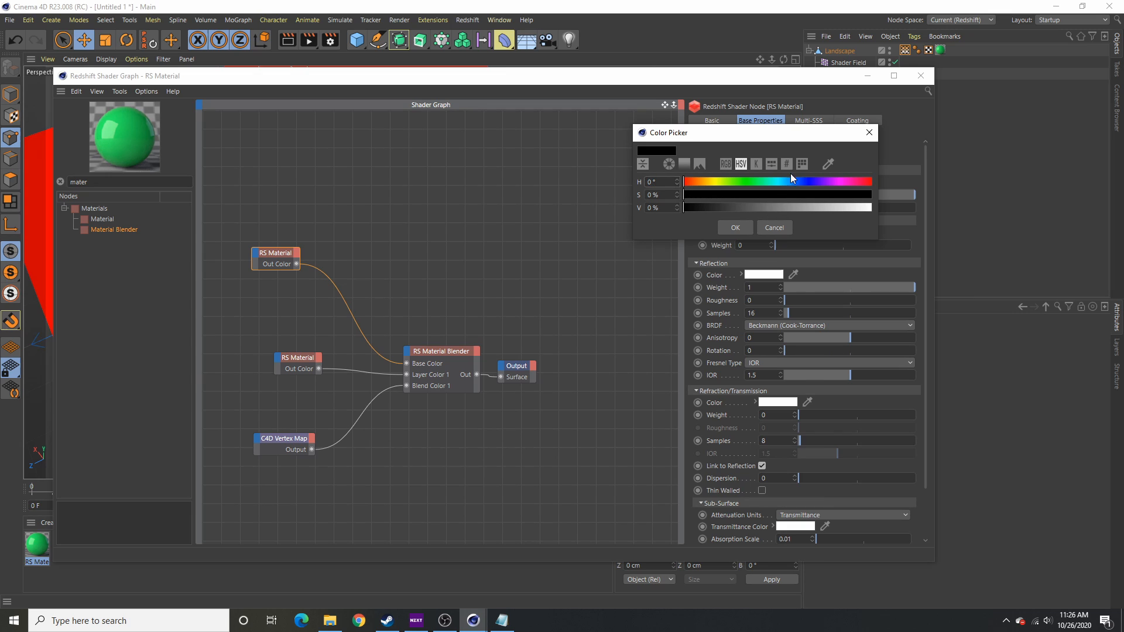
left_click(643, 164)
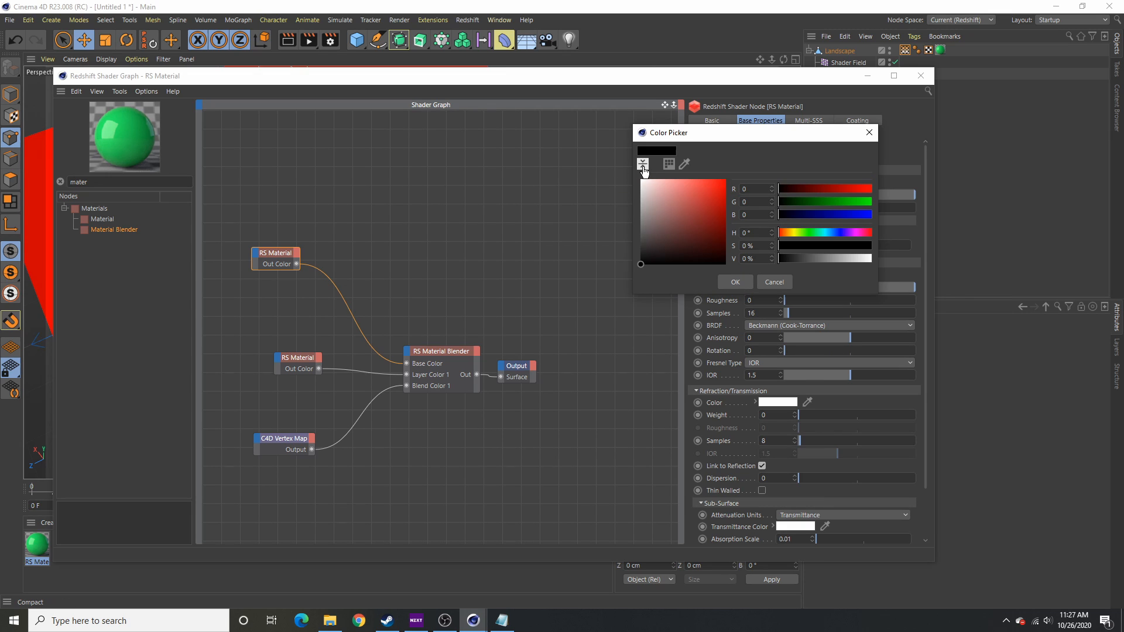
left_click(669, 164)
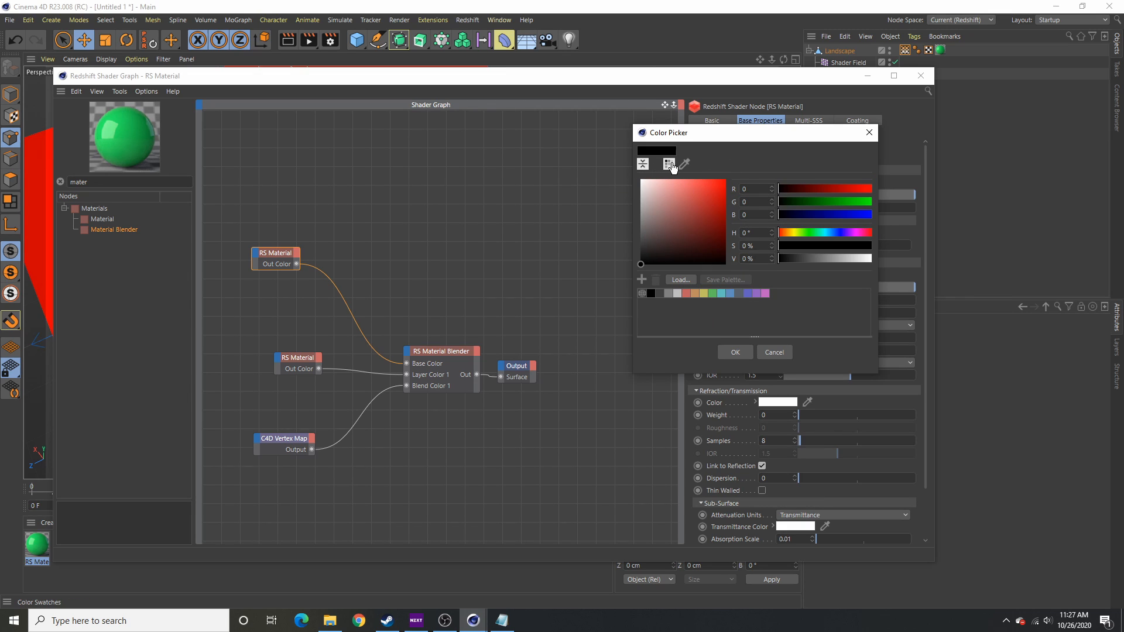
left_click(774, 352)
type("co")
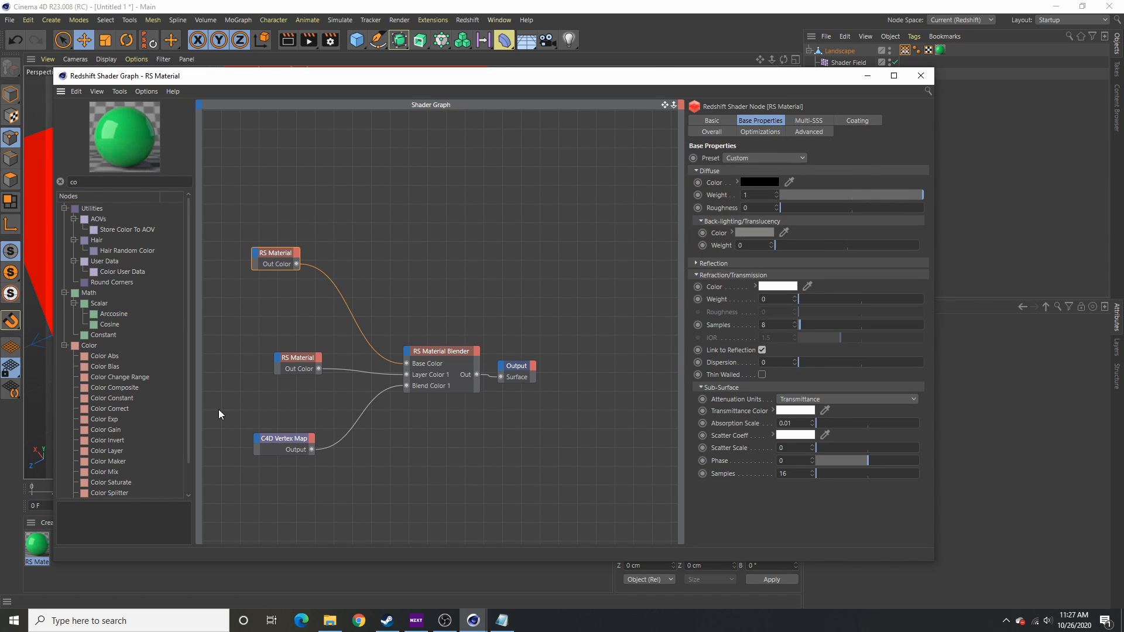
Move the C4D Vertex Map node lower left and show the base material's Overall opacity and emission settings
left_click_drag(284, 438, 232, 457)
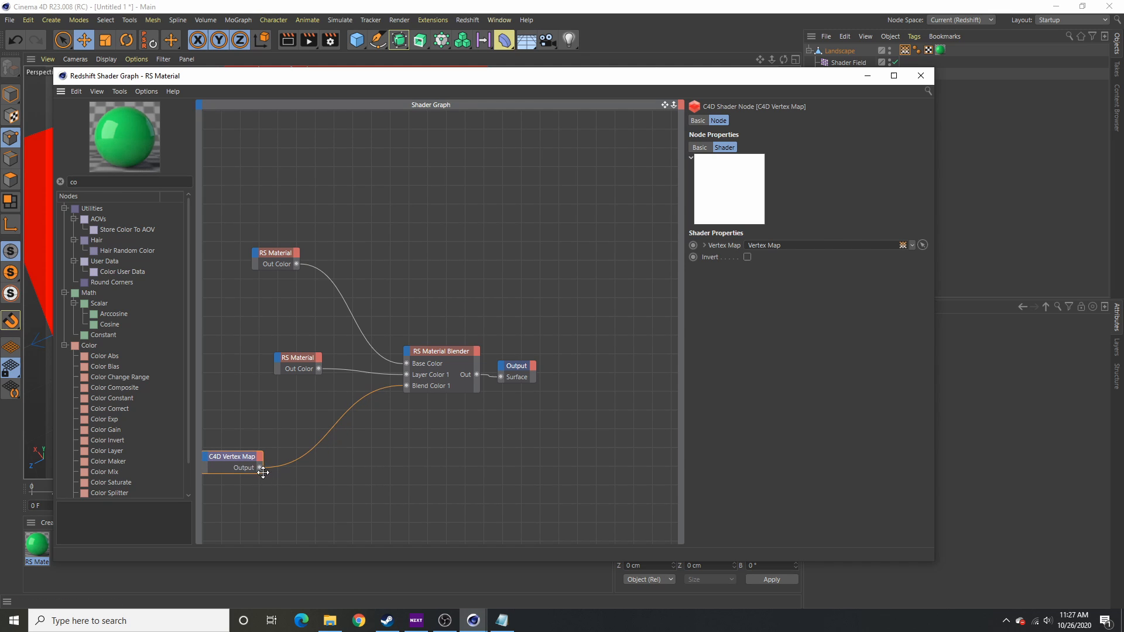
left_click(277, 253)
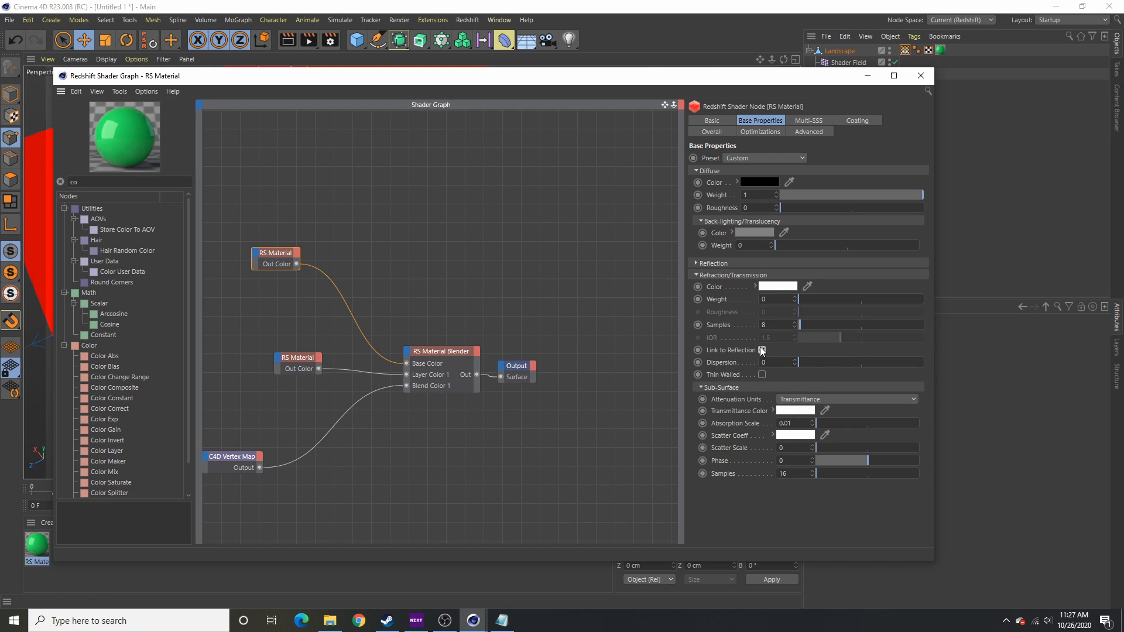
left_click(711, 132)
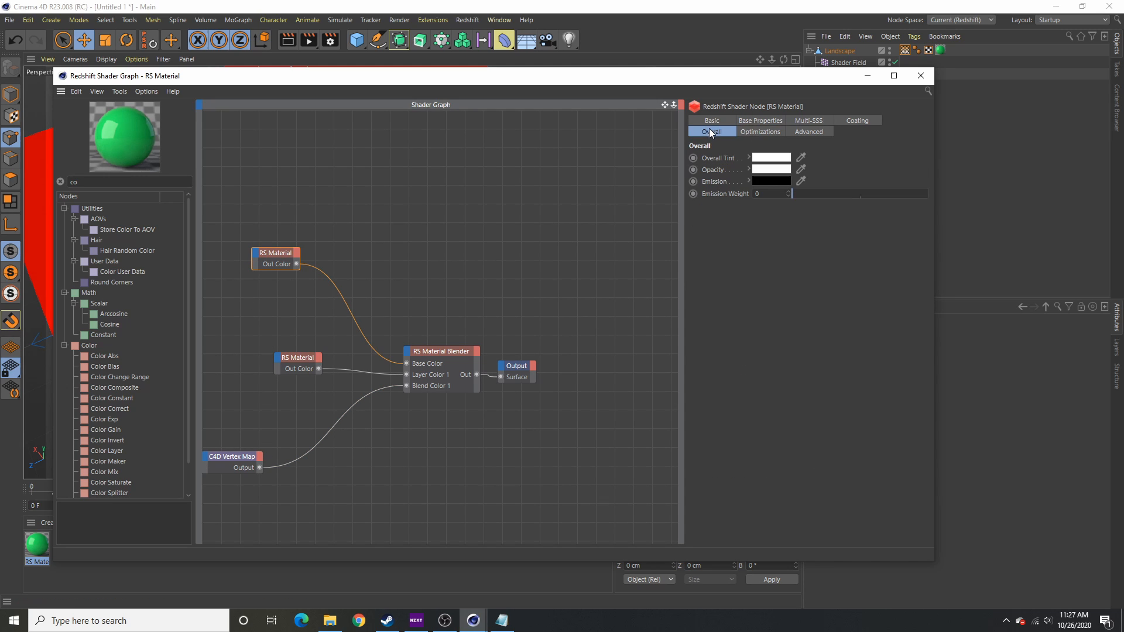
left_click(770, 181)
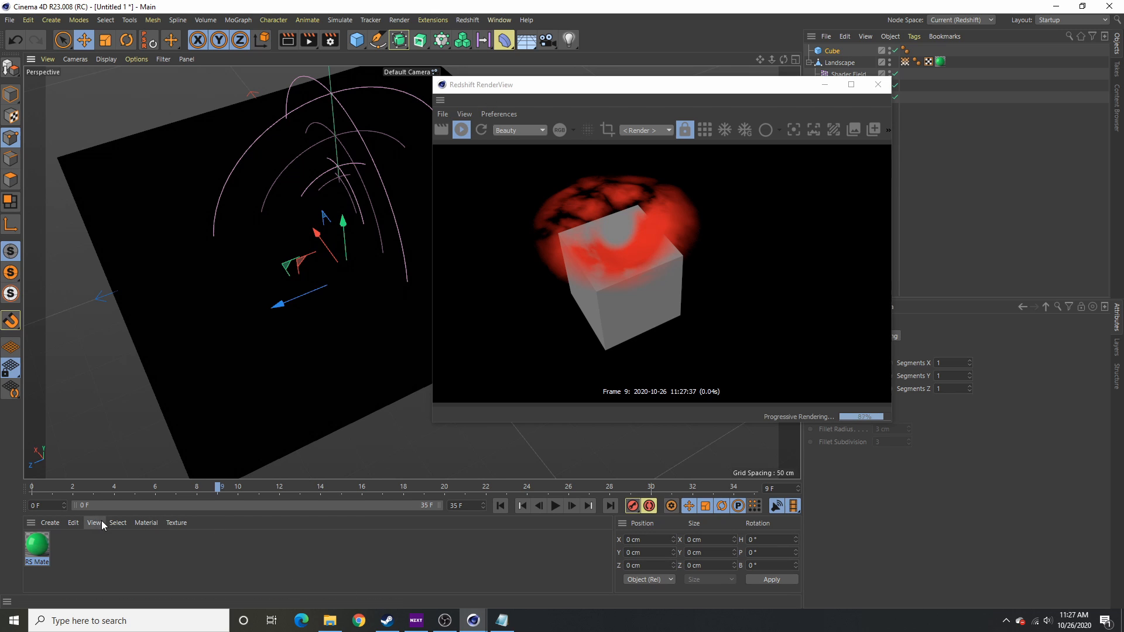
Rewind and play forwards to watch the transparent red ring pulse over the cube
left_click(523, 506)
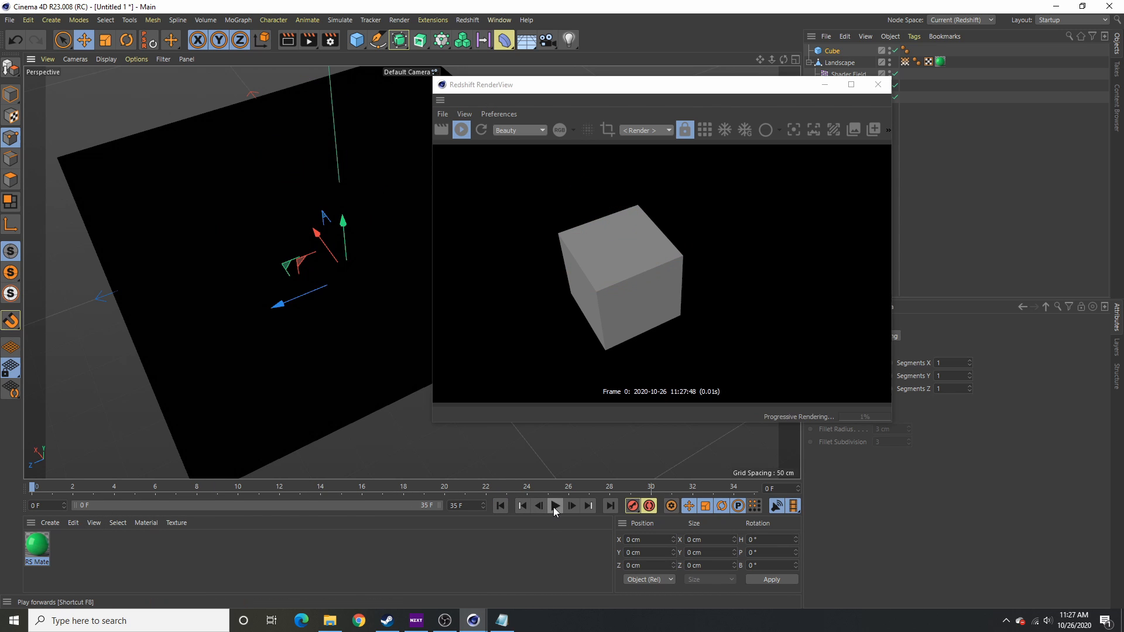
left_click(555, 506)
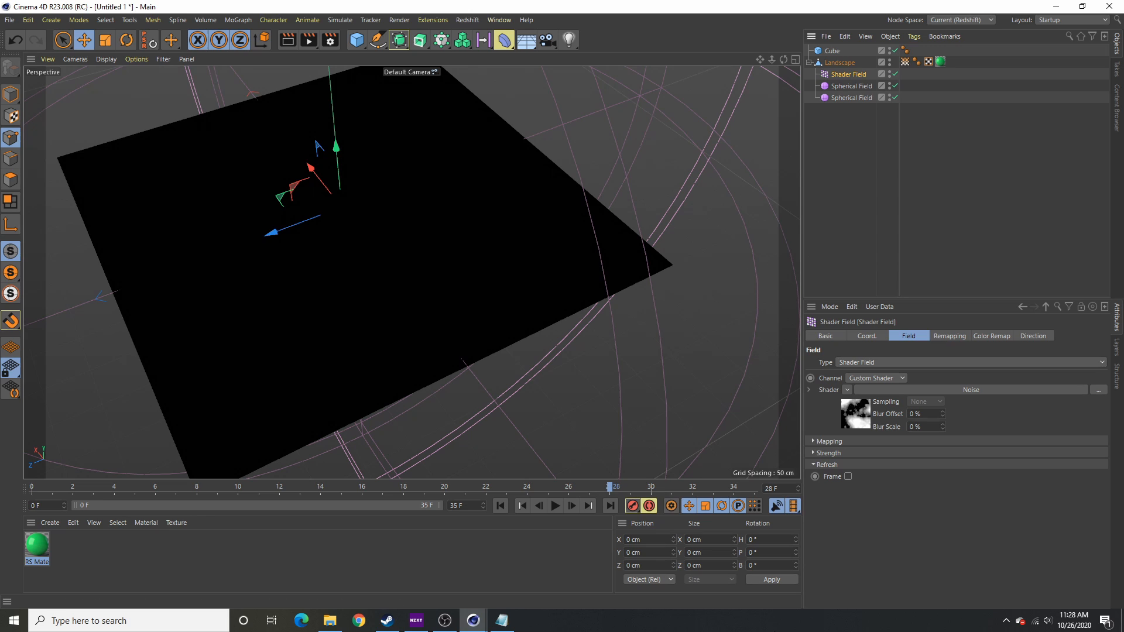
mouse_move(778, 630)
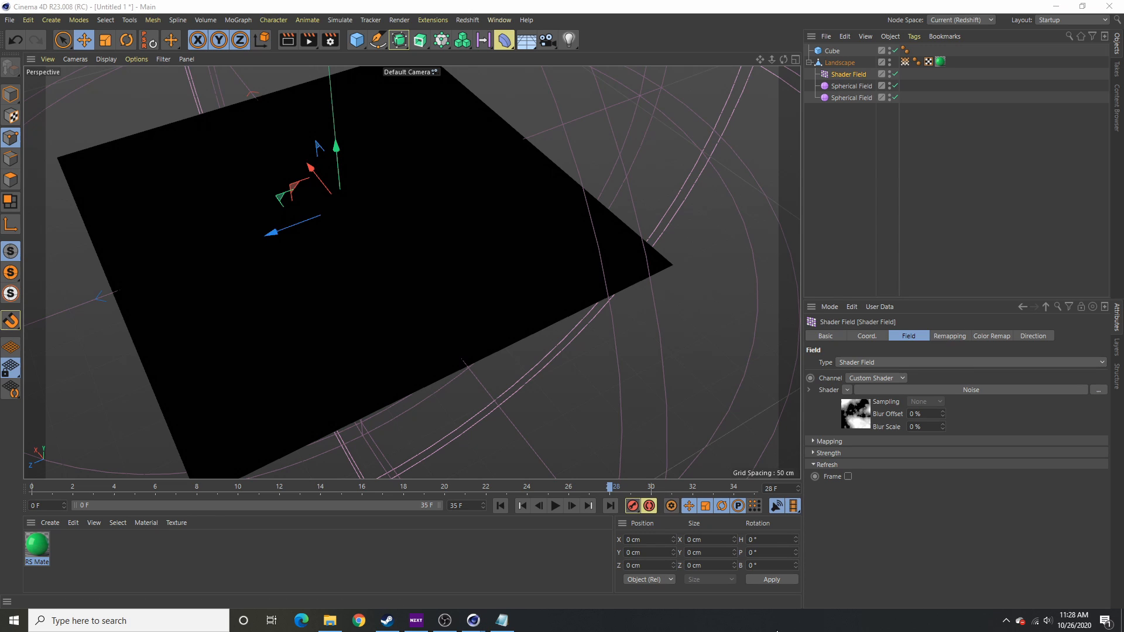